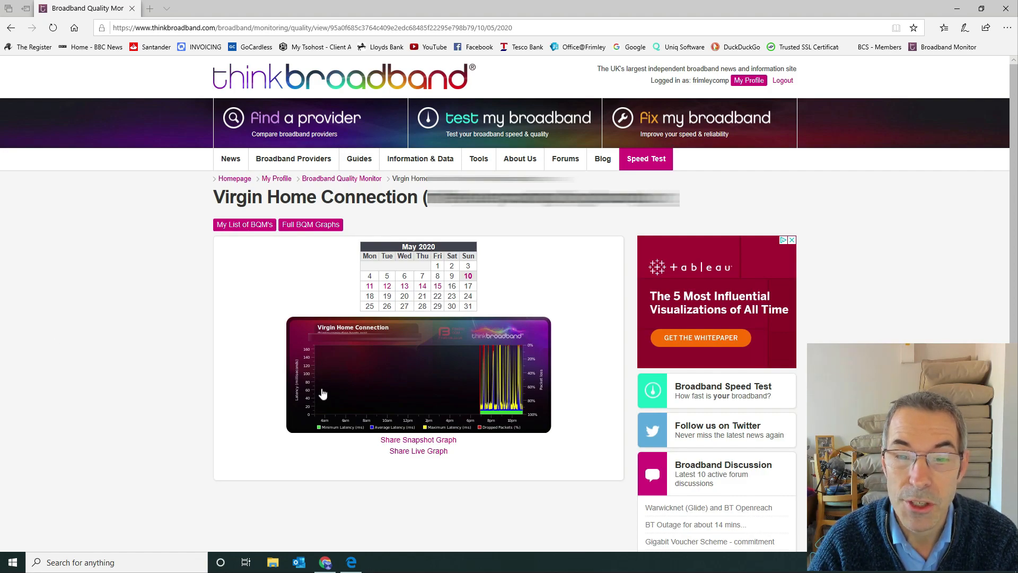
{"action": "mouse_move", "coordinate": [451, 391]}
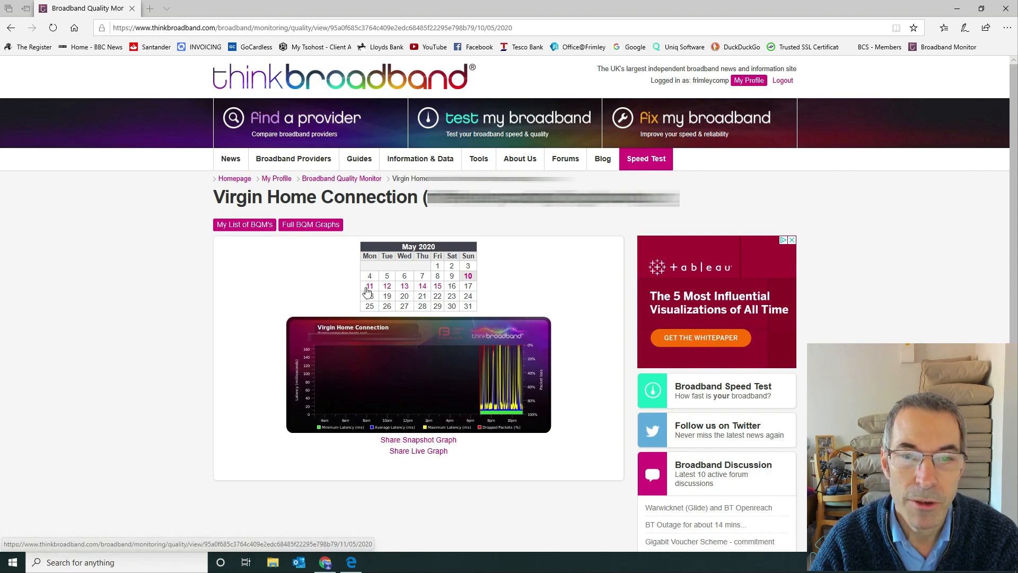
View the 11 May 2020 Virgin Home Connection quality graph enlarged, then close it
{"action": "left_click", "coordinate": [369, 285]}
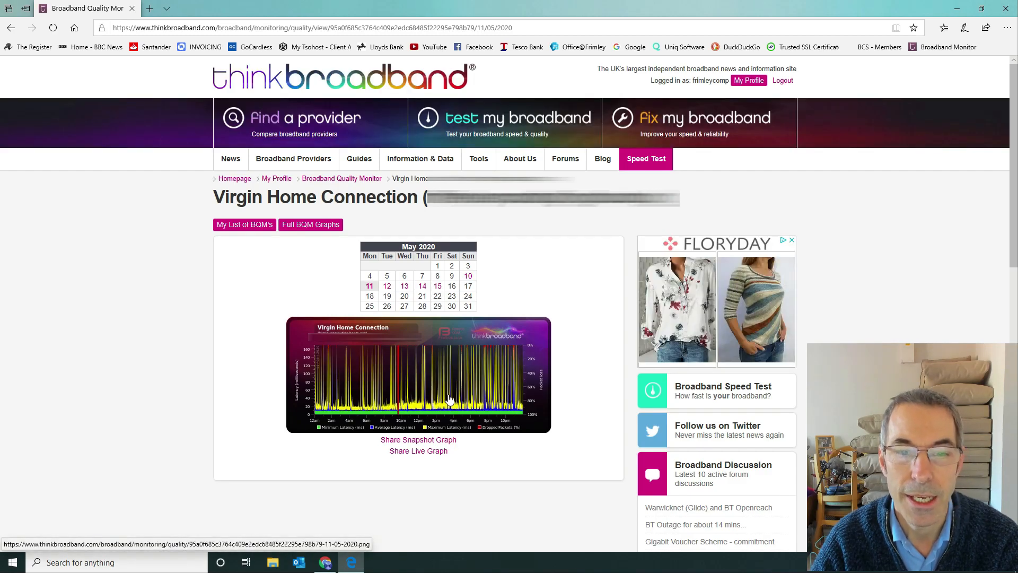
{"action": "left_click", "coordinate": [417, 374]}
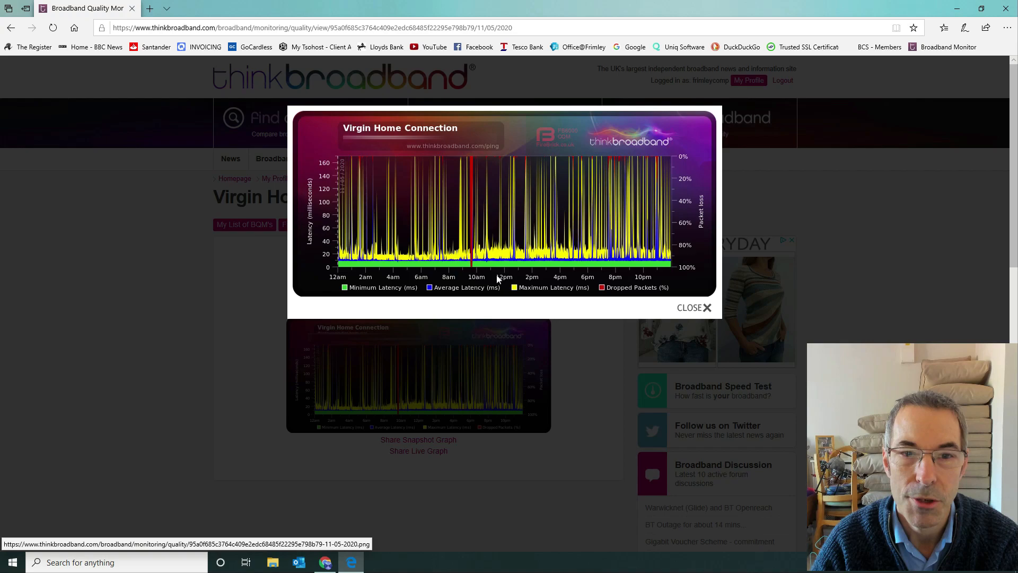
{"action": "mouse_move", "coordinate": [361, 204]}
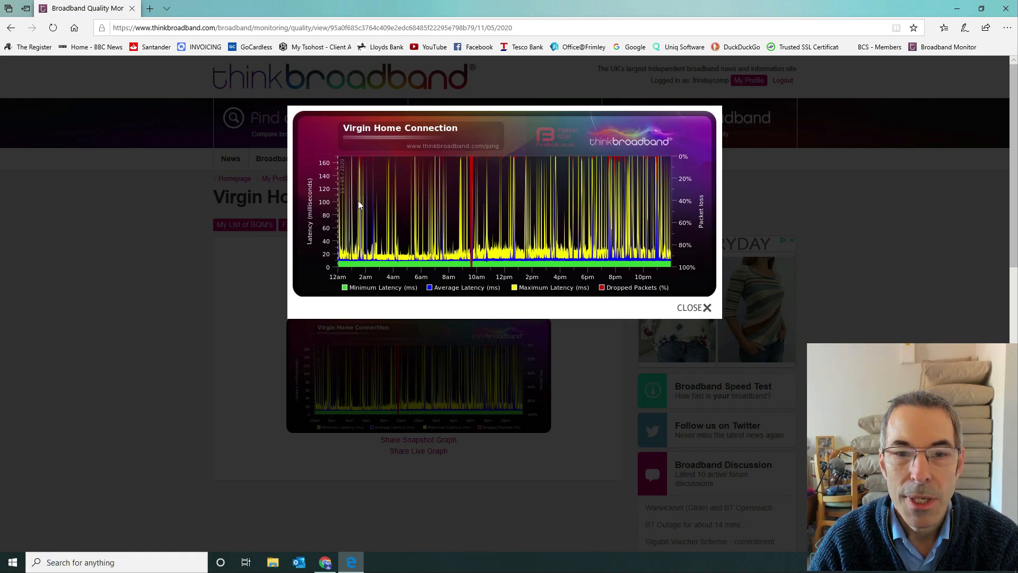
{"action": "mouse_move", "coordinate": [438, 204]}
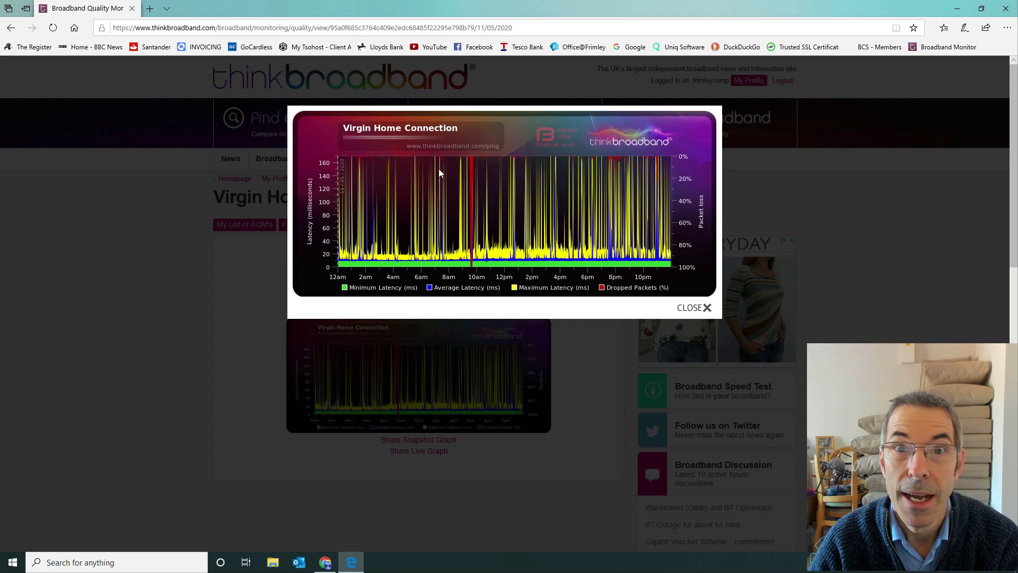
{"action": "mouse_move", "coordinate": [473, 173]}
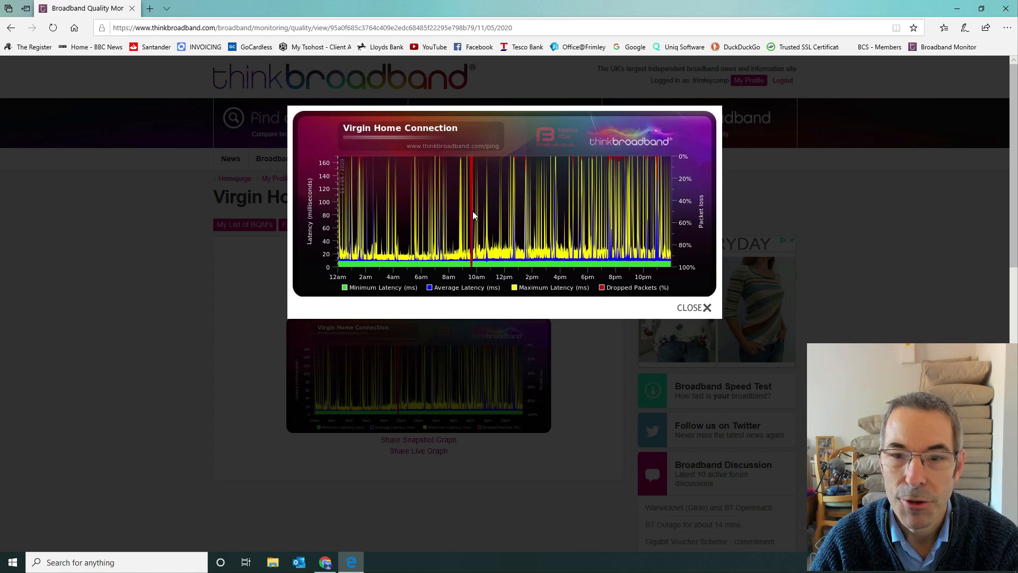
{"action": "left_click", "coordinate": [693, 307]}
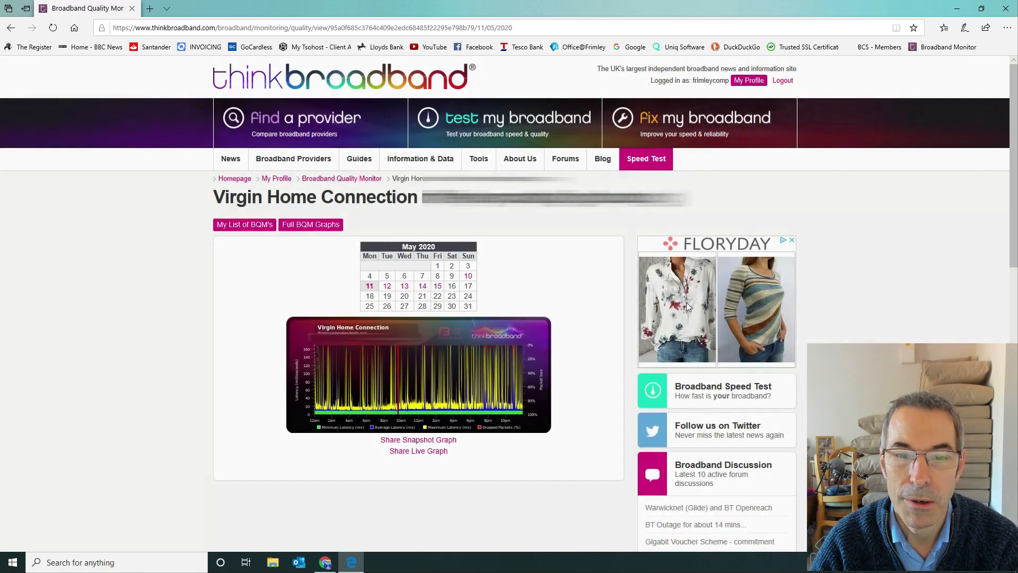
Load the 12 May then 13 May 2020 graphs, inspect the dropped-packet block and close the enlarged view
{"action": "left_click", "coordinate": [386, 285]}
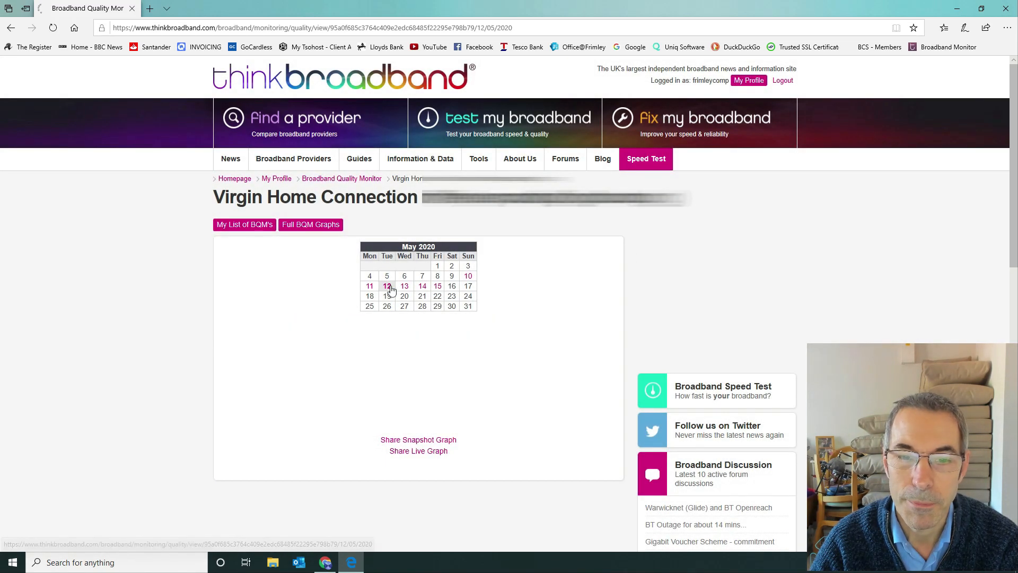
{"action": "left_click", "coordinate": [386, 285]}
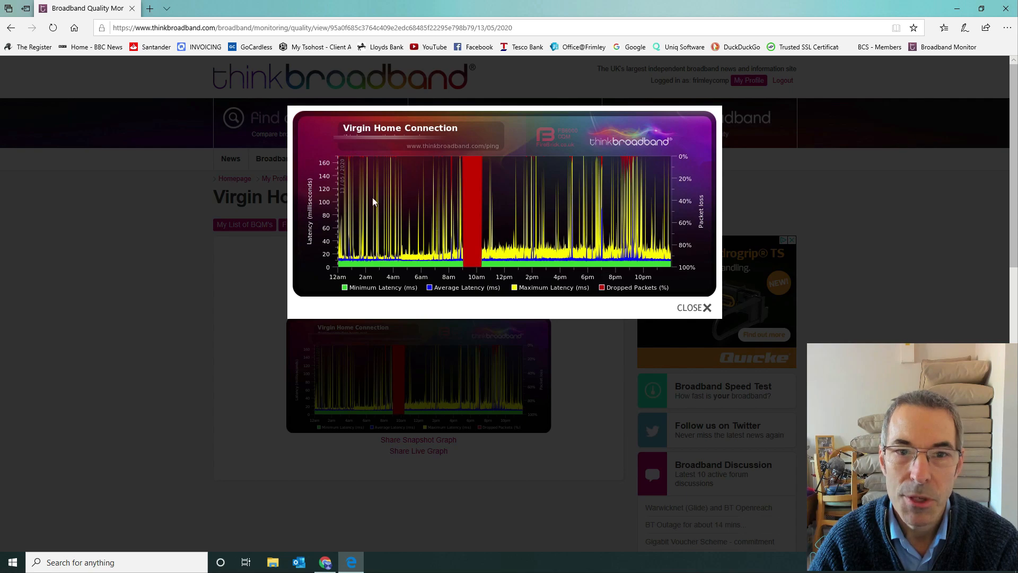
{"action": "mouse_move", "coordinate": [476, 198]}
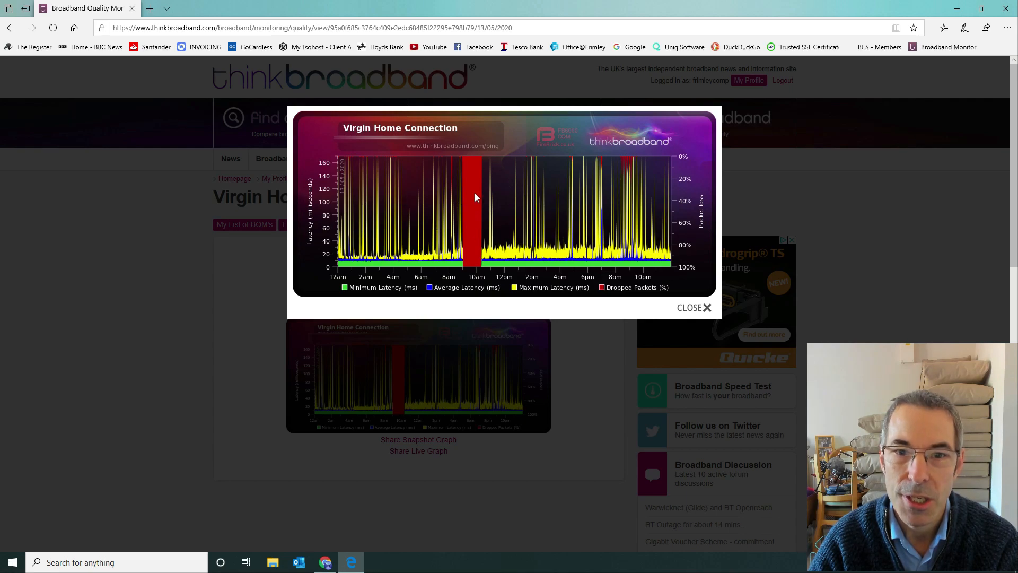
{"action": "mouse_move", "coordinate": [574, 208]}
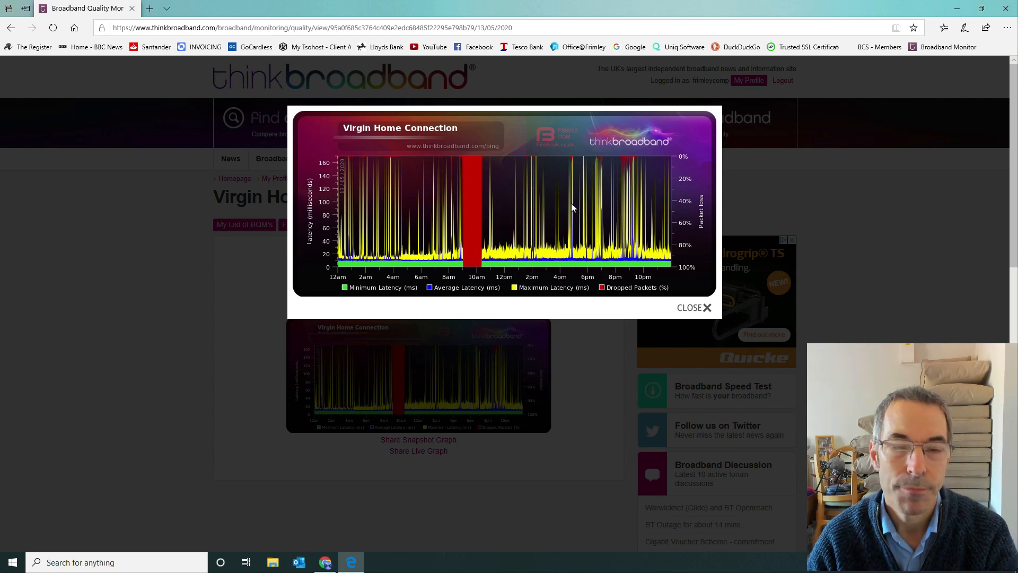
{"action": "mouse_move", "coordinate": [513, 223]}
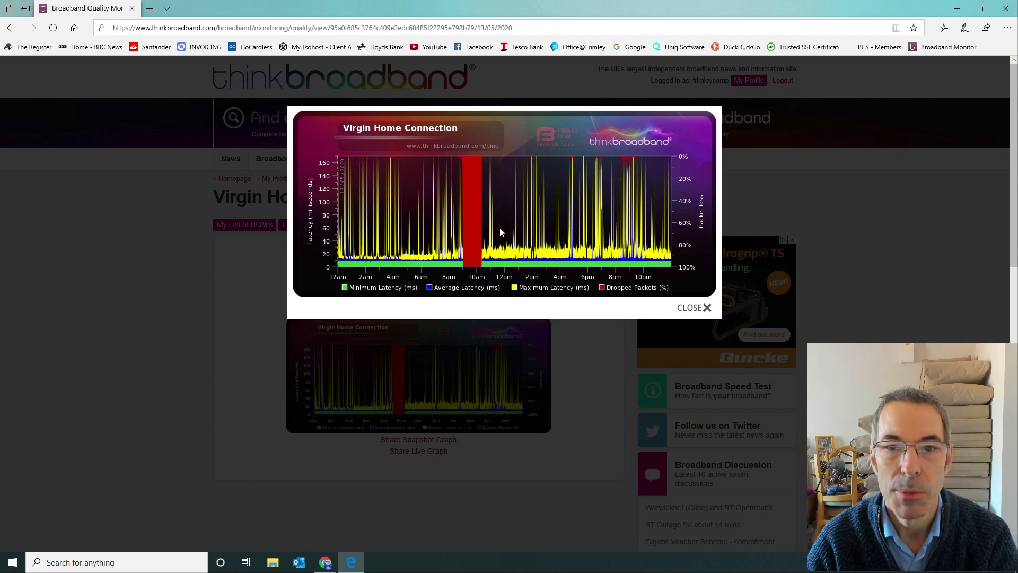
{"action": "mouse_move", "coordinate": [544, 233]}
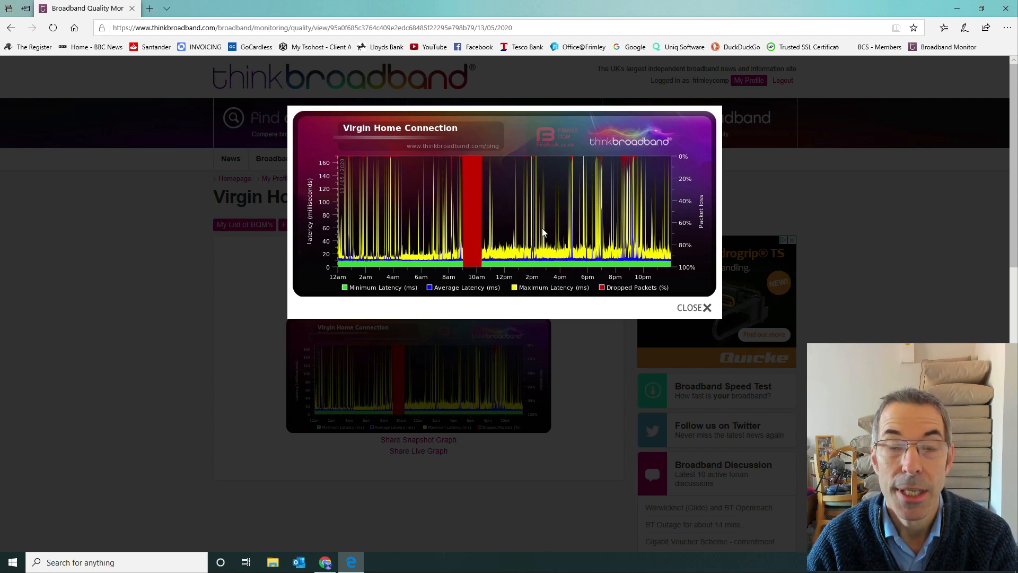
{"action": "mouse_move", "coordinate": [635, 166]}
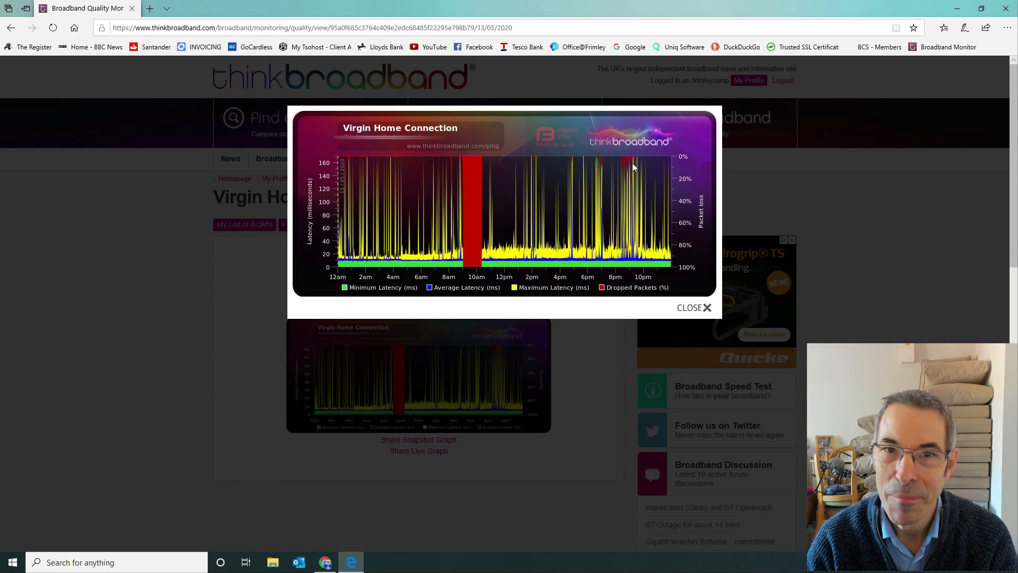
{"action": "mouse_move", "coordinate": [652, 204]}
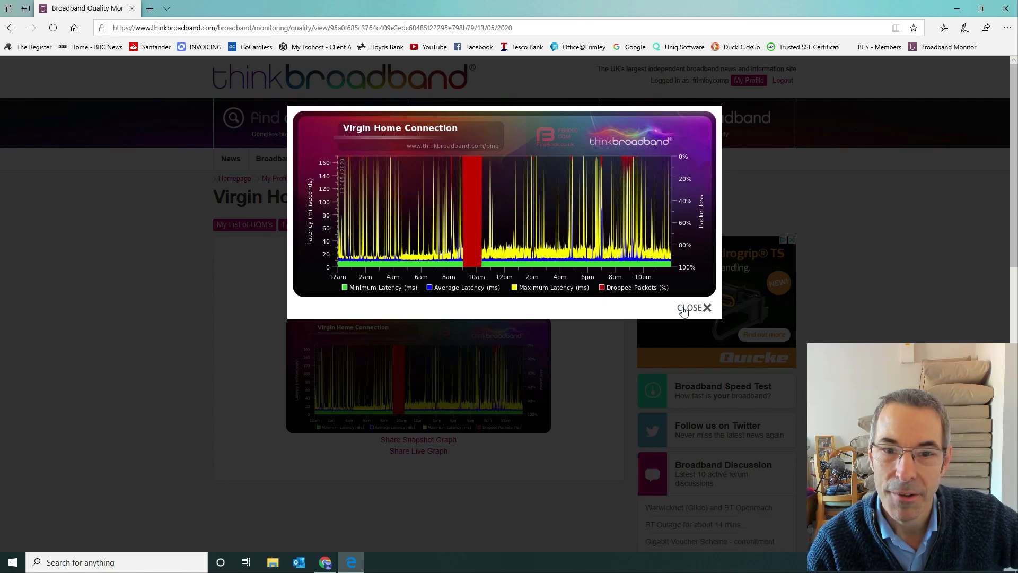
{"action": "left_click", "coordinate": [694, 308]}
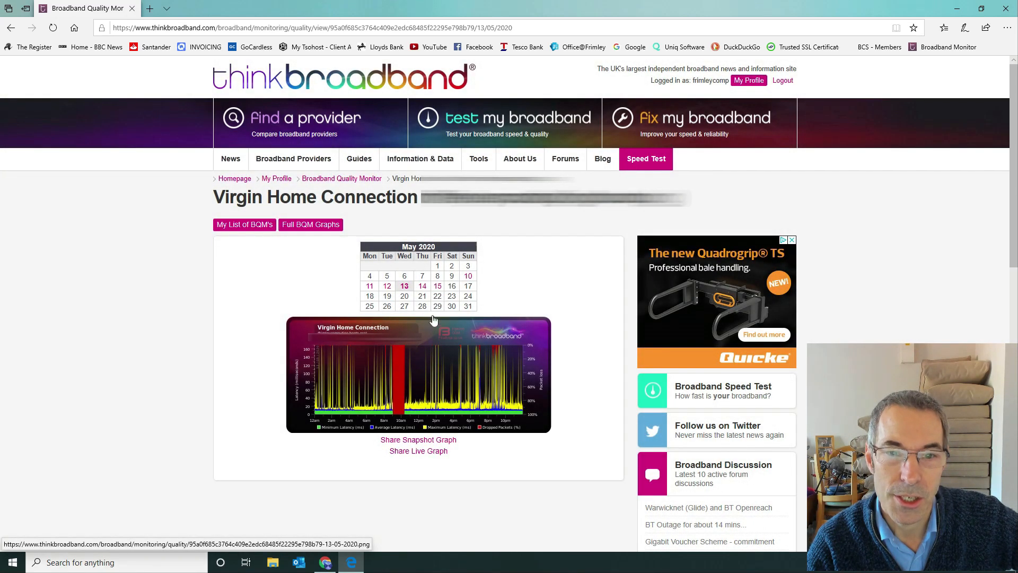
View the 14 May 2020 quality graph enlarged to inspect its dropped-packet spikes, then close it
{"action": "left_click", "coordinate": [422, 285]}
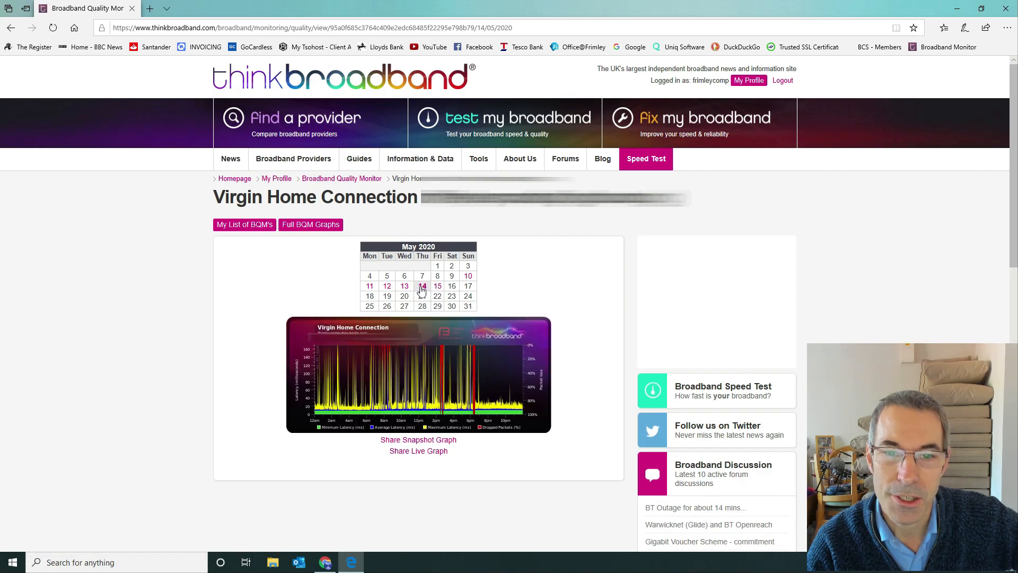
{"action": "left_click", "coordinate": [417, 374]}
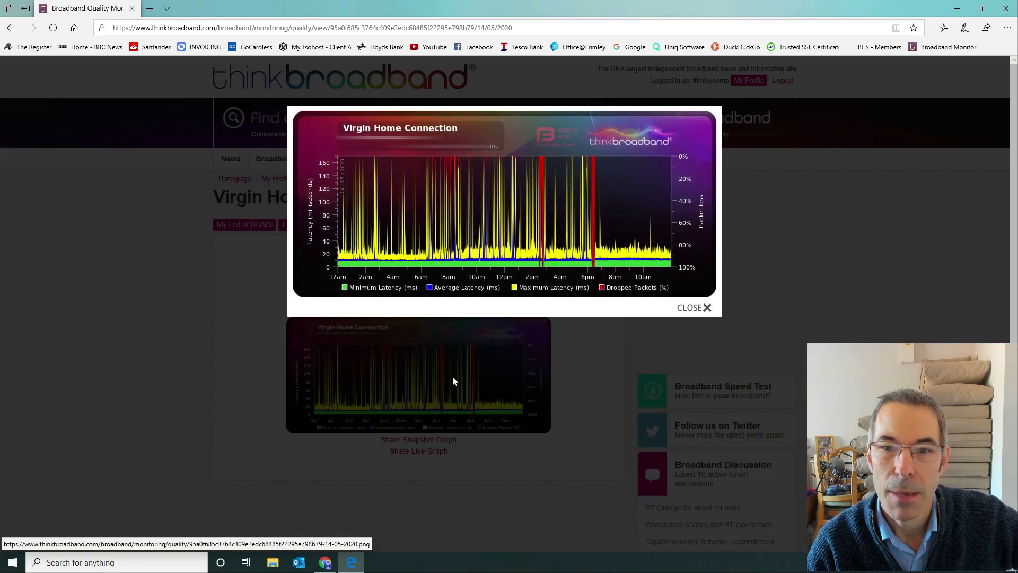
{"action": "mouse_move", "coordinate": [441, 201]}
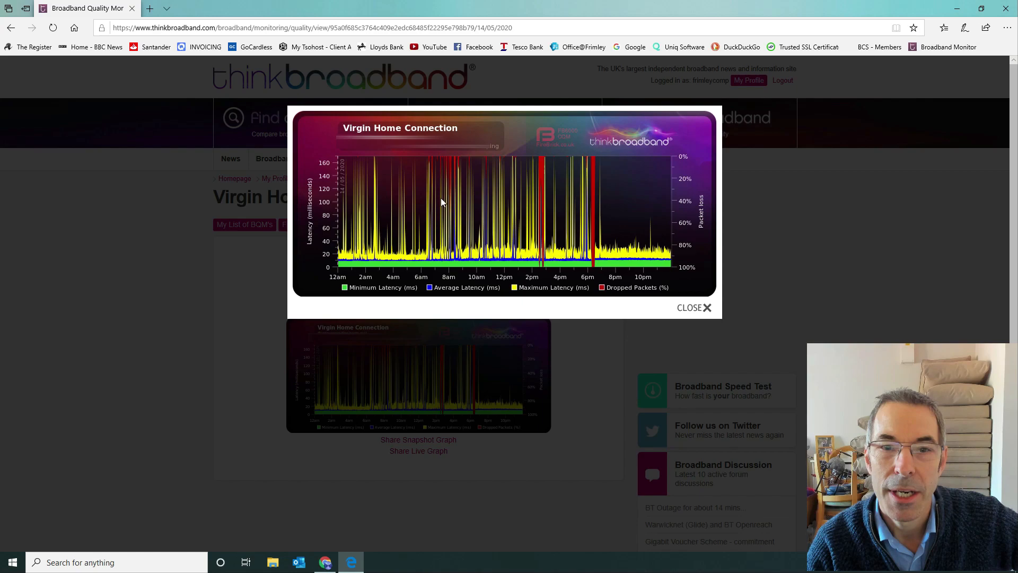
{"action": "mouse_move", "coordinate": [436, 149]}
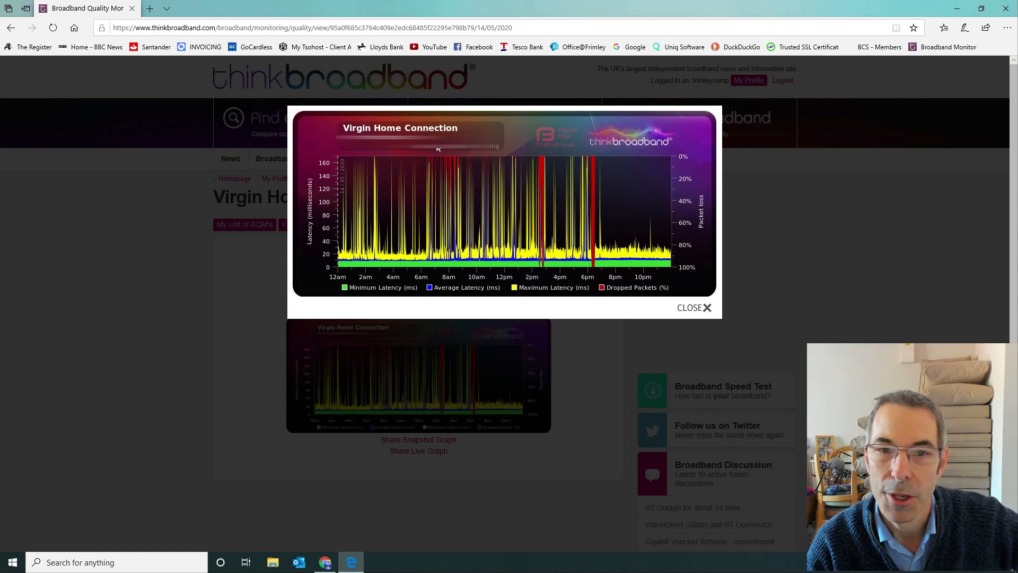
{"action": "mouse_move", "coordinate": [443, 171]}
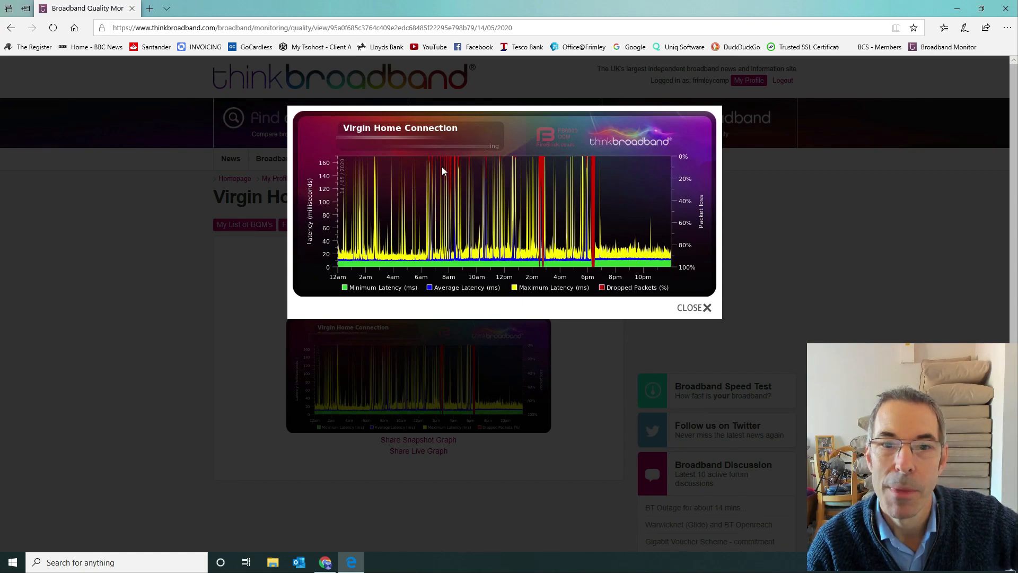
{"action": "mouse_move", "coordinate": [444, 182]}
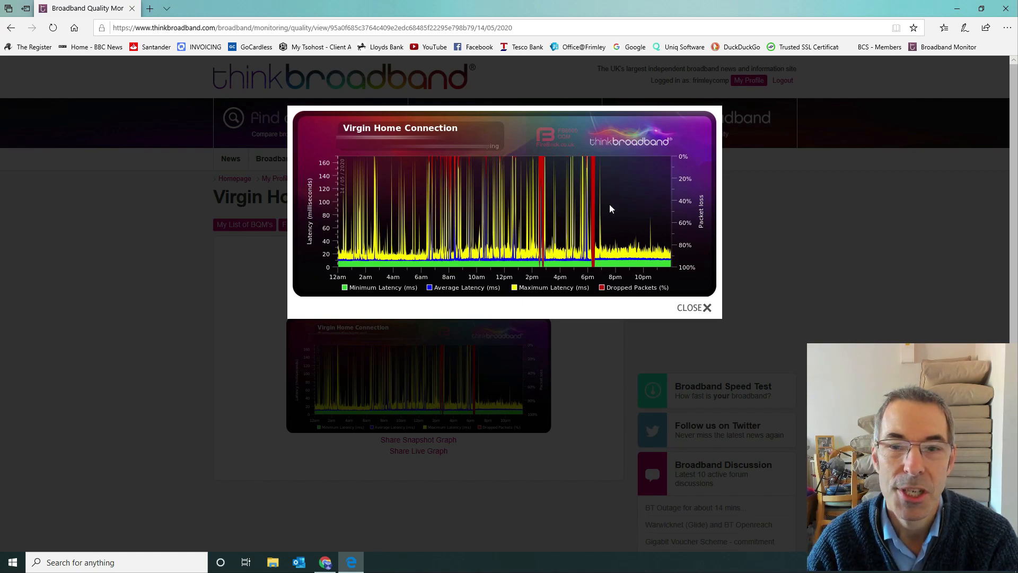
{"action": "mouse_move", "coordinate": [589, 234]}
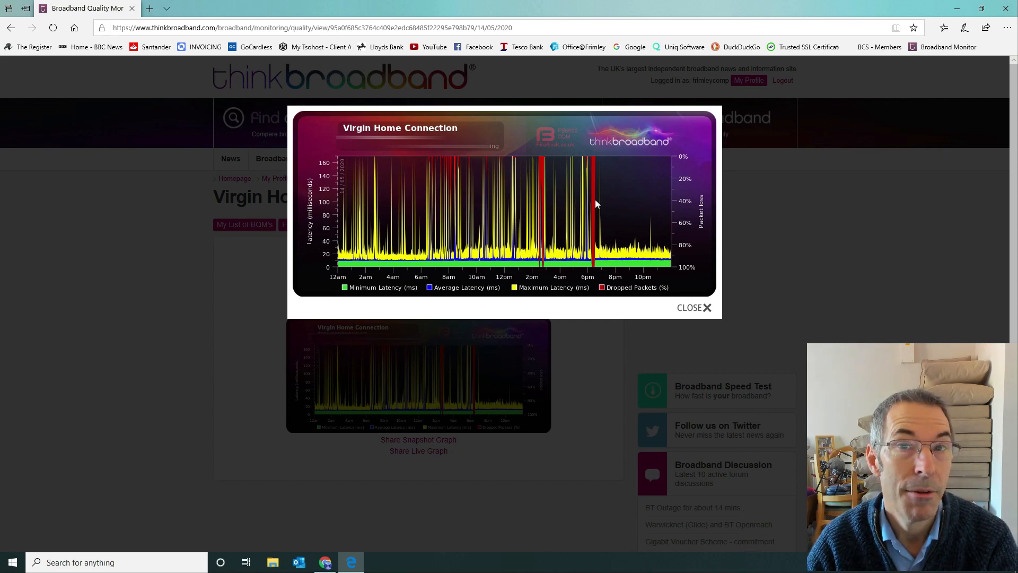
{"action": "mouse_move", "coordinate": [602, 215]}
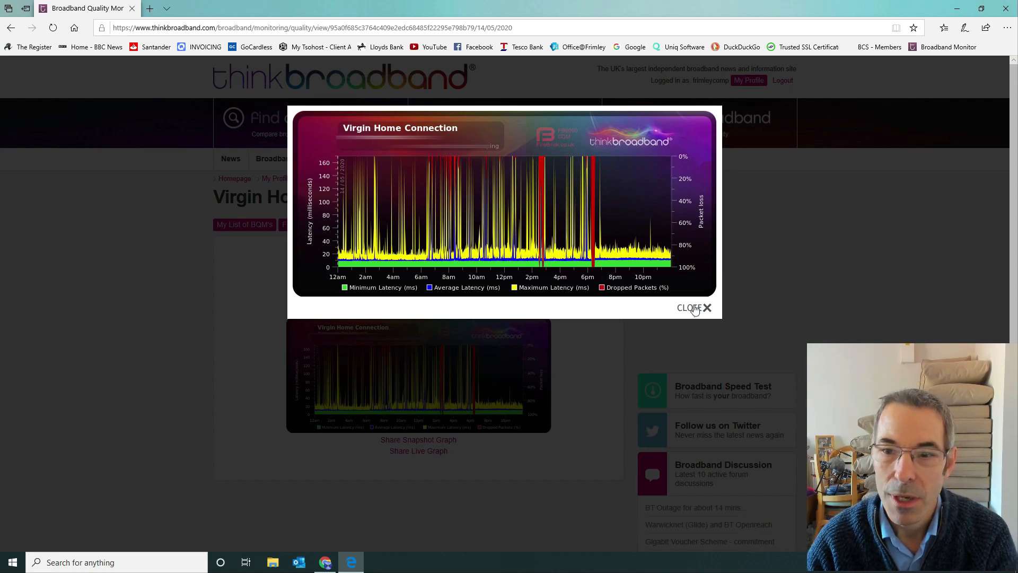
{"action": "left_click", "coordinate": [693, 307]}
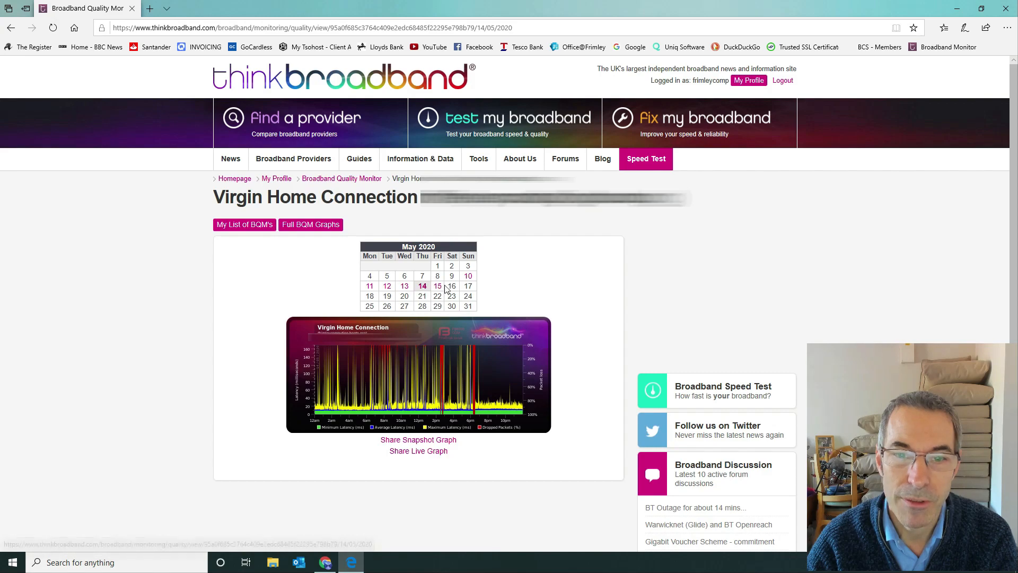
{"action": "left_click", "coordinate": [436, 285]}
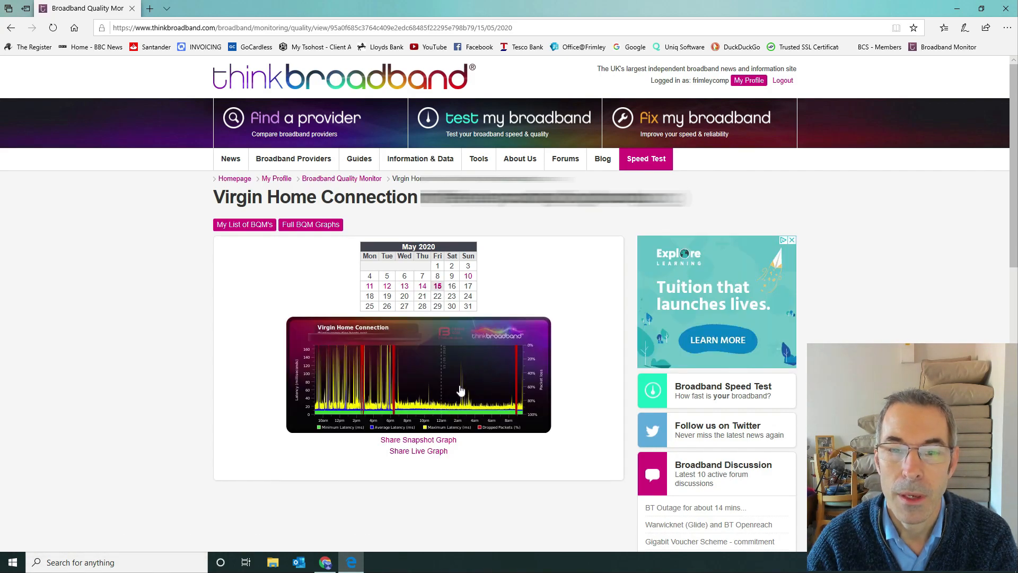
{"action": "left_click", "coordinate": [417, 374]}
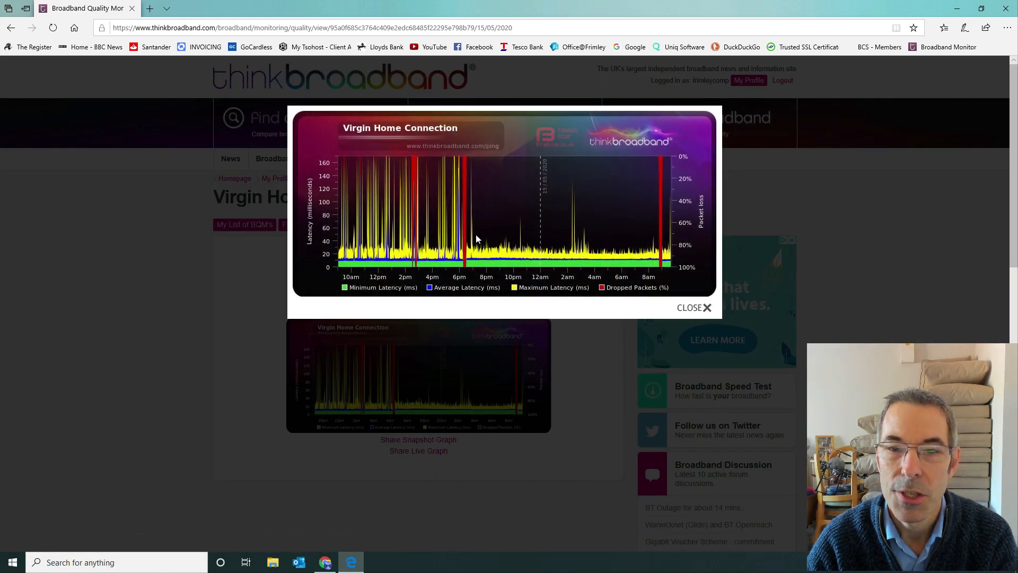
{"action": "left_click", "coordinate": [694, 308]}
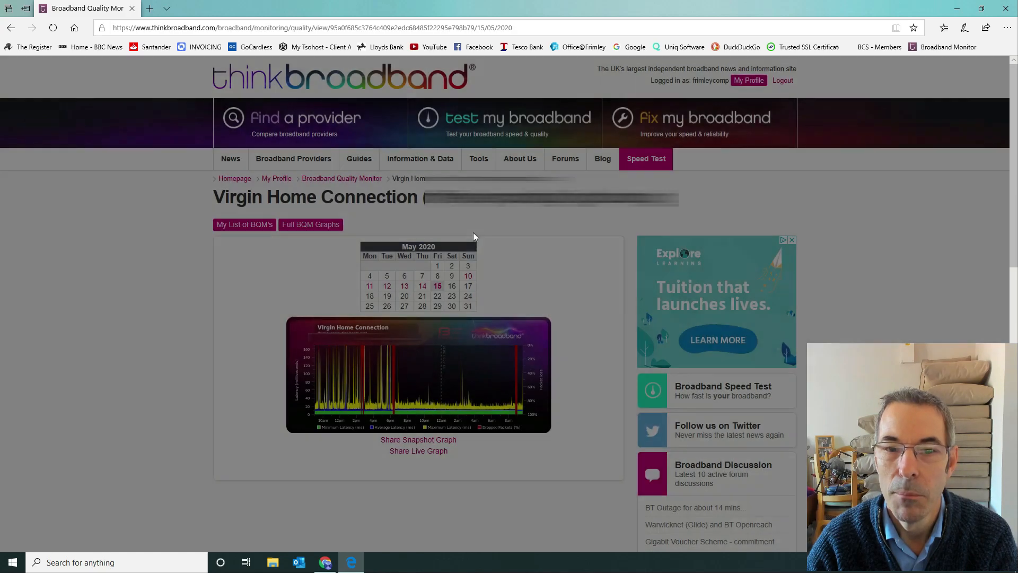
{"action": "left_click", "coordinate": [417, 374]}
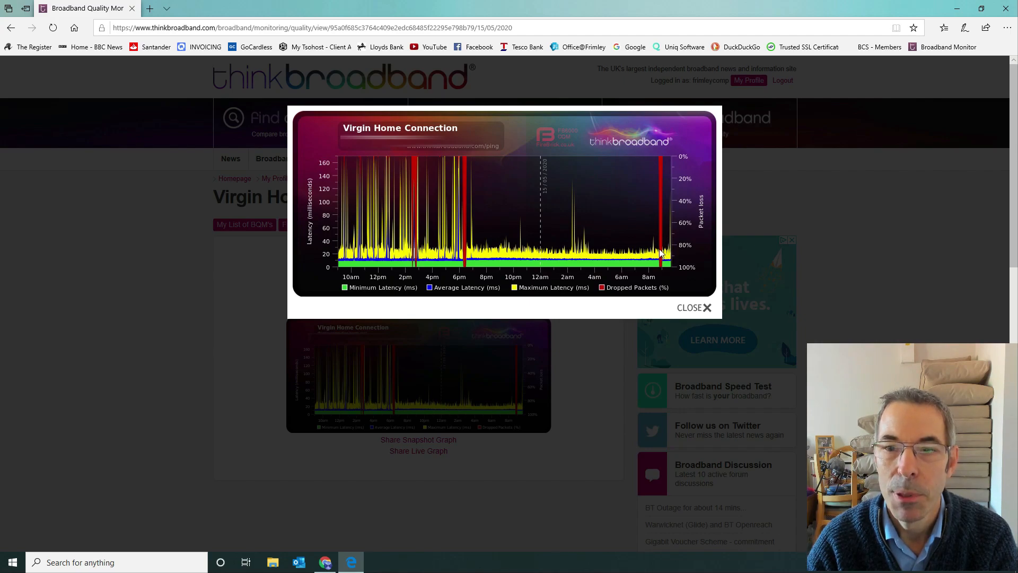
{"action": "mouse_move", "coordinate": [667, 242]}
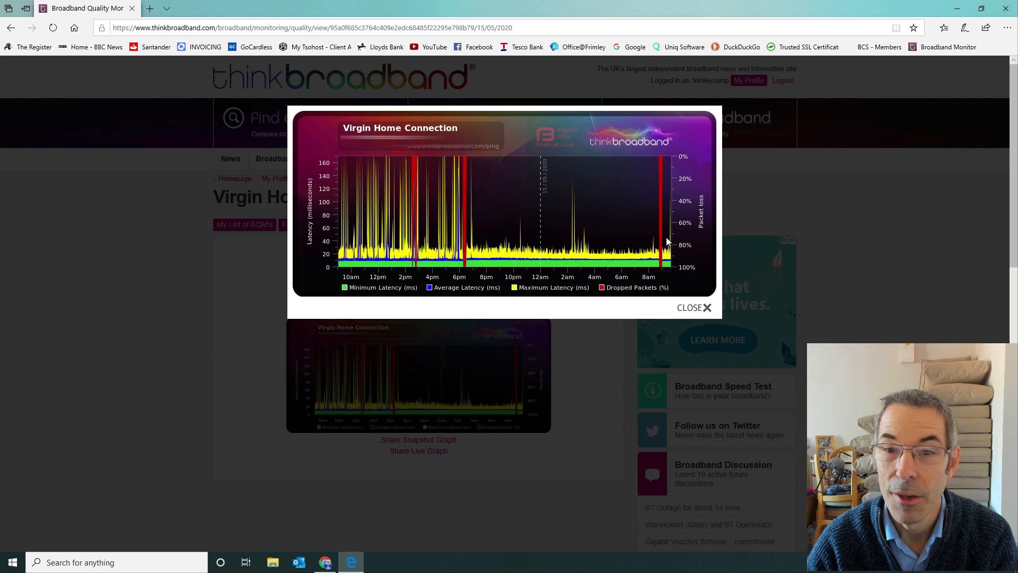
{"action": "mouse_move", "coordinate": [669, 236]}
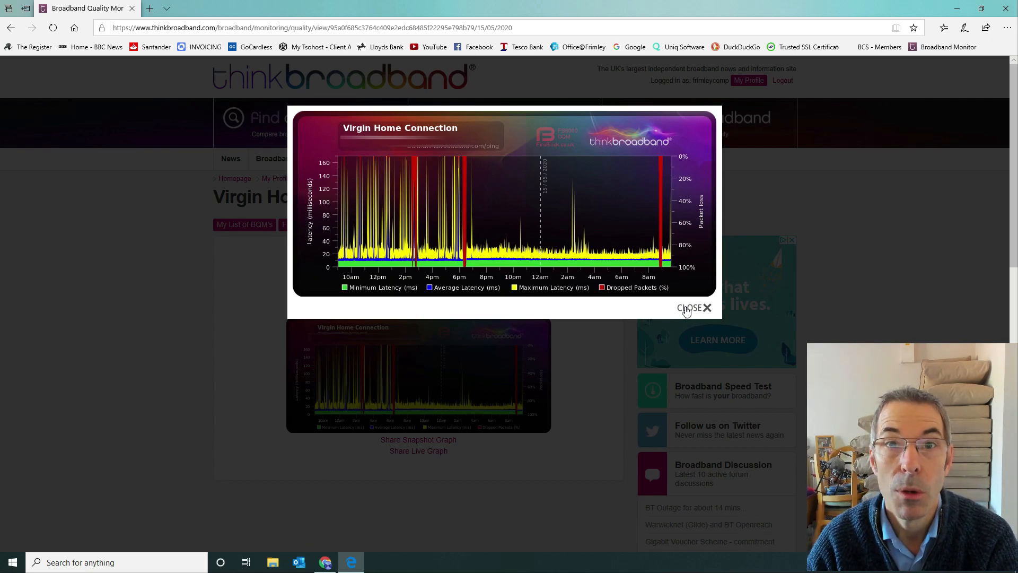
{"action": "left_click", "coordinate": [693, 308]}
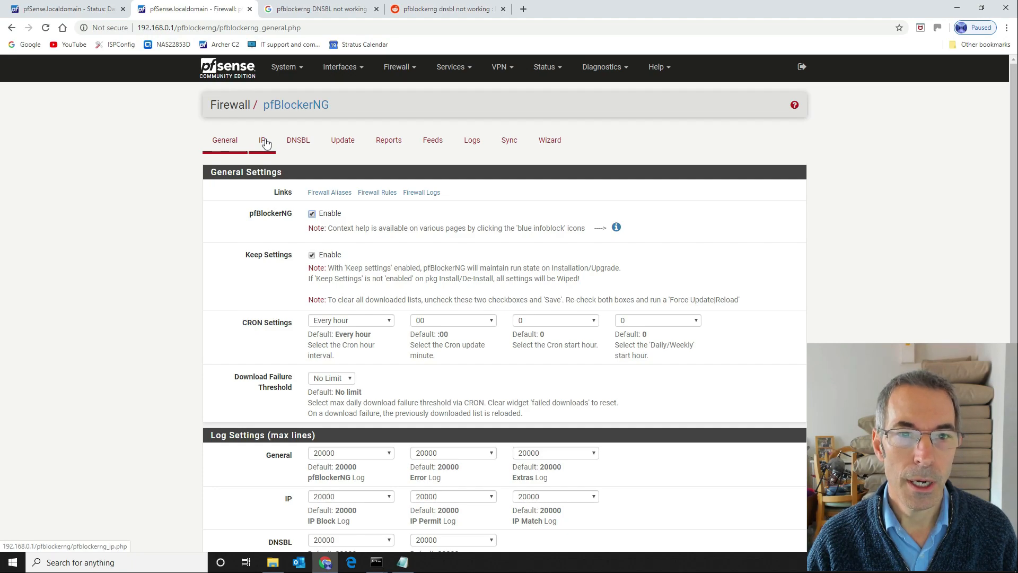
Show pfBlockerNG's IP page scrolled to the IP Interface/Rules Configuration section
{"action": "left_click", "coordinate": [262, 140]}
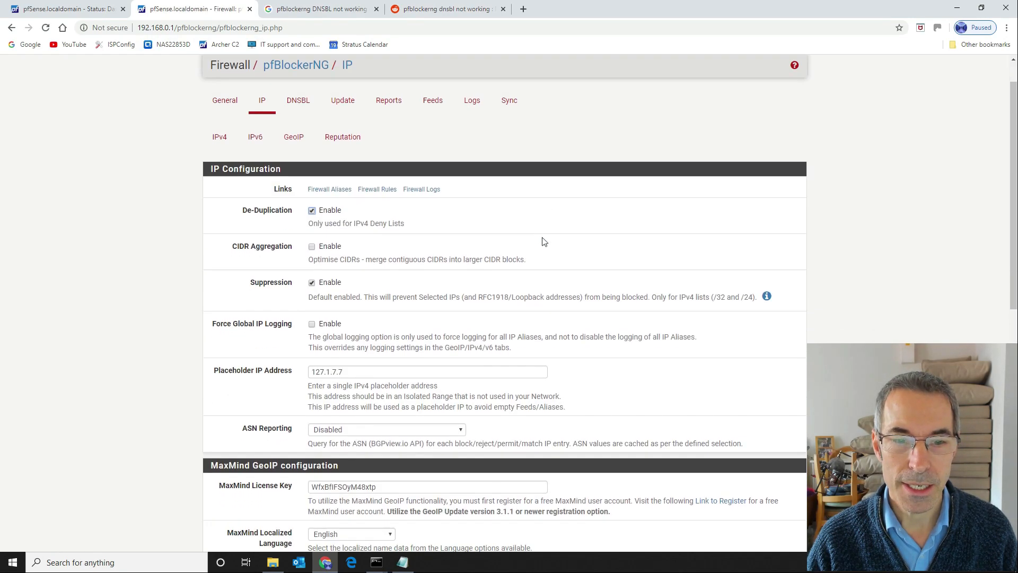
{"action": "scroll", "scroll_direction": "down", "scroll_amount": 3}
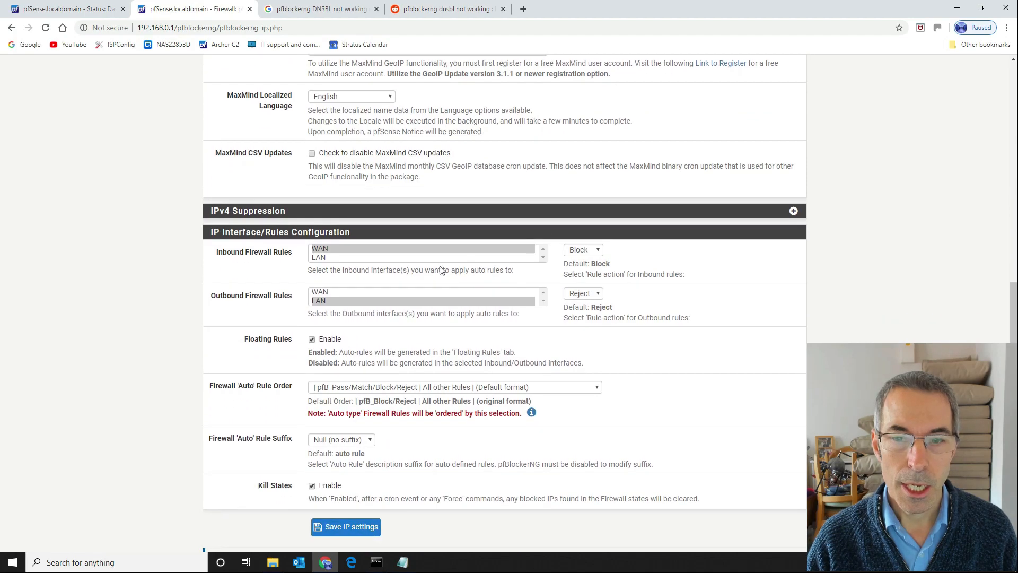
{"action": "mouse_move", "coordinate": [337, 303]}
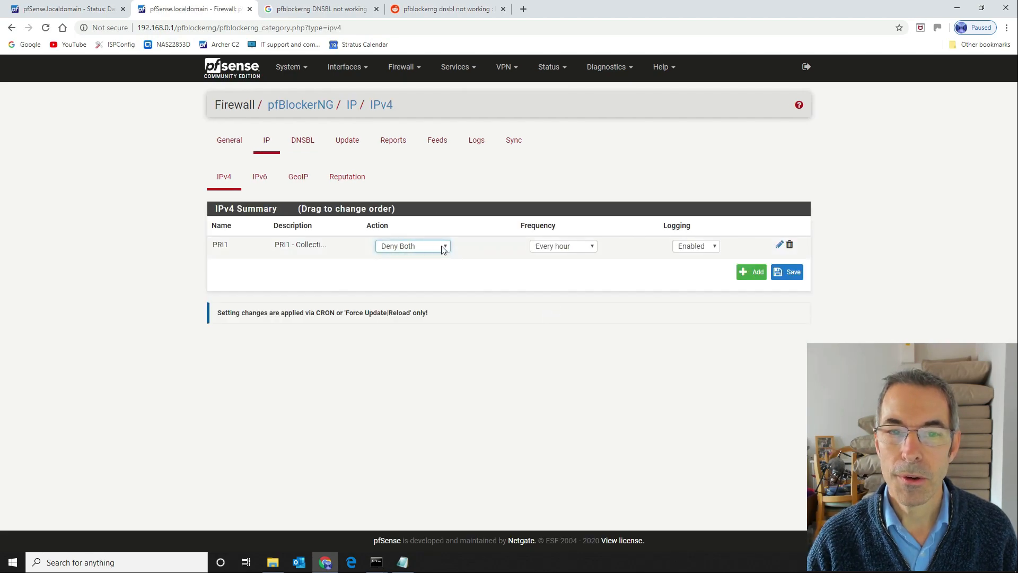
Keep the PRI1 IPv4 list action as Deny Both and save the list settings
{"action": "left_click", "coordinate": [413, 245]}
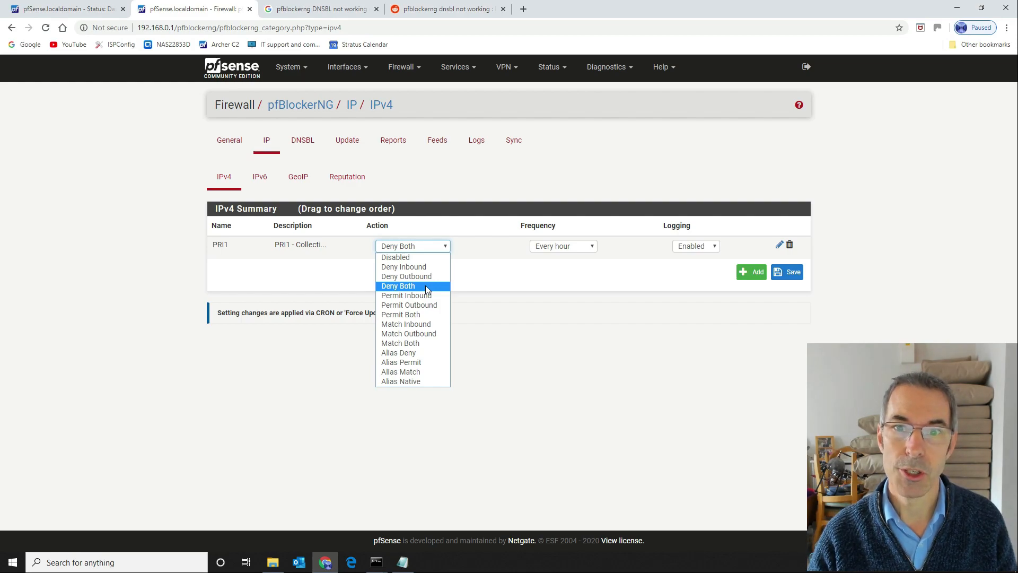
{"action": "left_click", "coordinate": [398, 285]}
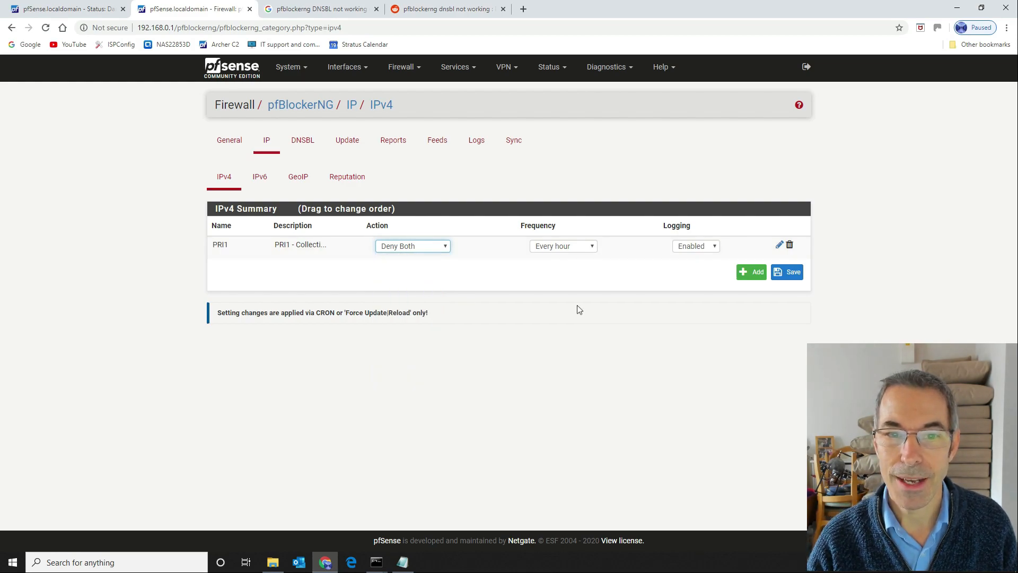
{"action": "left_click", "coordinate": [787, 271]}
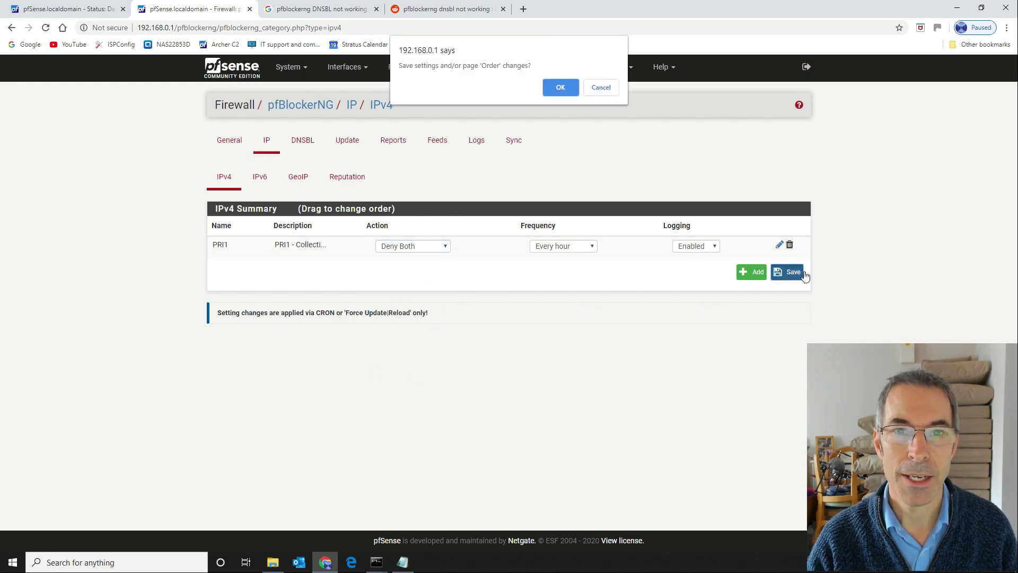
{"action": "left_click", "coordinate": [559, 87]}
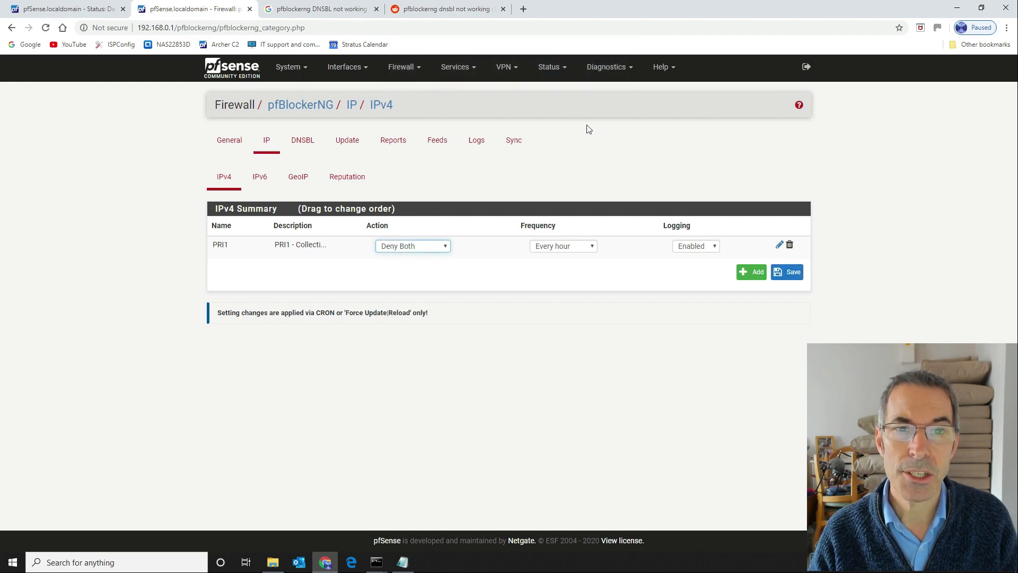
{"action": "mouse_move", "coordinate": [403, 66]}
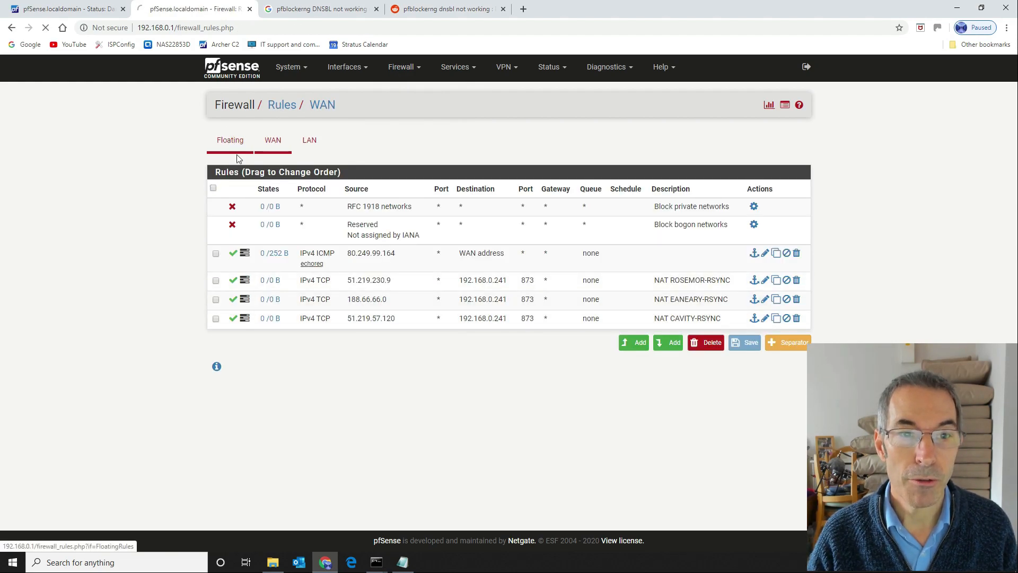
Show the Floating rules listing the pfBlockerNG PRI1 and DNSBL rules
{"action": "left_click", "coordinate": [230, 140]}
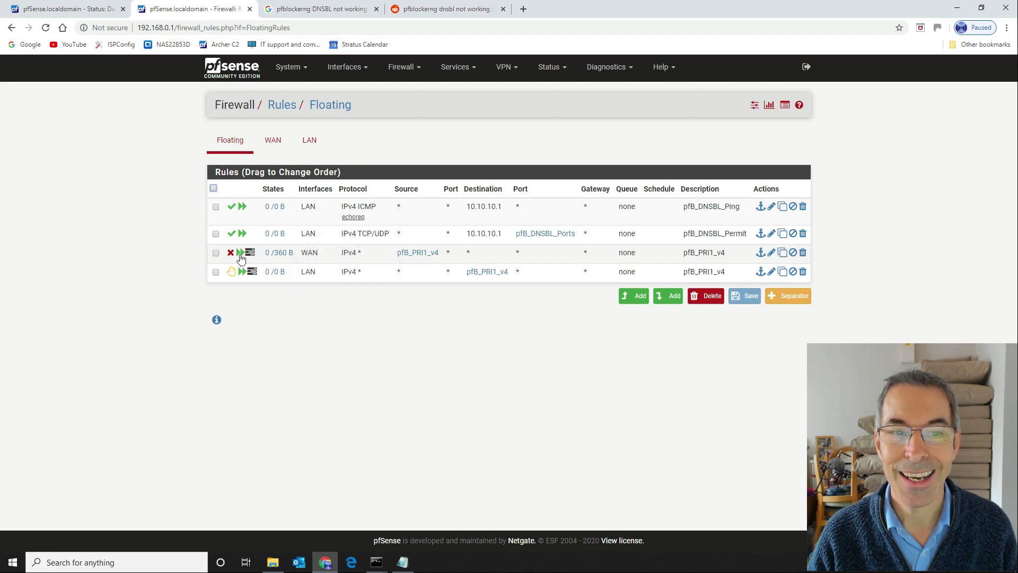
{"action": "mouse_move", "coordinate": [308, 253]}
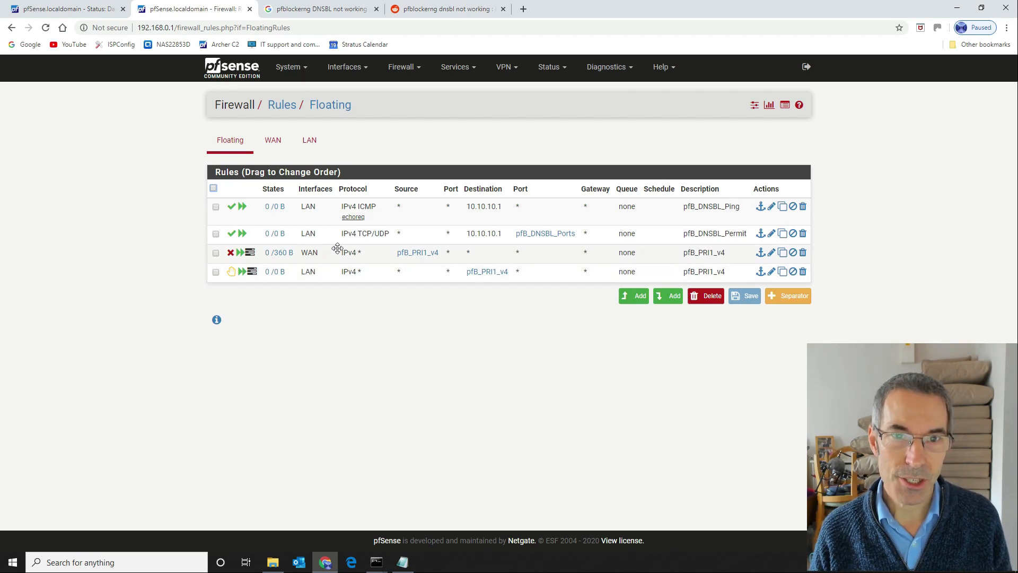
{"action": "mouse_move", "coordinate": [367, 199]}
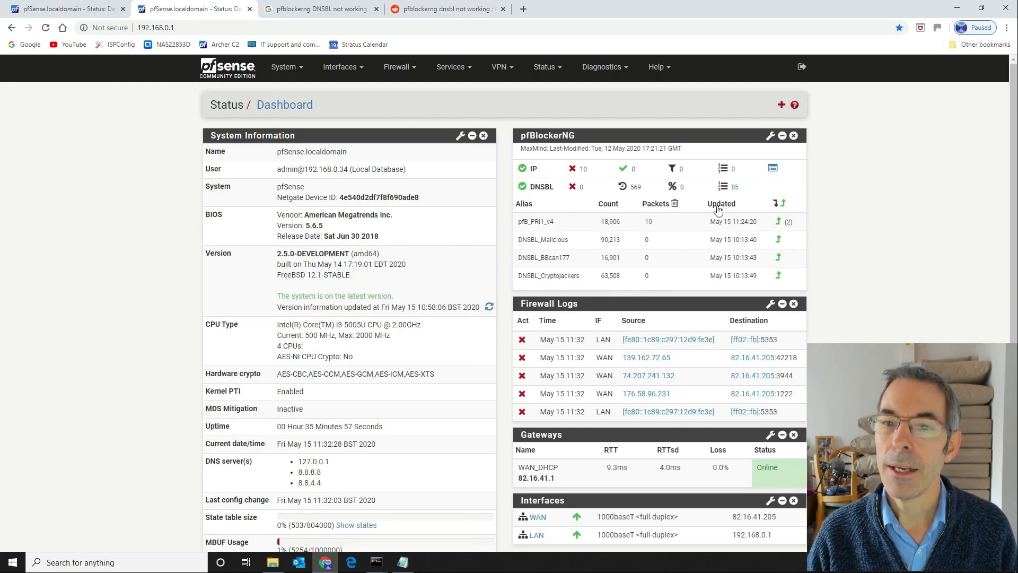
{"action": "mouse_move", "coordinate": [721, 204]}
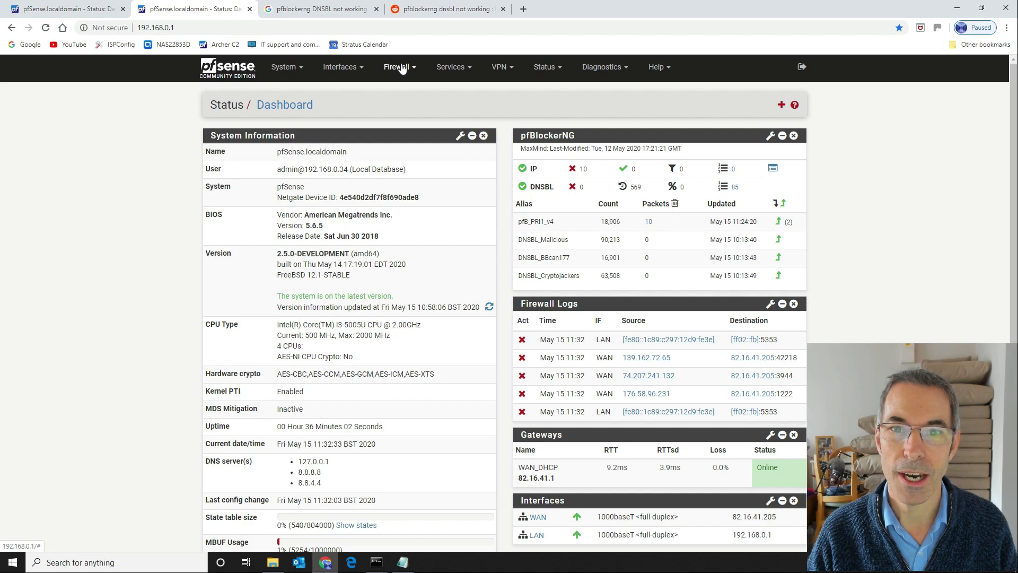
{"action": "mouse_move", "coordinate": [451, 67]}
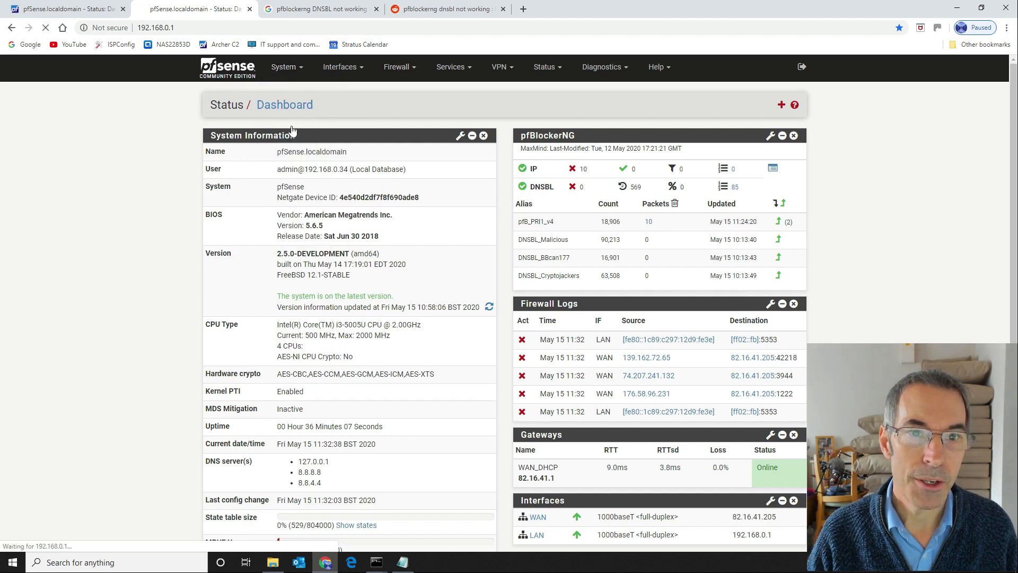
Bring up System General Setup showing DNS servers 8.8.8.8 and 8.8.4.4
{"action": "left_click", "coordinate": [283, 65]}
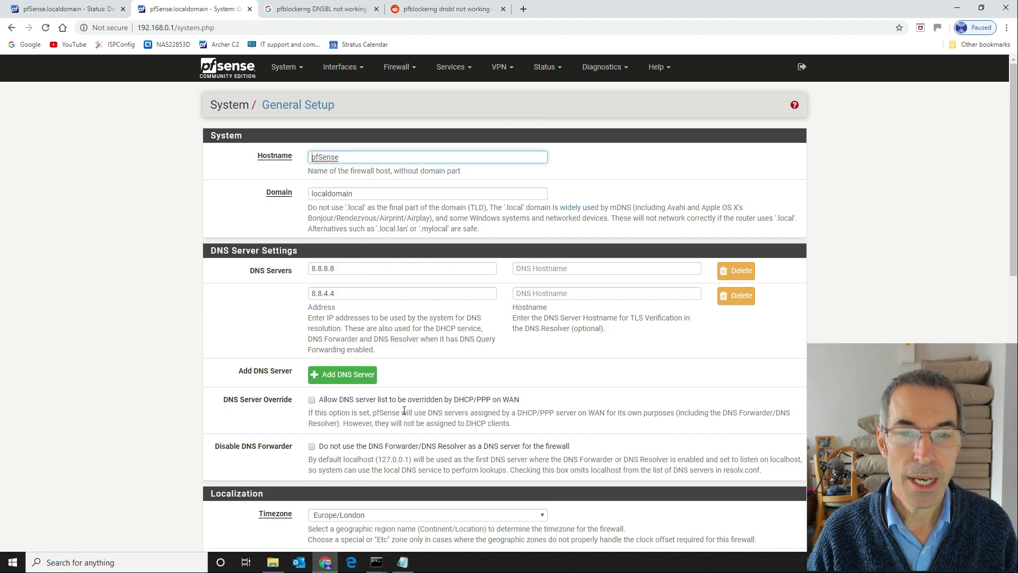
Review the DNS server settings, then go to the LAN DHCP Server page via Services
{"action": "scroll", "scroll_direction": "down", "scroll_amount": 3}
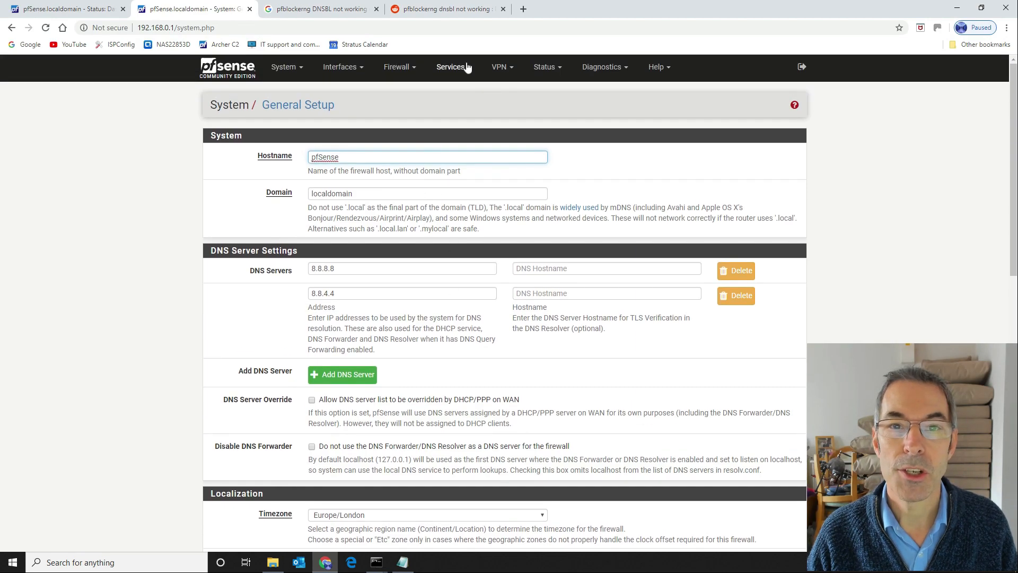
{"action": "left_click", "coordinate": [451, 67]}
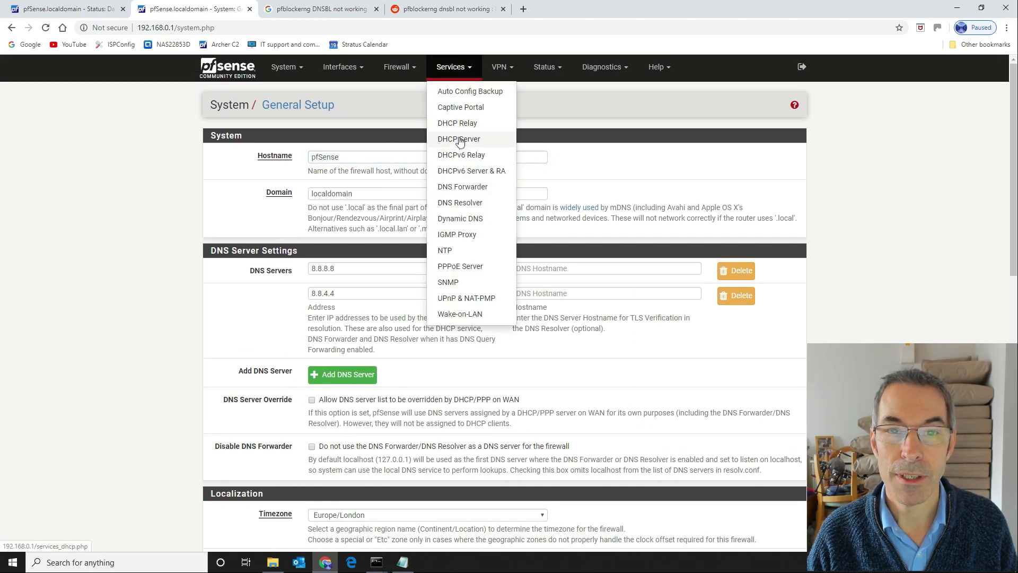
{"action": "left_click", "coordinate": [458, 138]}
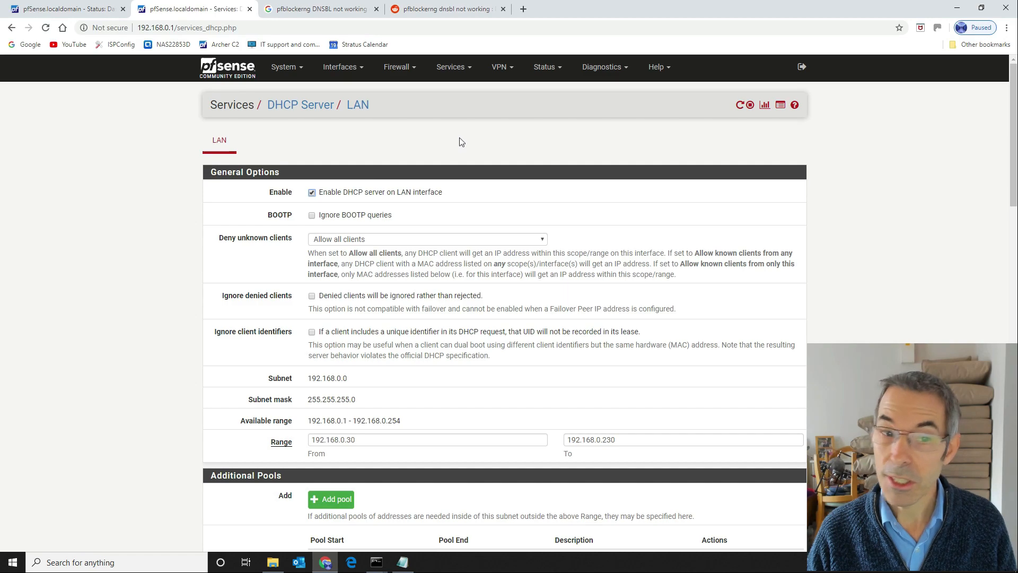
Enter 192.168.0.1 as the first DNS server handed out by the LAN DHCP server
{"action": "scroll", "scroll_direction": "down", "scroll_amount": 3}
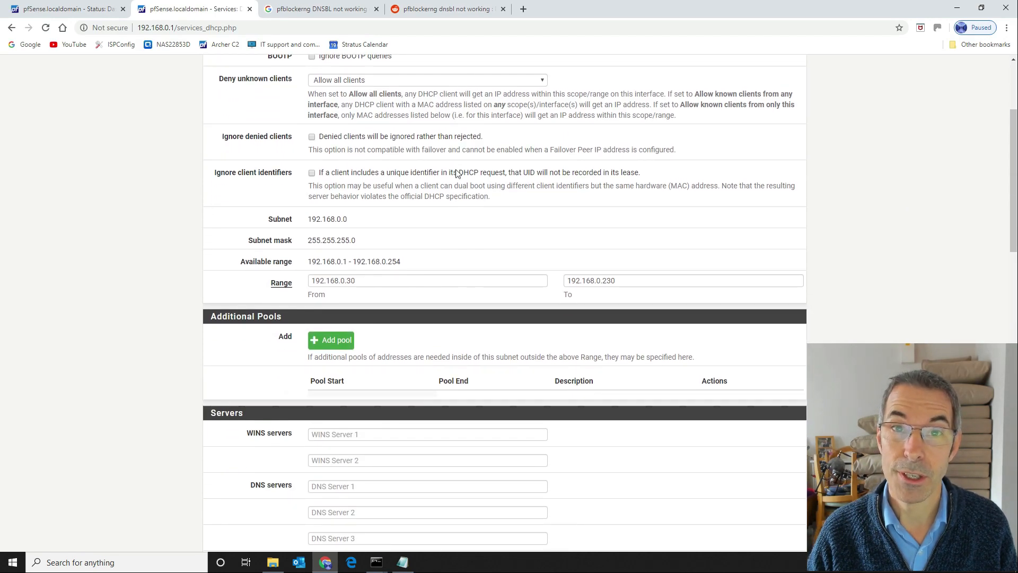
{"action": "scroll", "scroll_direction": "down", "scroll_amount": 3}
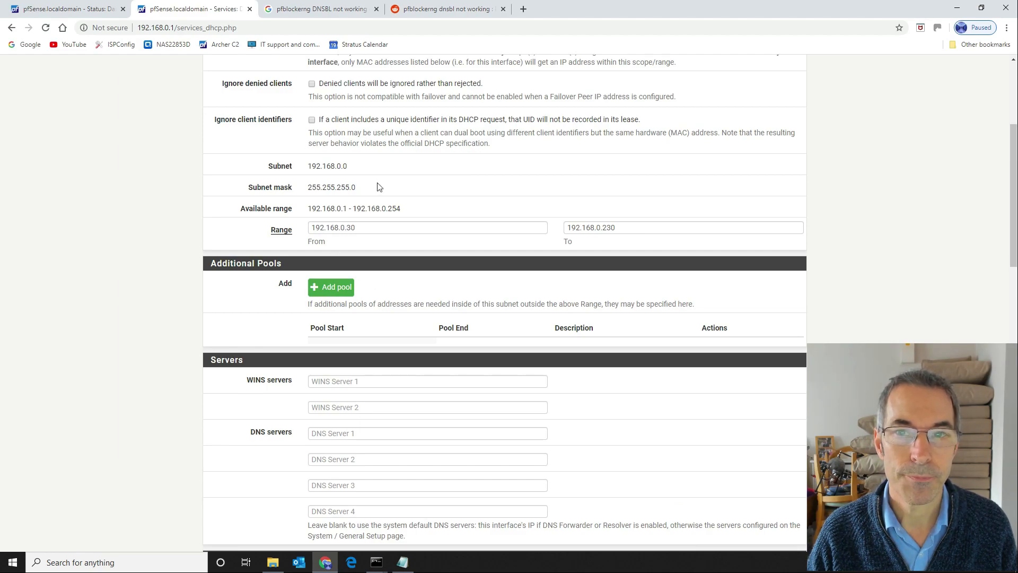
{"action": "scroll", "scroll_direction": "down", "scroll_amount": 3}
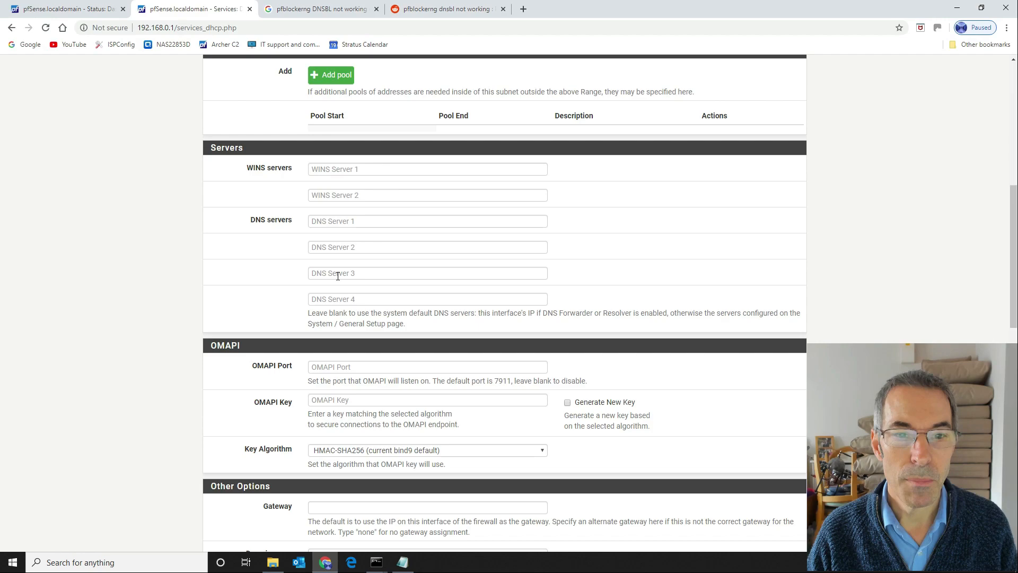
{"action": "mouse_move", "coordinate": [395, 322]}
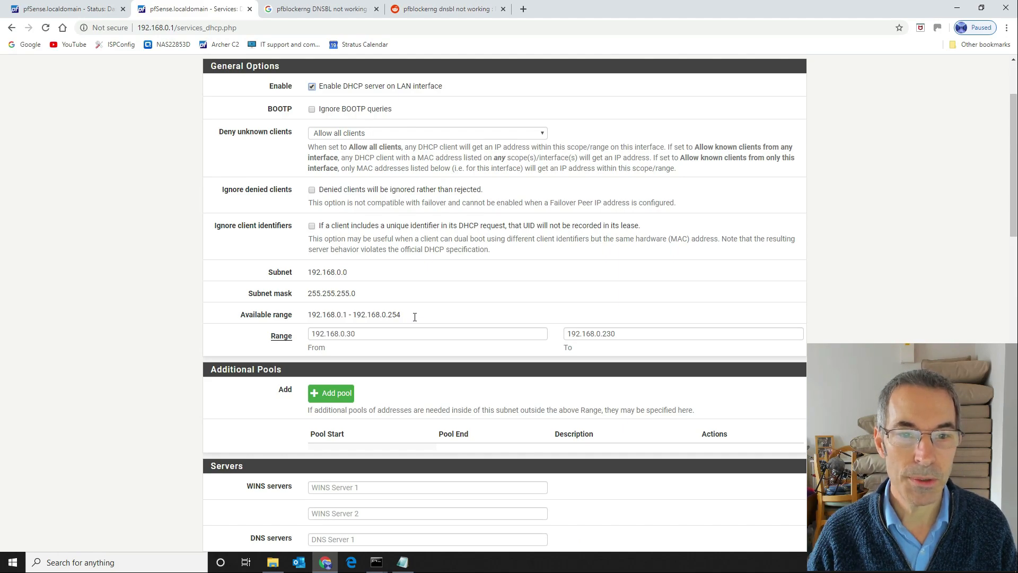
{"action": "scroll", "scroll_direction": "down", "scroll_amount": 3}
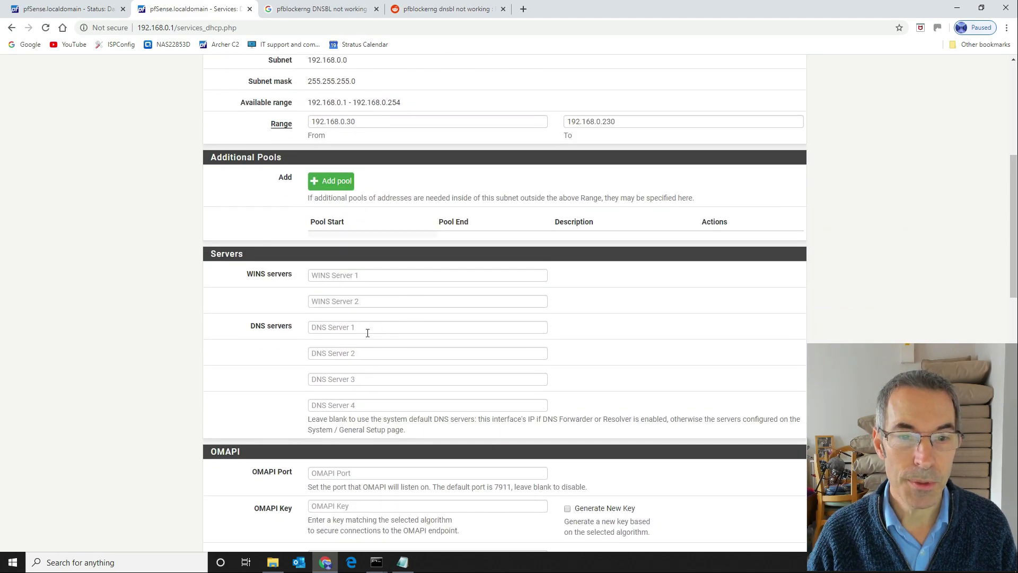
{"action": "left_click", "coordinate": [428, 327]}
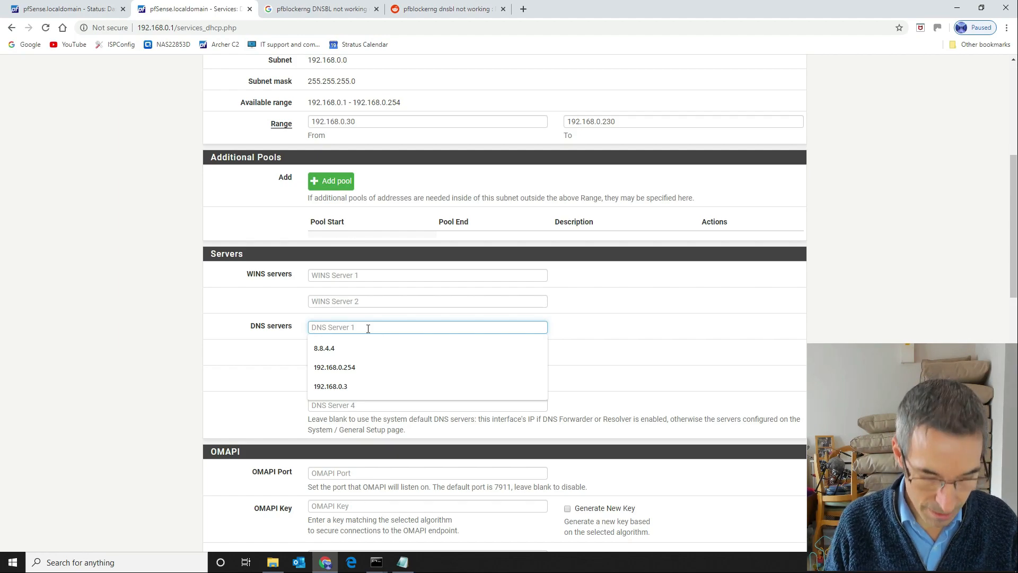
{"action": "type", "text": "192.168.0.1"}
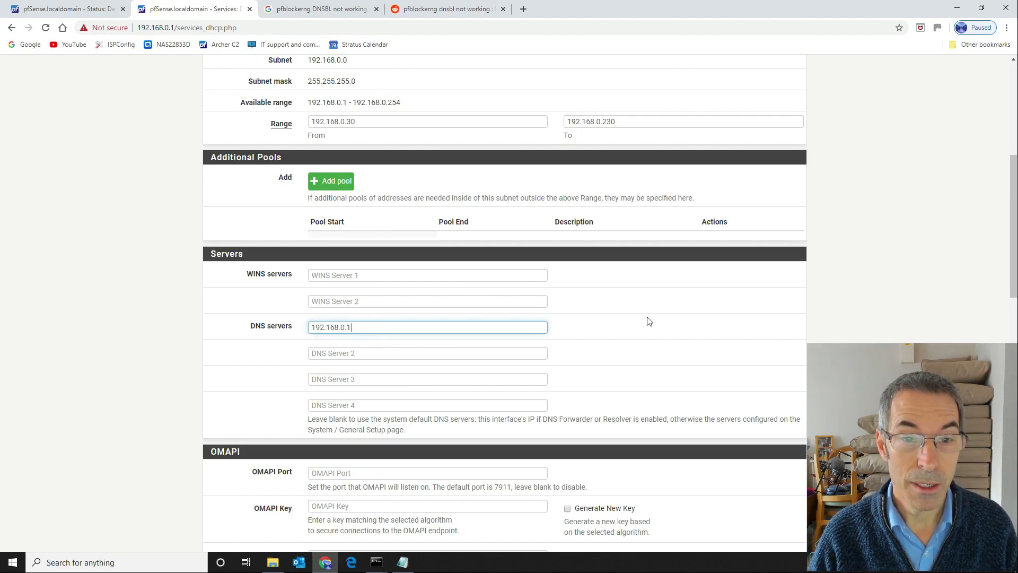
Save the LAN DHCP server settings with the new DNS server
{"action": "scroll", "scroll_direction": "down", "scroll_amount": 3}
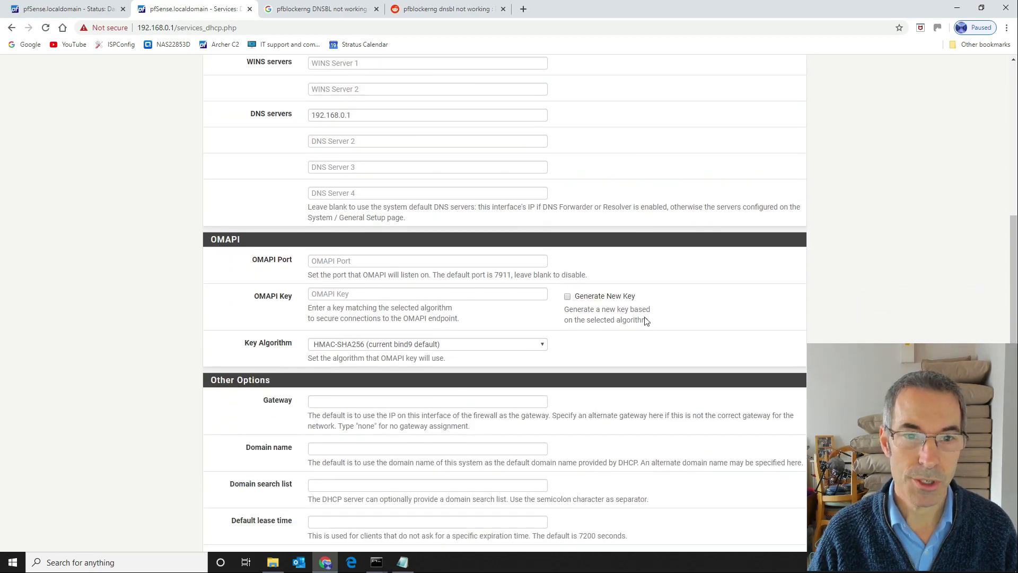
{"action": "scroll", "scroll_direction": "down", "scroll_amount": 3}
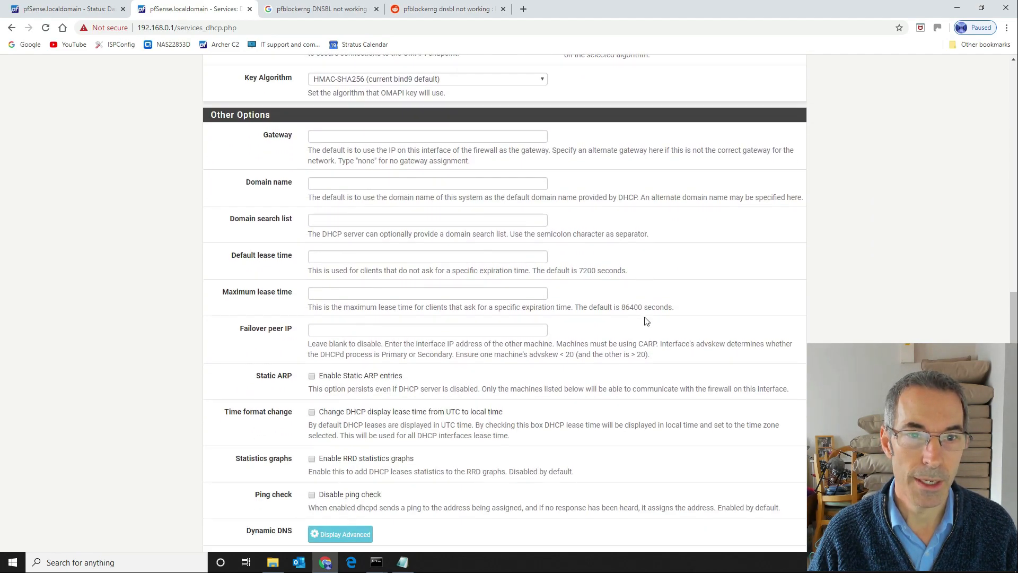
{"action": "scroll", "scroll_direction": "down", "scroll_amount": 3}
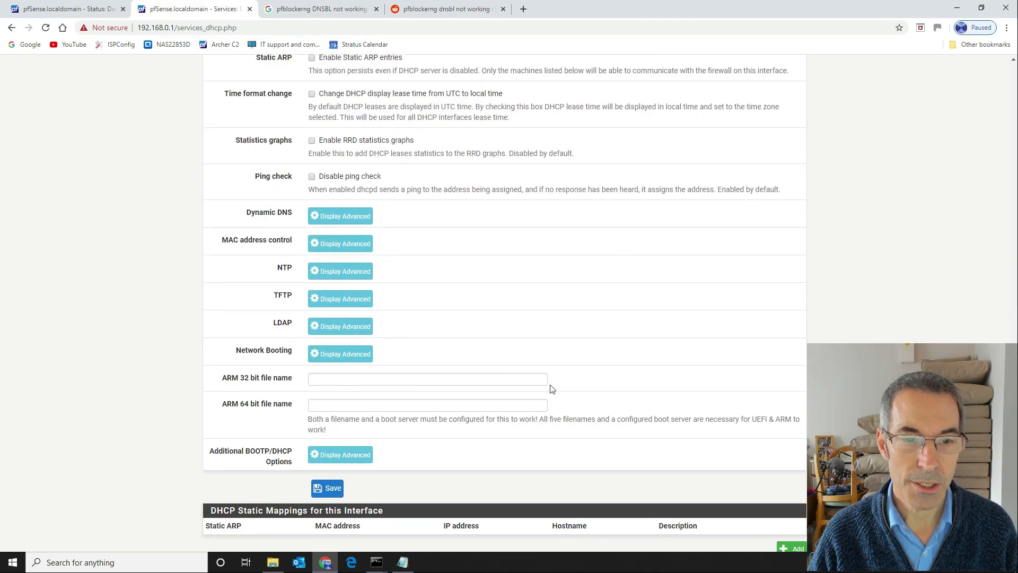
{"action": "scroll", "scroll_direction": "down", "scroll_amount": 3}
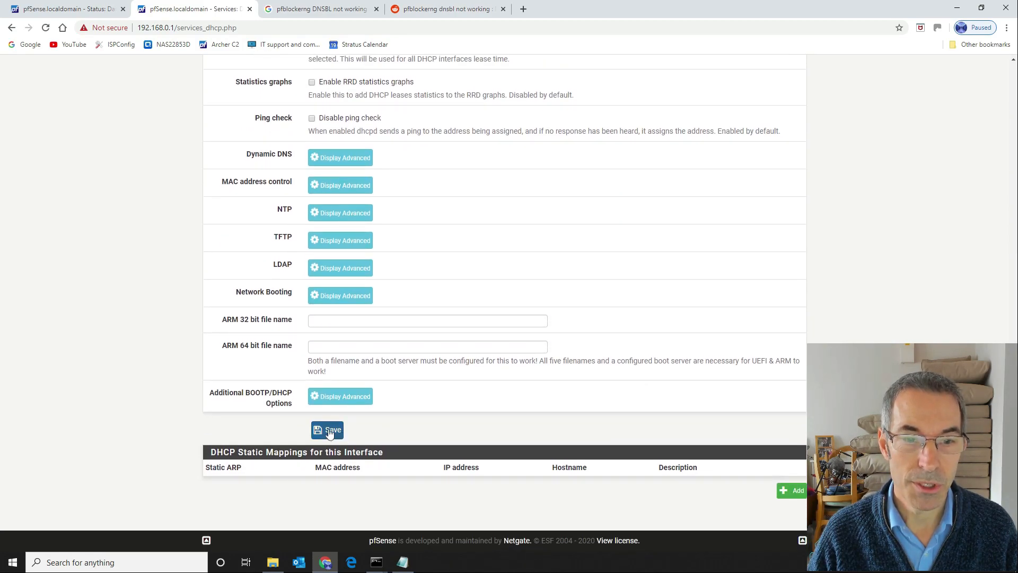
{"action": "left_click", "coordinate": [328, 429]}
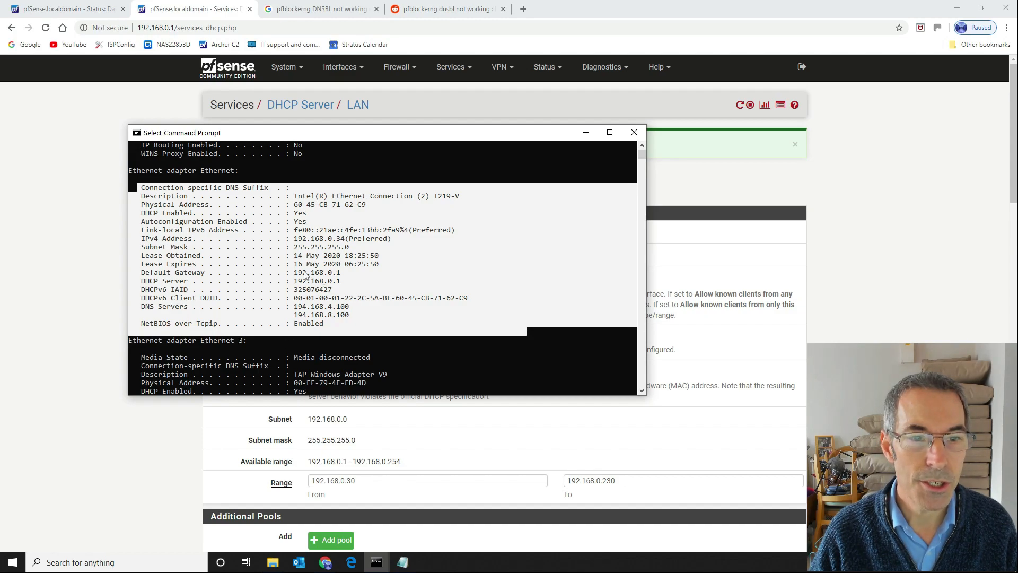
Run ipconfig /renew so the PC lists DNS server 192.168.0.1, then return to the pfSense dashboard
{"action": "double_click", "coordinate": [316, 272]}
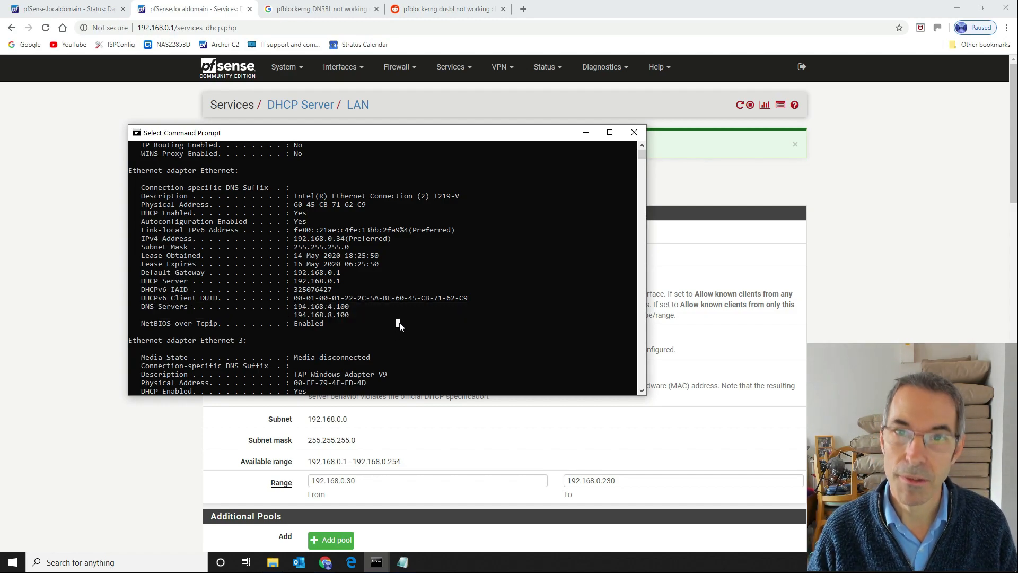
{"action": "mouse_move", "coordinate": [603, 177]}
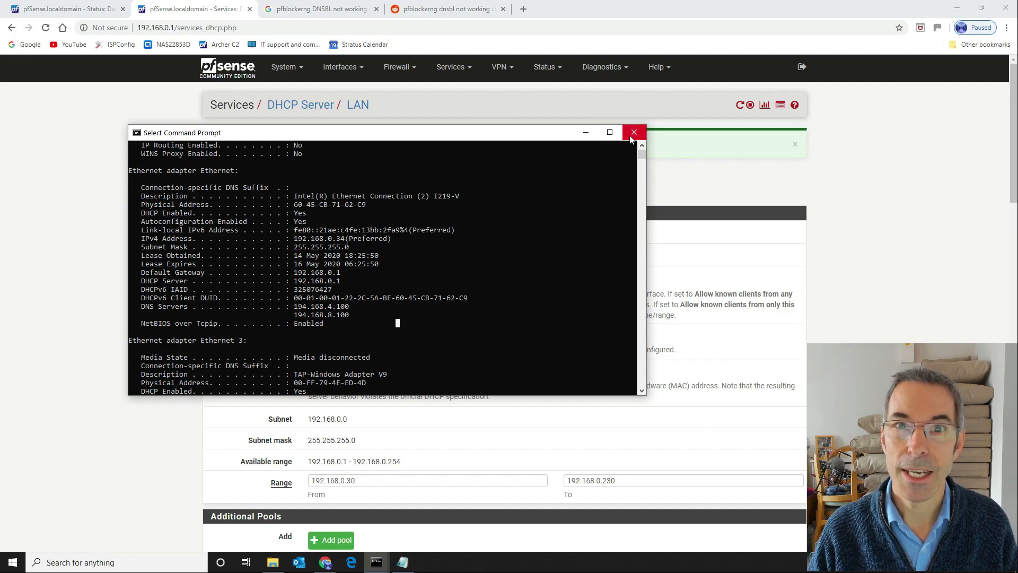
{"action": "mouse_move", "coordinate": [532, 109]}
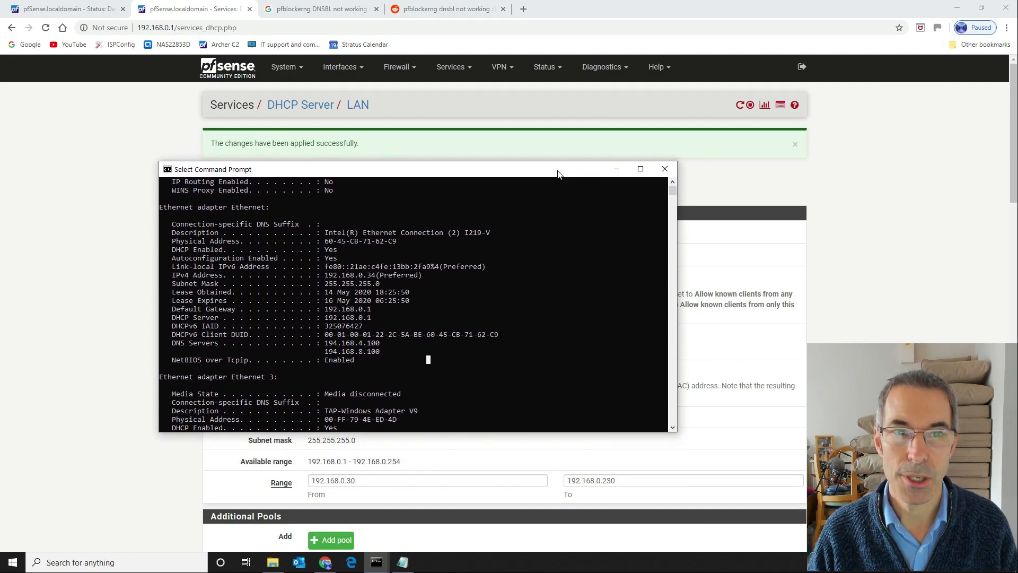
{"action": "mouse_move", "coordinate": [519, 300]}
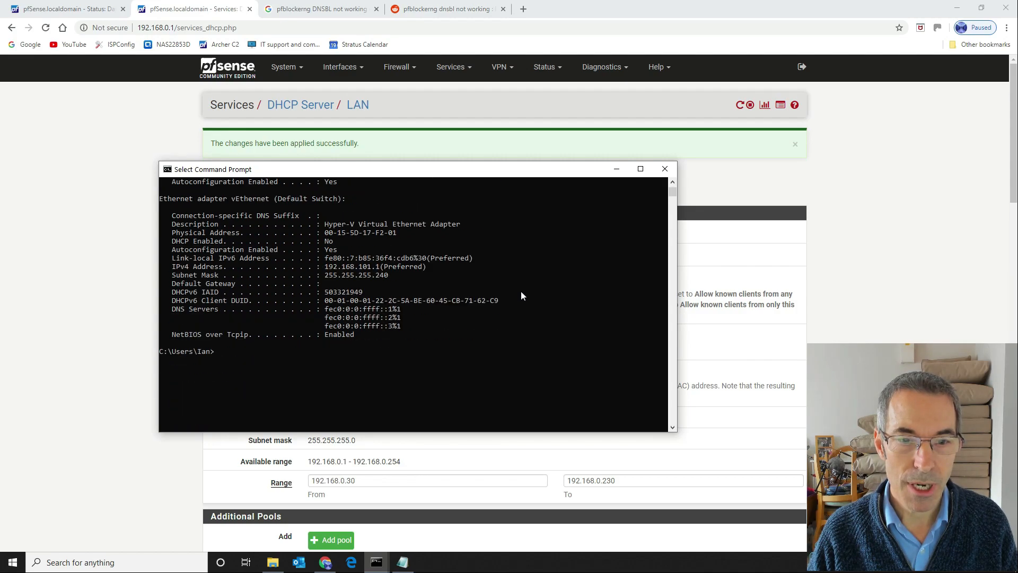
{"action": "type", "text": "ip"}
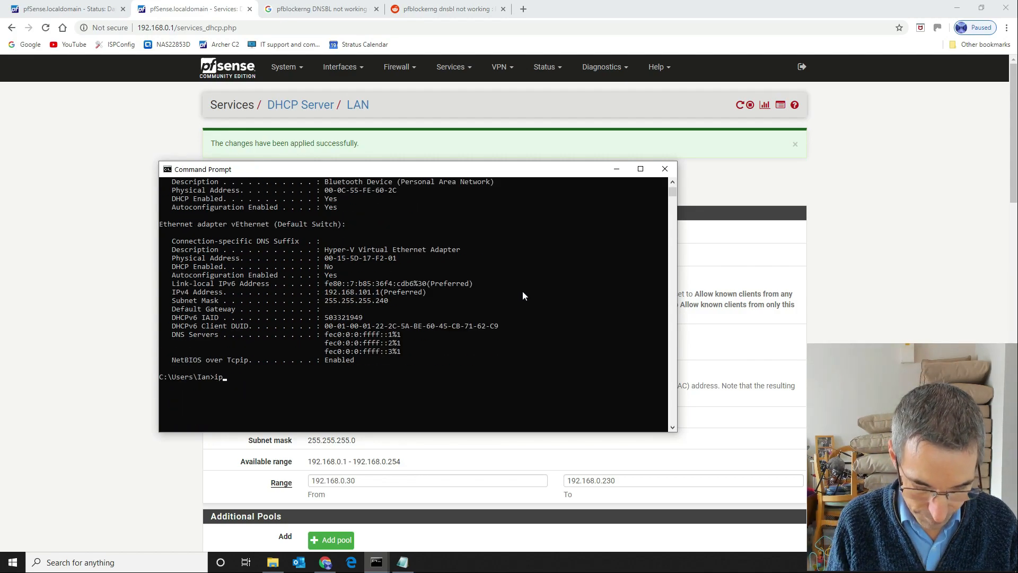
{"action": "type", "text": "c"}
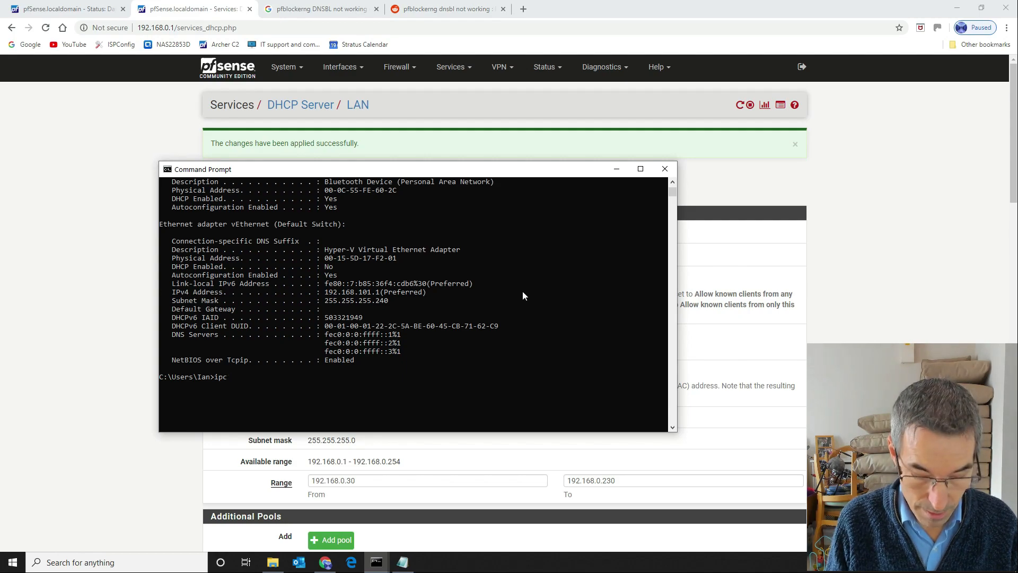
{"action": "type", "text": "o"}
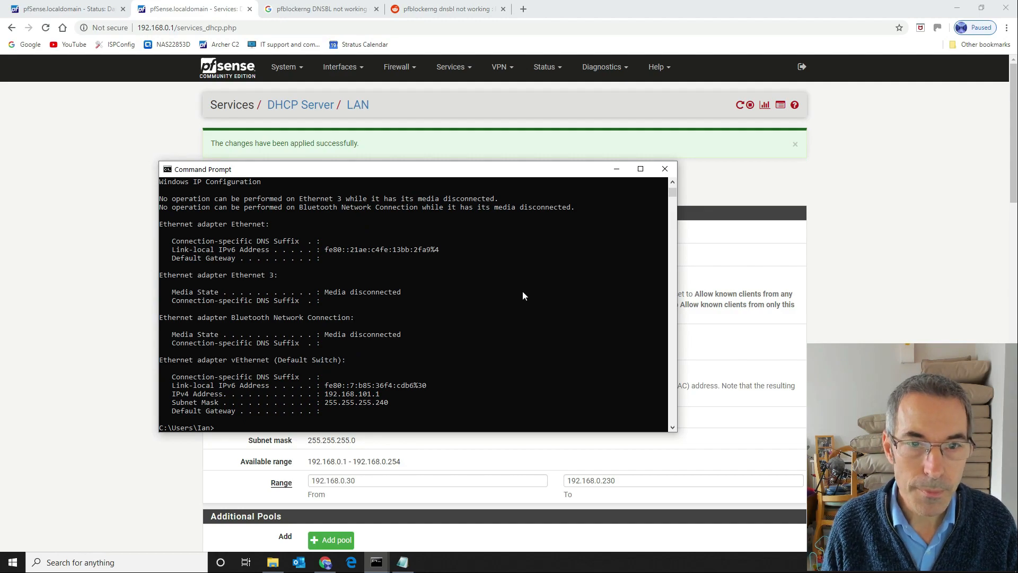
{"action": "type", "text": "ipconfig /rene"}
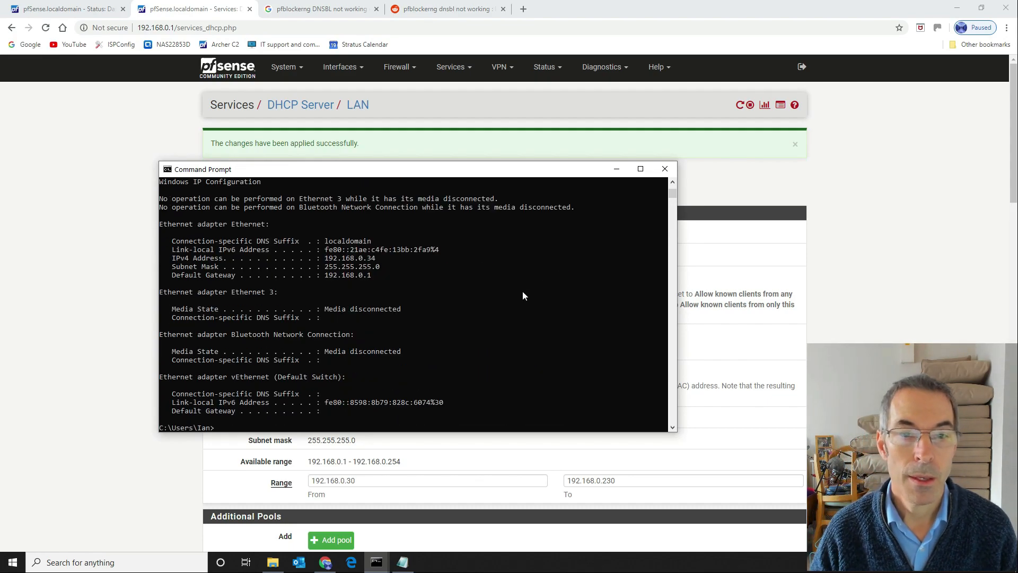
{"action": "type", "text": "ipconfig /renew"}
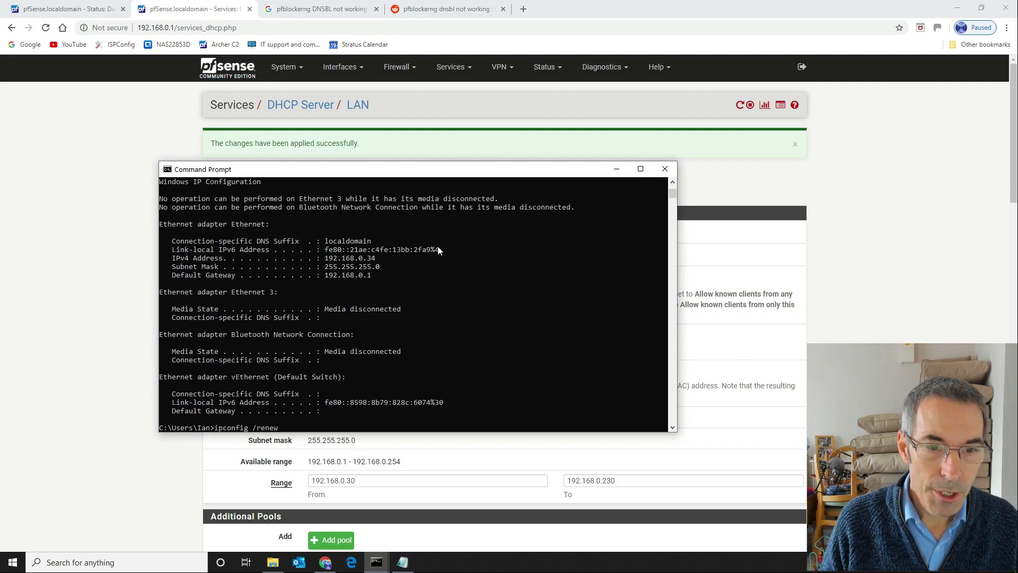
{"action": "key", "text": "Backspace"}
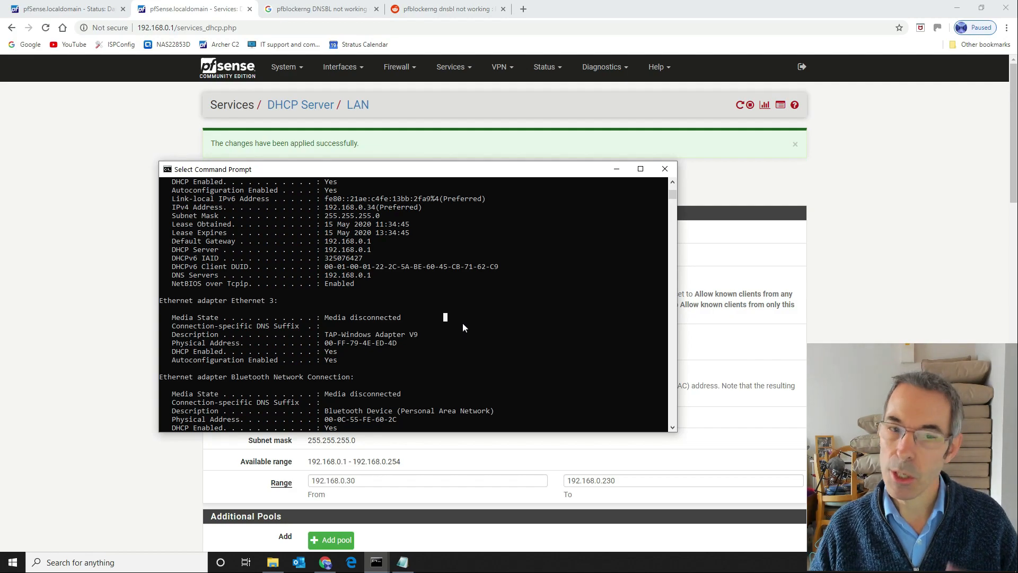
{"action": "mouse_move", "coordinate": [537, 271]}
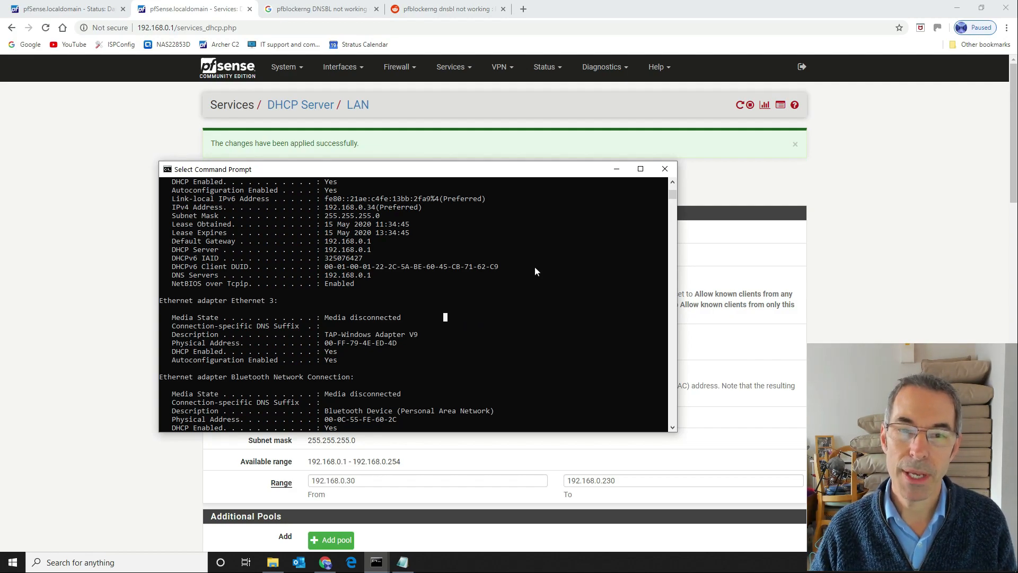
{"action": "mouse_move", "coordinate": [560, 229]}
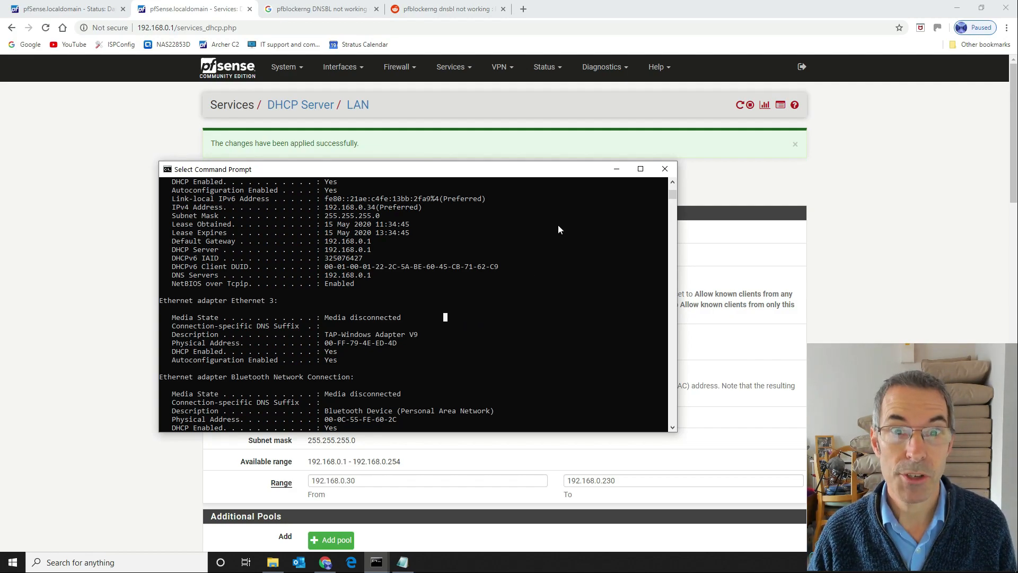
{"action": "left_click", "coordinate": [663, 169]}
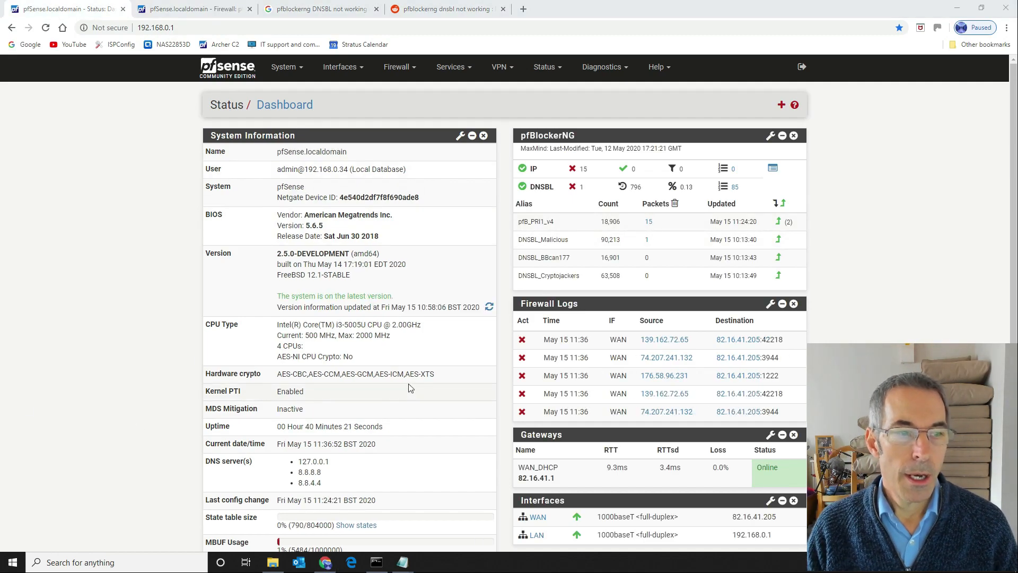
{"action": "mouse_move", "coordinate": [606, 237]}
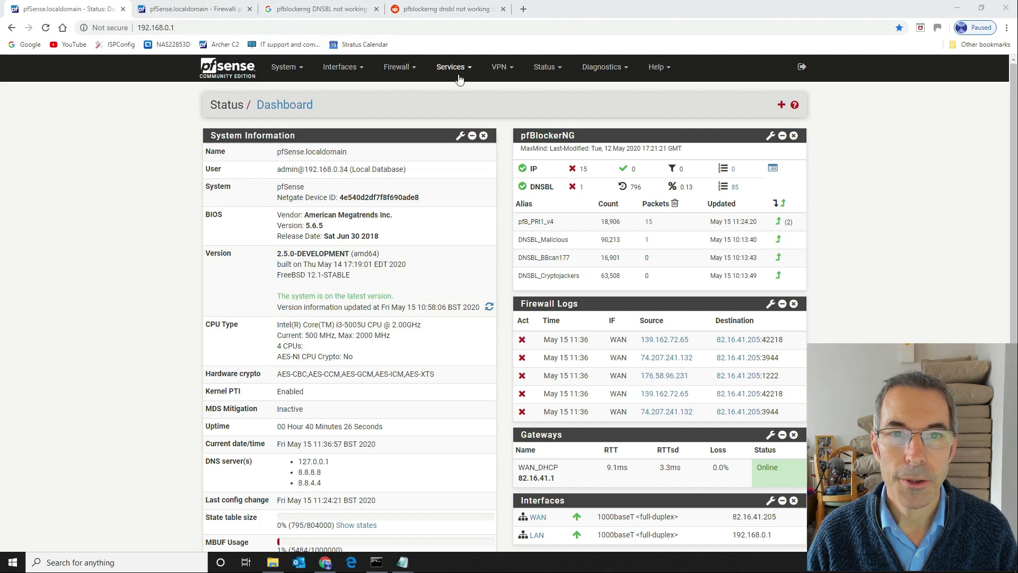
Navigate via Firewall > pfBlockerNG > DNSBL to the Feeds list
{"action": "left_click", "coordinate": [396, 66]}
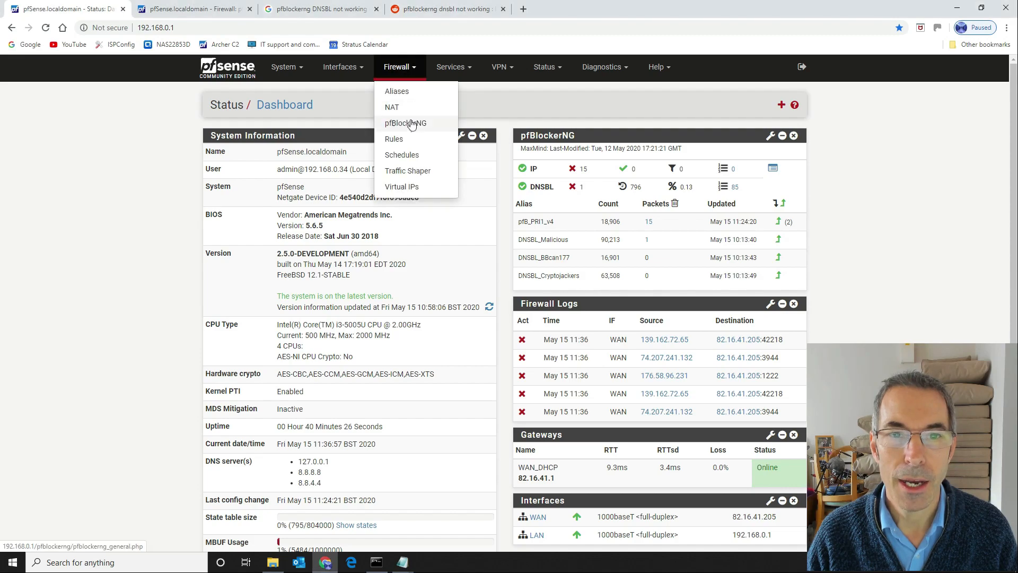
{"action": "left_click", "coordinate": [405, 123]}
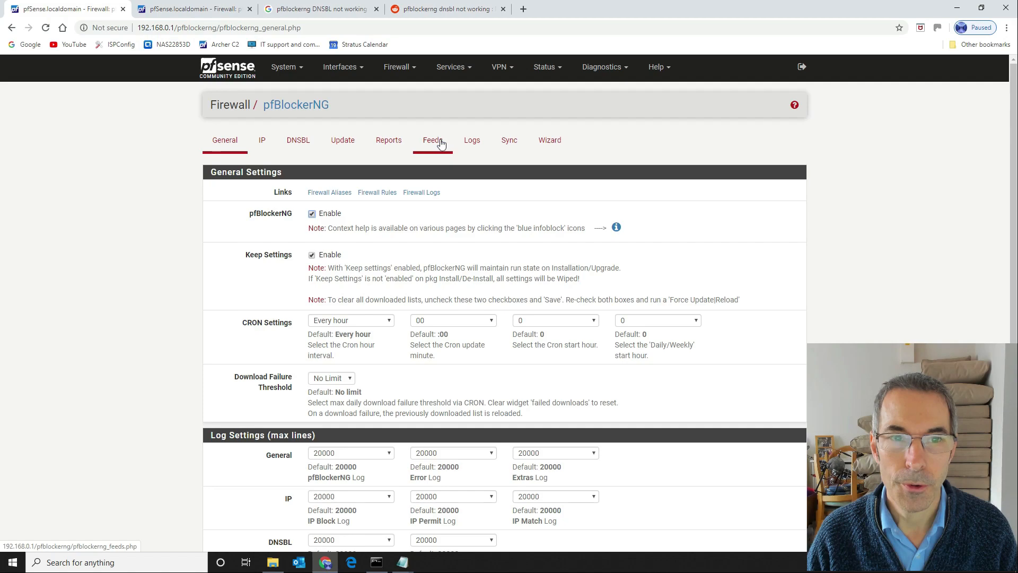
{"action": "left_click", "coordinate": [298, 140]}
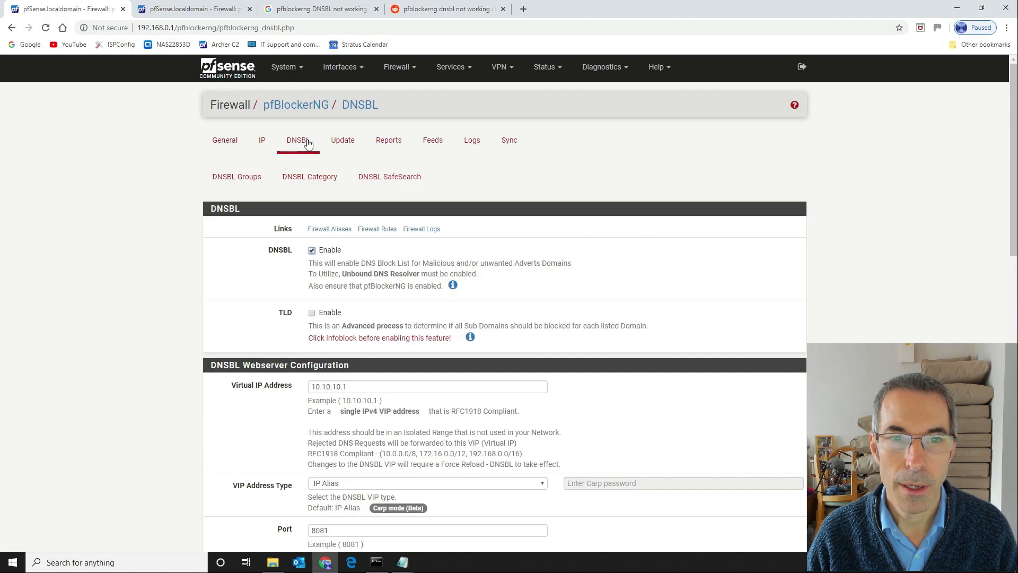
{"action": "left_click", "coordinate": [433, 140]}
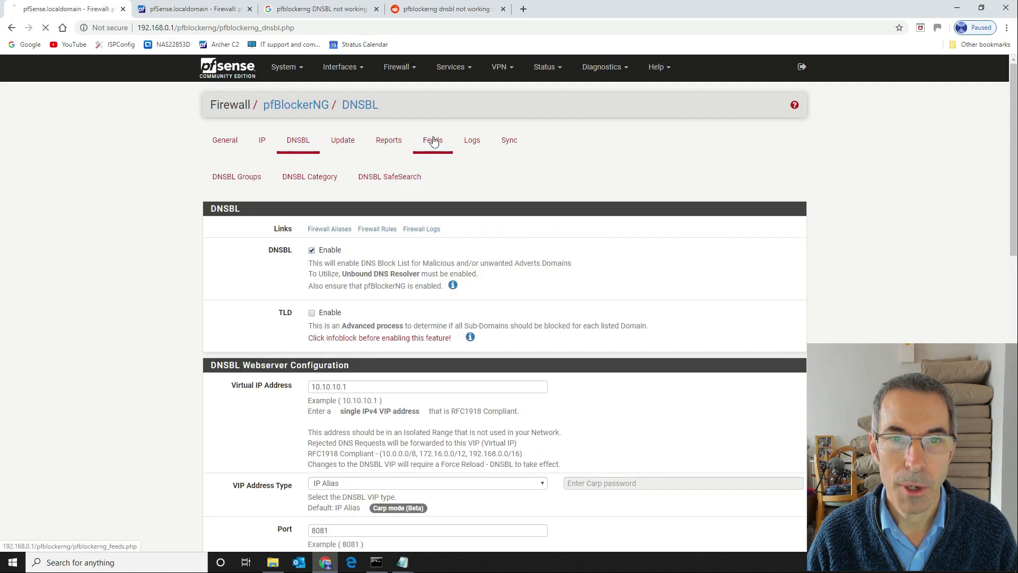
{"action": "left_click", "coordinate": [433, 140]}
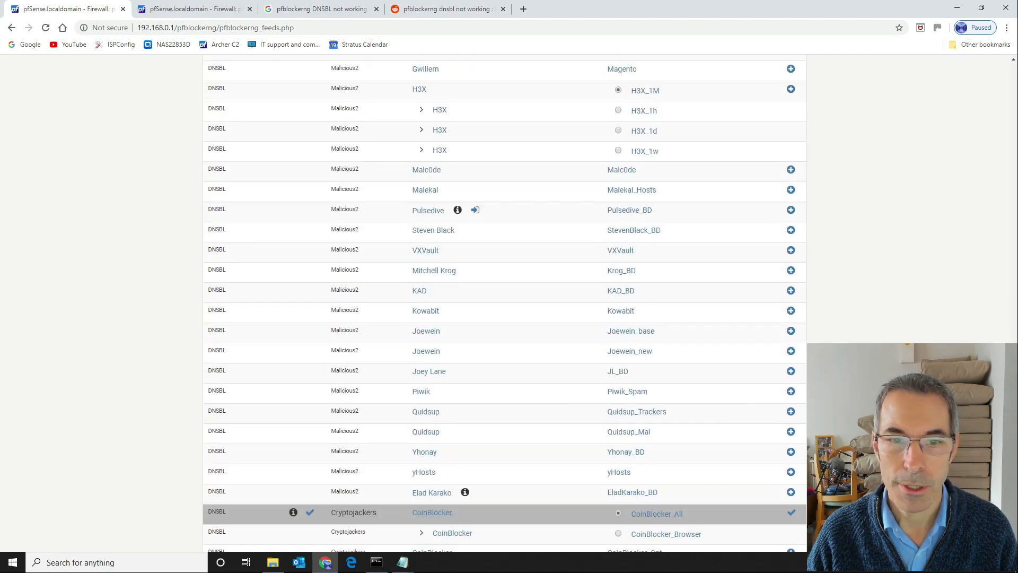
Scroll the DNSBL feeds list down to the Disconnect.Me malvertising feed
{"action": "scroll", "scroll_direction": "up", "scroll_amount": 3}
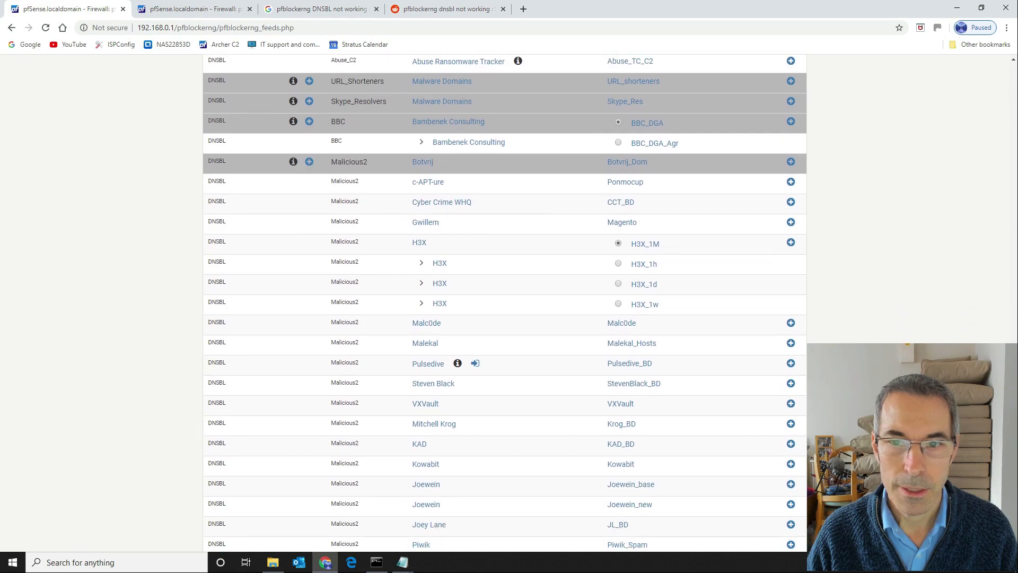
{"action": "scroll", "scroll_direction": "down", "scroll_amount": 3}
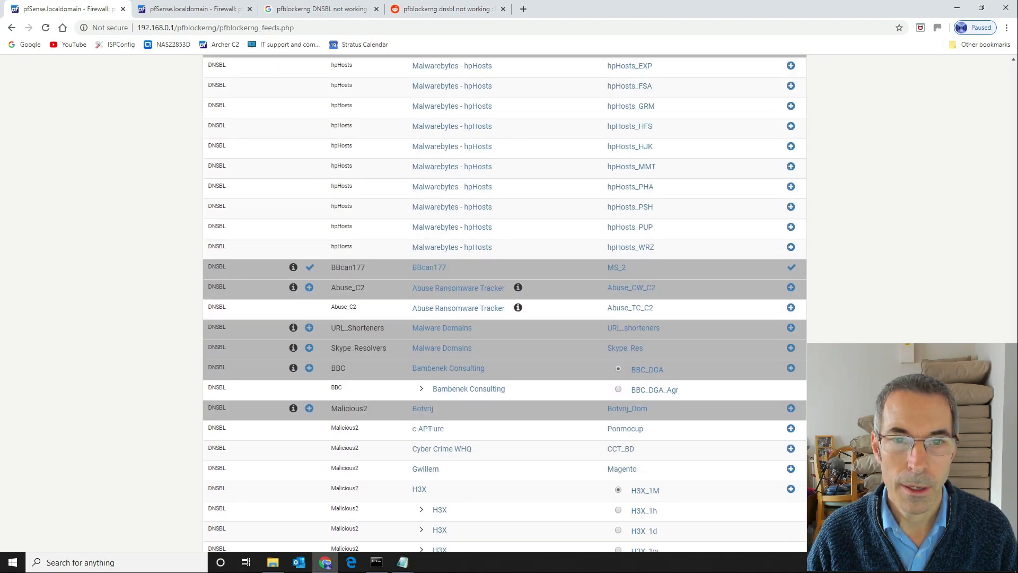
{"action": "scroll", "scroll_direction": "down", "scroll_amount": 3}
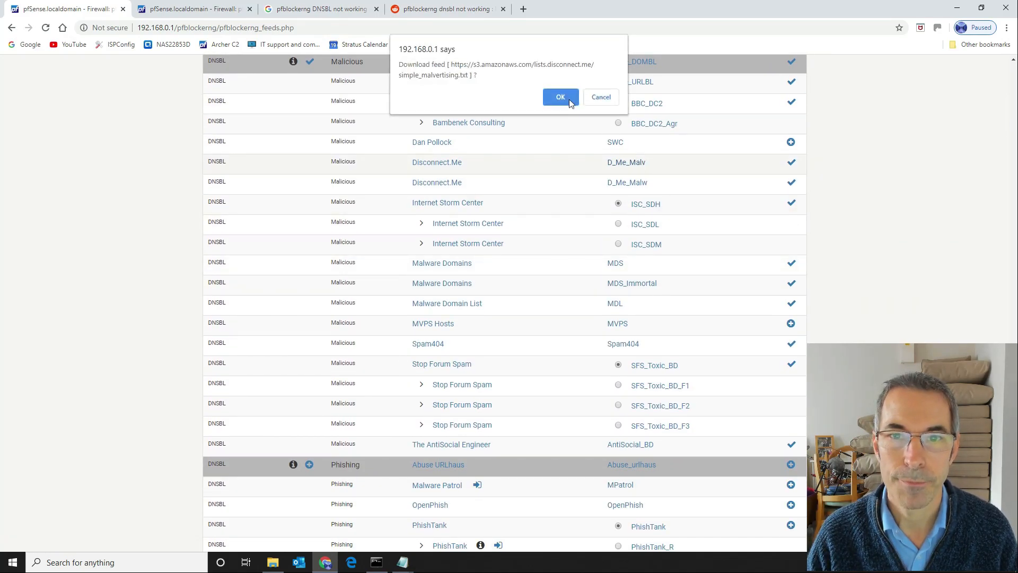
Download the malvertising list and select ad-images.suntimes.com in Notepad as a test domain
{"action": "left_click", "coordinate": [560, 97]}
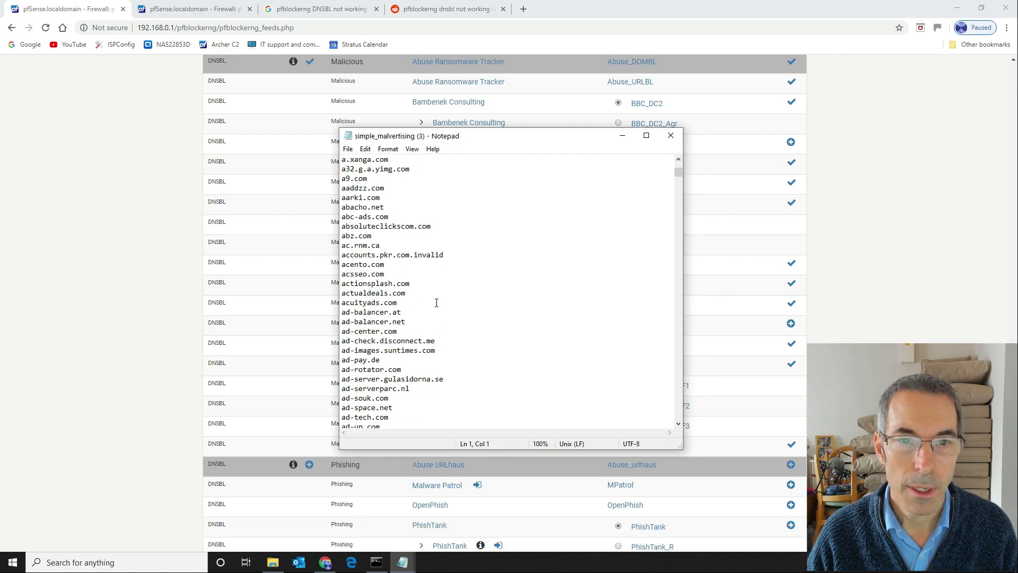
{"action": "scroll", "scroll_direction": "down", "scroll_amount": 3}
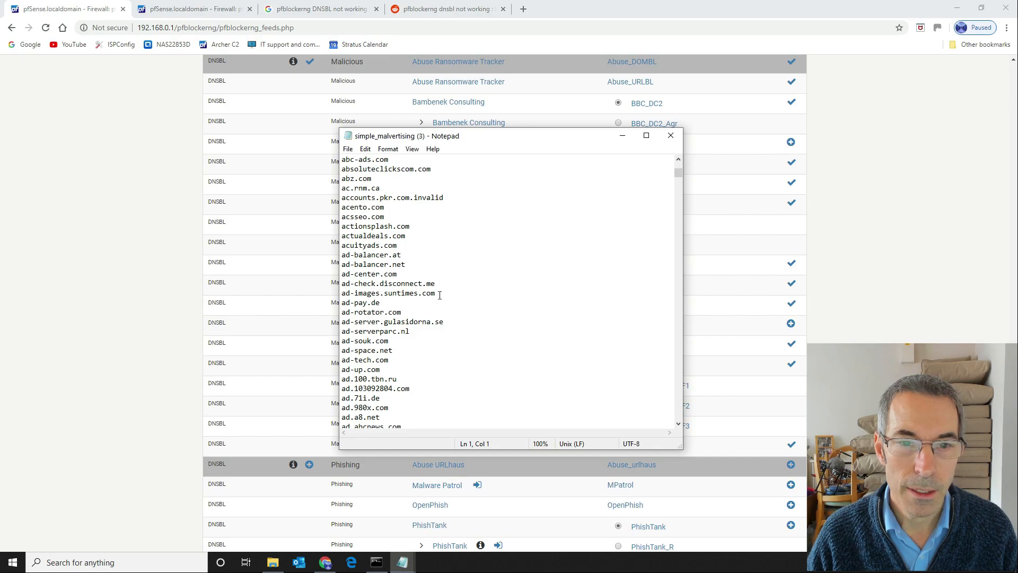
{"action": "double_click", "coordinate": [389, 292]}
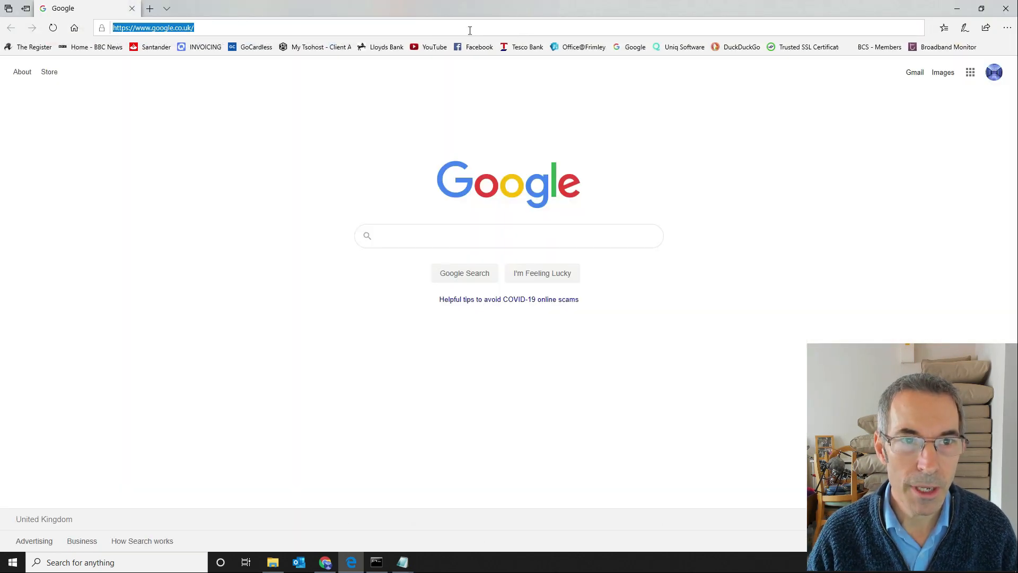
Browse to ad-images.suntimes.com in Edge and see the 'Page Blocked via DNSBL' screen
{"action": "type", "text": "ad-images.suntimes.com/"}
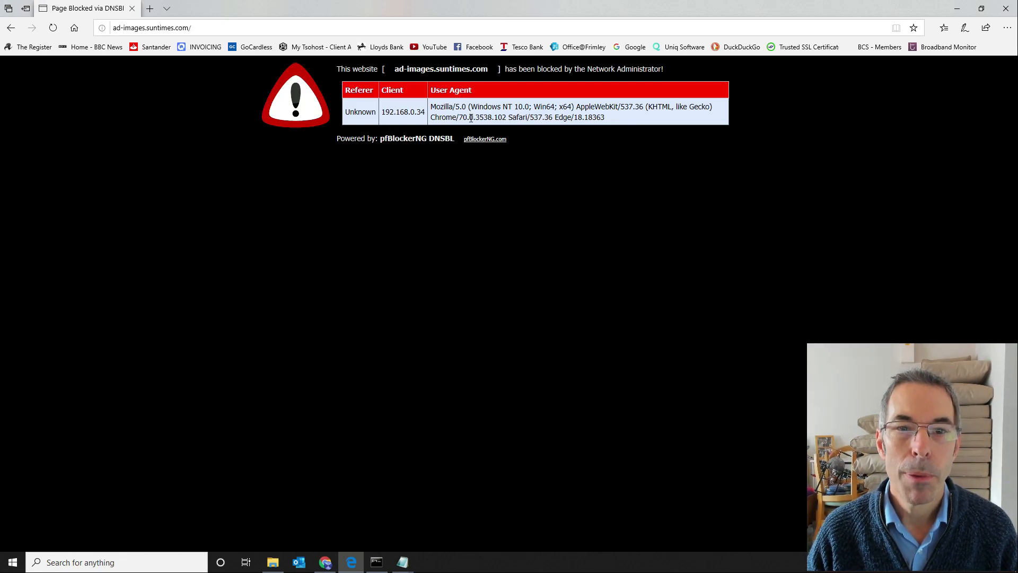
{"action": "mouse_move", "coordinate": [468, 145]}
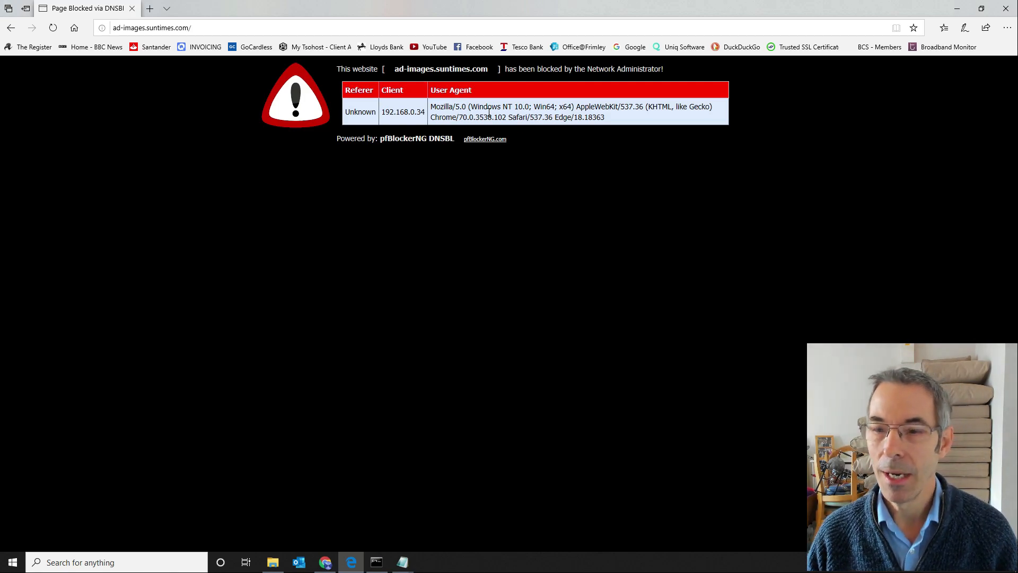
{"action": "mouse_move", "coordinate": [438, 156]}
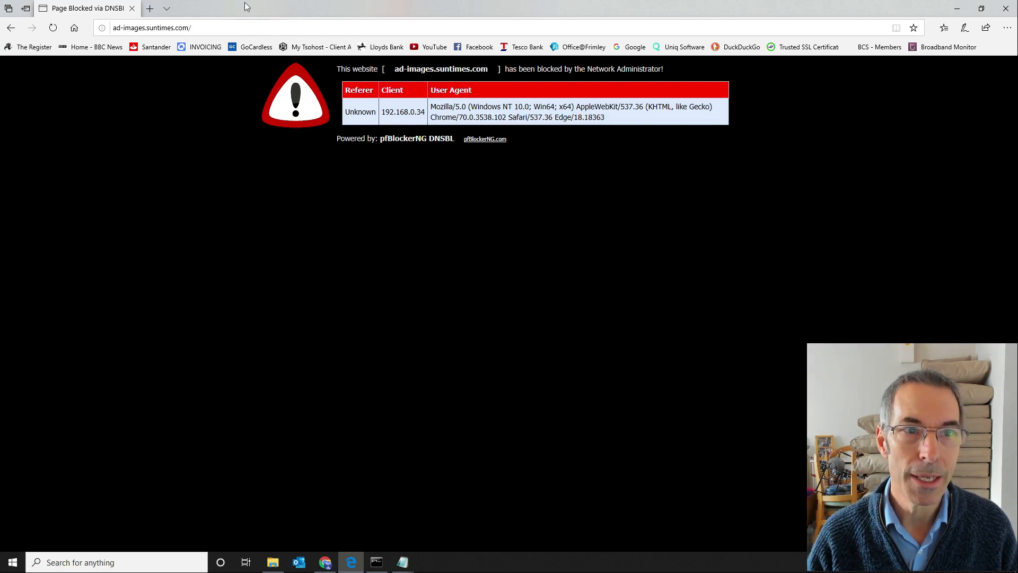
{"action": "mouse_move", "coordinate": [132, 8]}
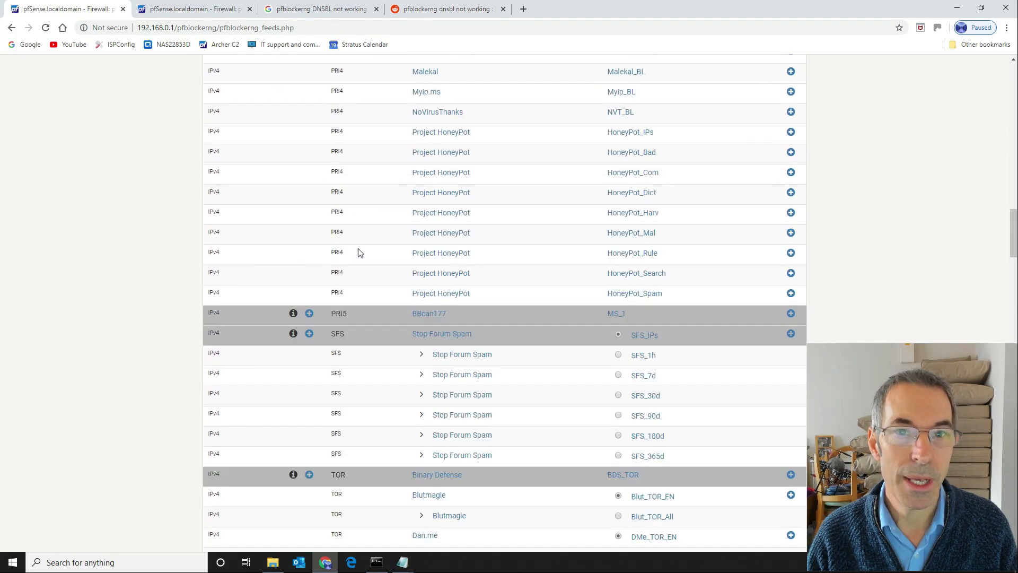
Review the dashboard's pfBlockerNG and Gateways widgets, then return to the pfBlockerNG Feeds page
{"action": "scroll", "scroll_direction": "up", "scroll_amount": 3}
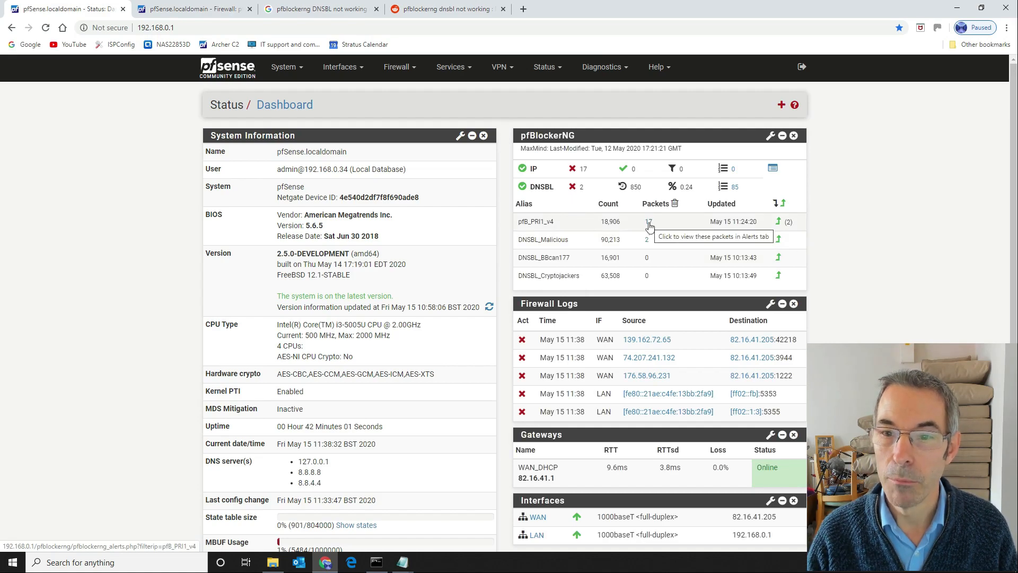
{"action": "mouse_move", "coordinate": [646, 239]}
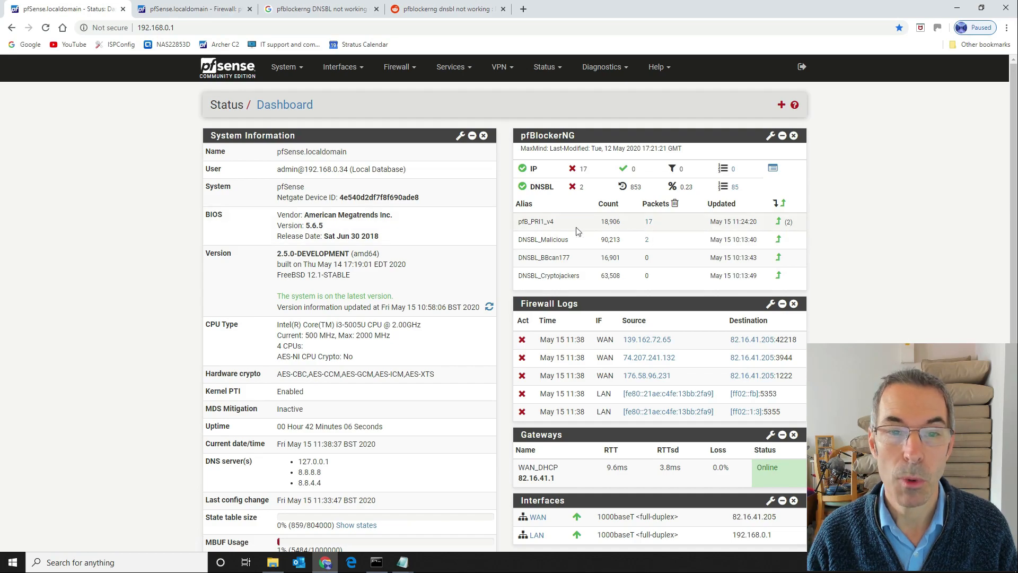
{"action": "mouse_move", "coordinate": [563, 268]}
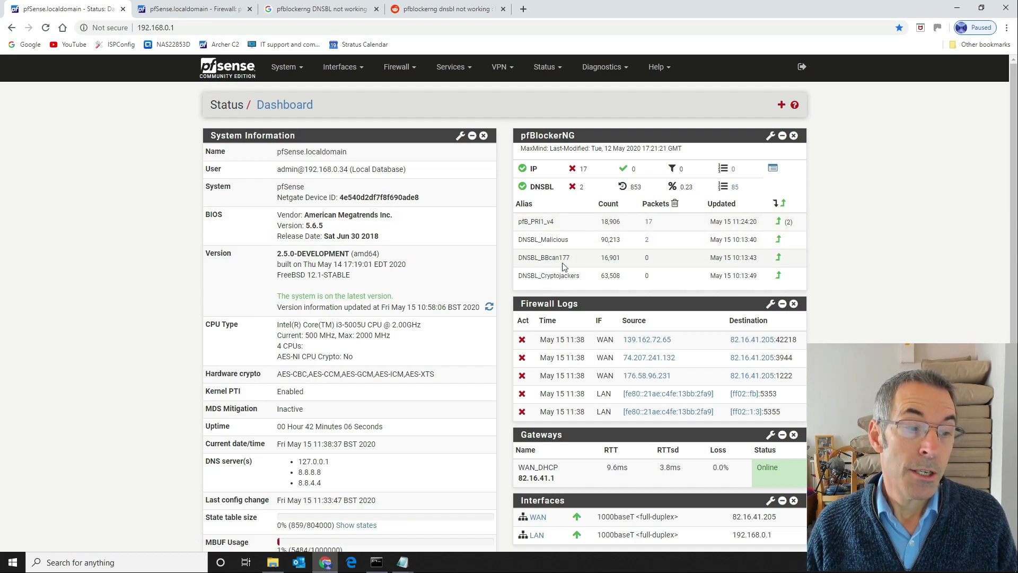
{"action": "mouse_move", "coordinate": [37, 304]}
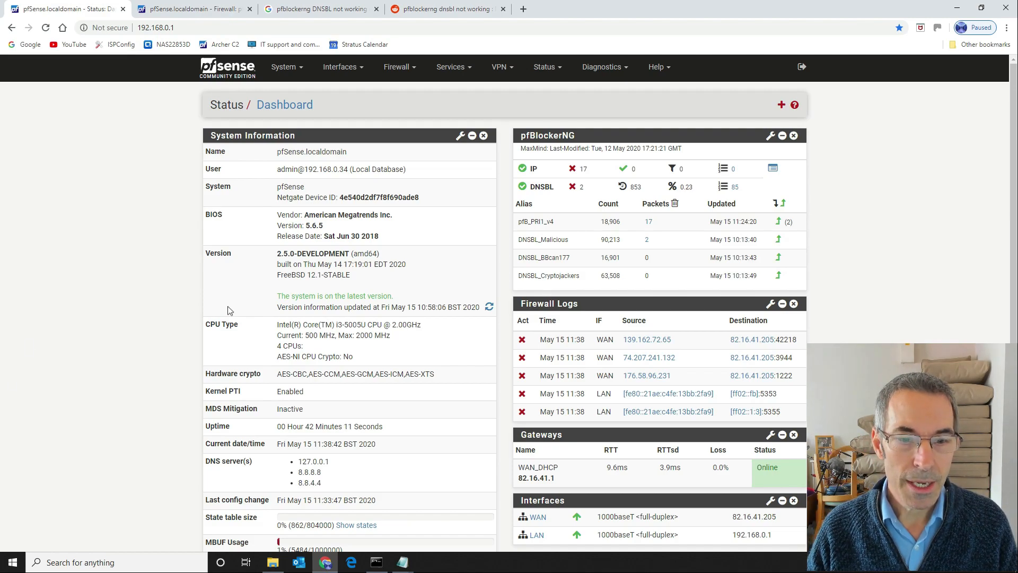
{"action": "scroll", "scroll_direction": "down", "scroll_amount": 3}
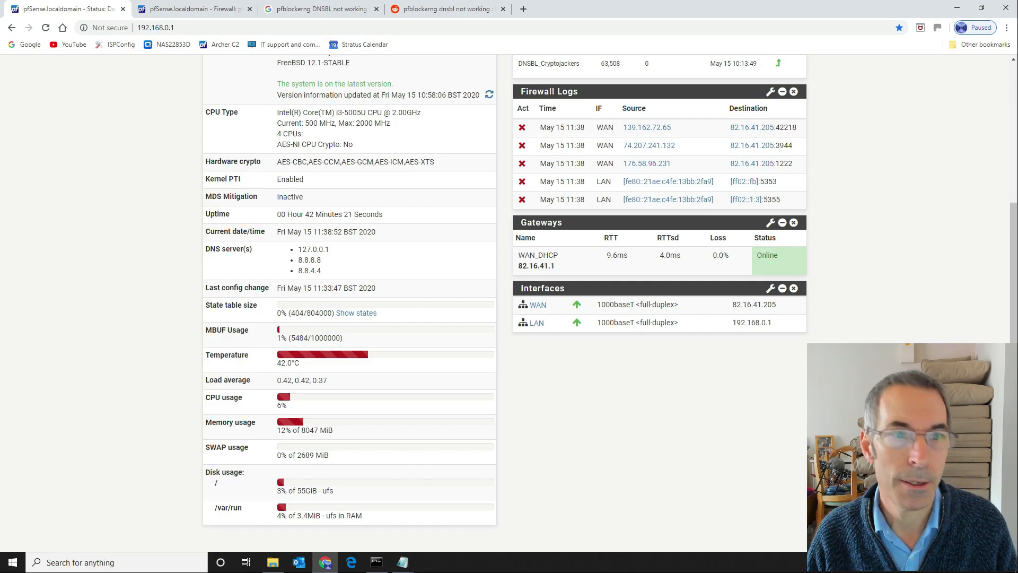
{"action": "left_click", "coordinate": [192, 8]}
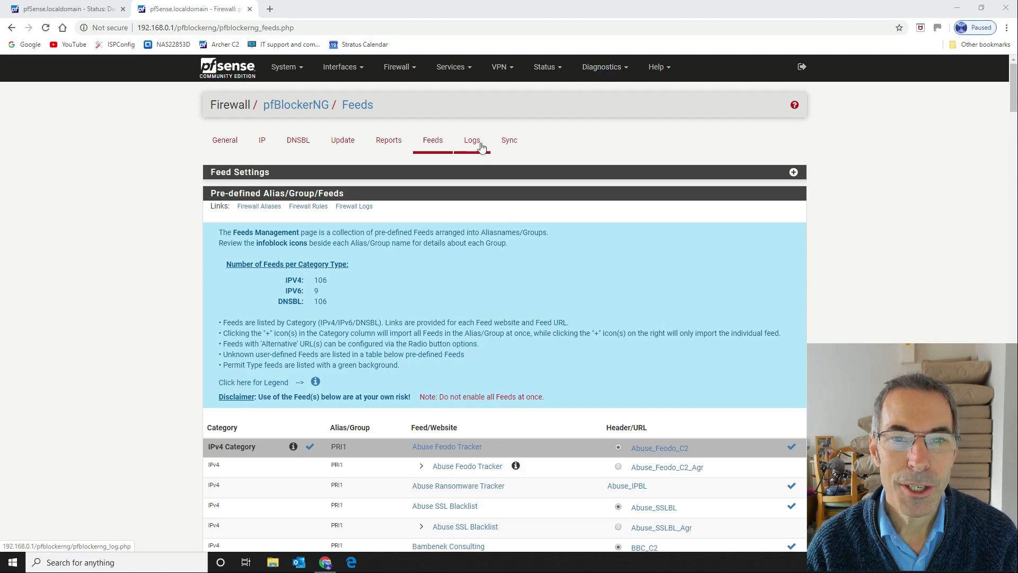
View ip_block.log and dnsbl.log in the pfBlockerNG Logs tab showing the blocked visit
{"action": "left_click", "coordinate": [470, 140]}
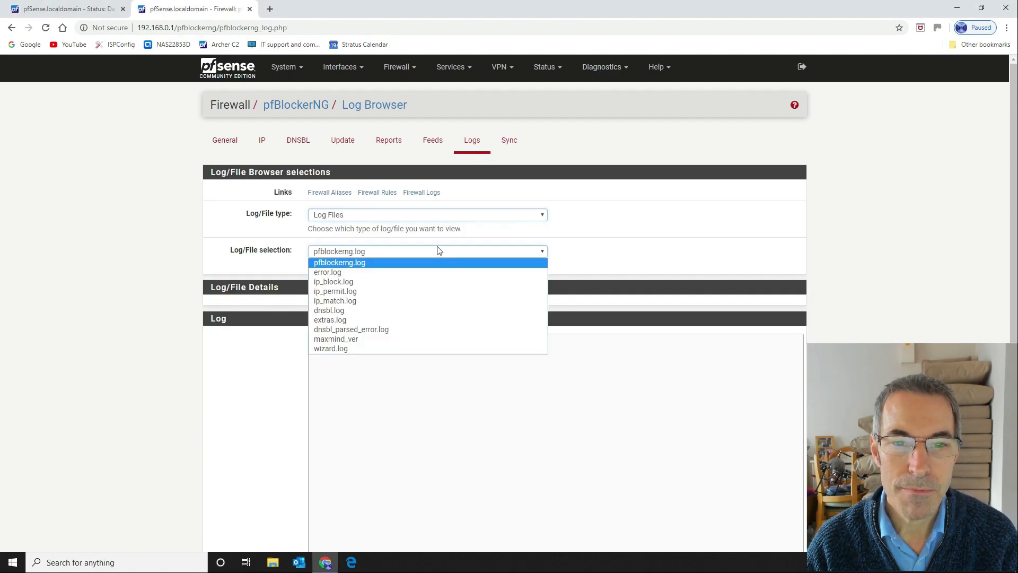
{"action": "left_click", "coordinate": [333, 281]}
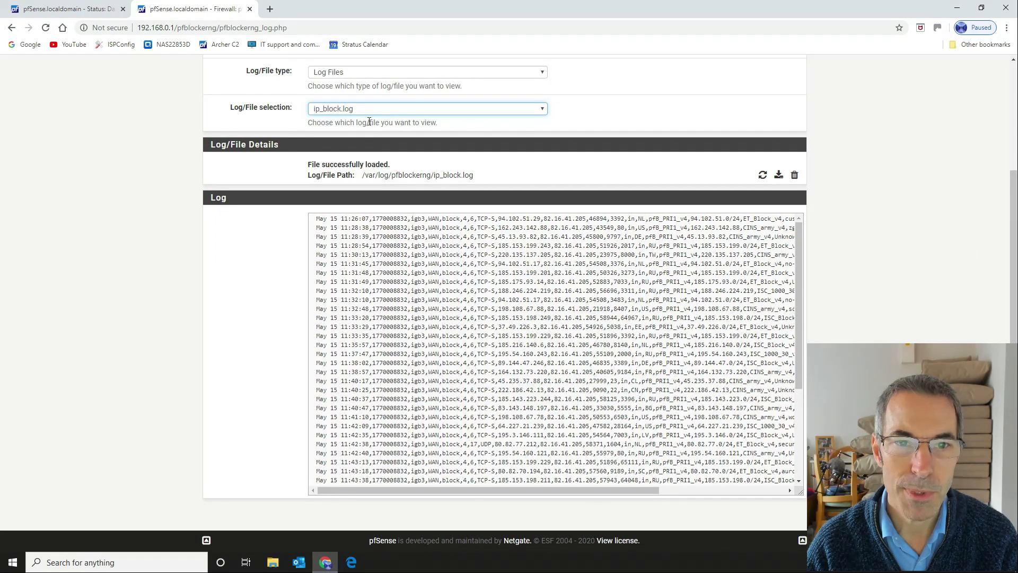
{"action": "left_click", "coordinate": [426, 109]}
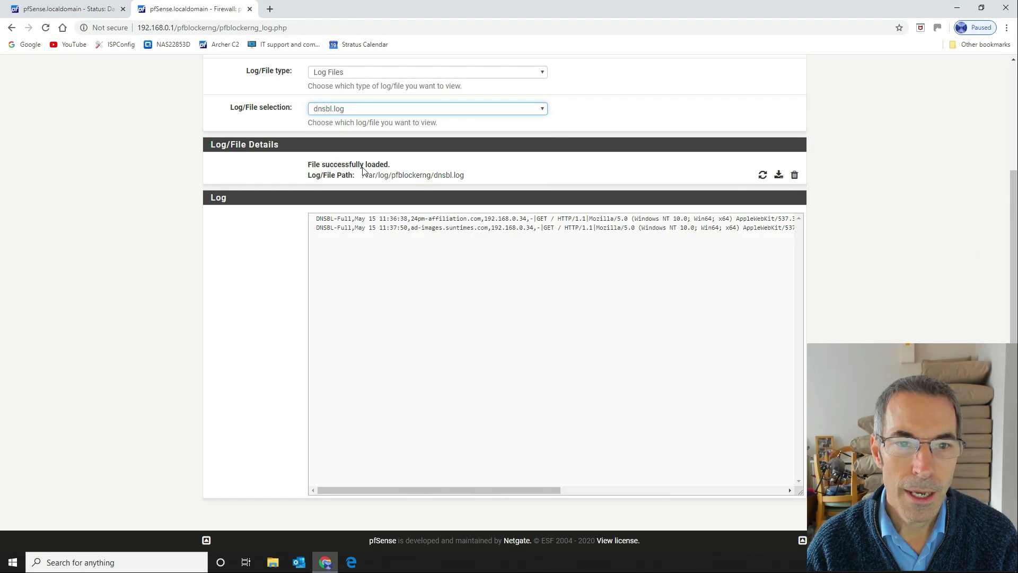
{"action": "mouse_move", "coordinate": [327, 117]}
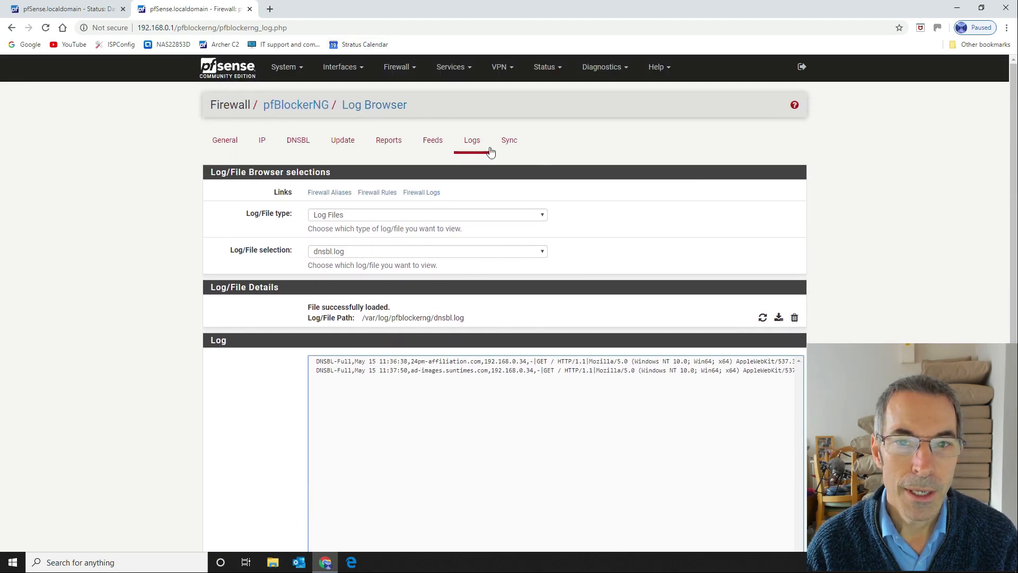
{"action": "left_click", "coordinate": [470, 140]}
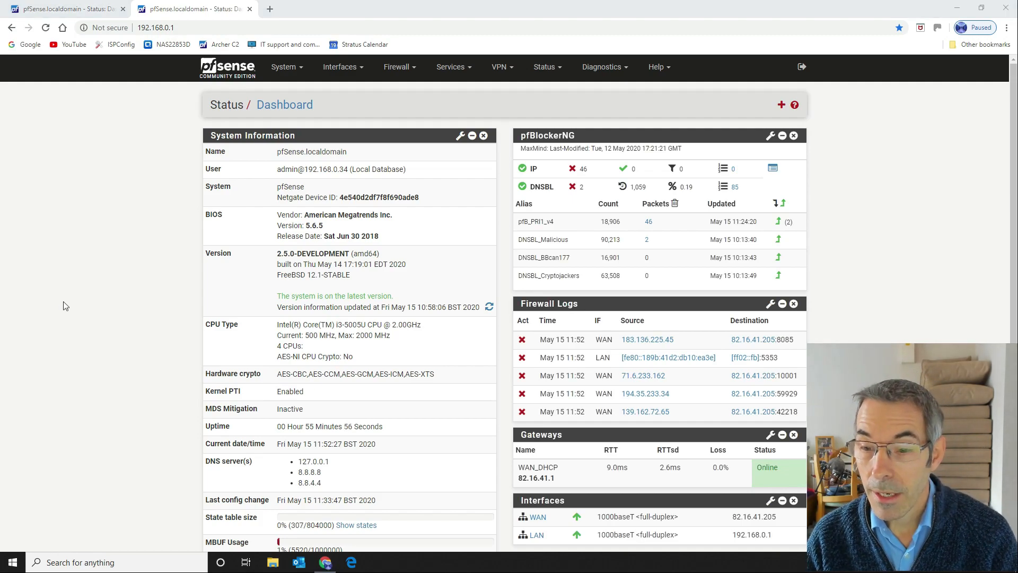
{"action": "mouse_move", "coordinate": [490, 436]}
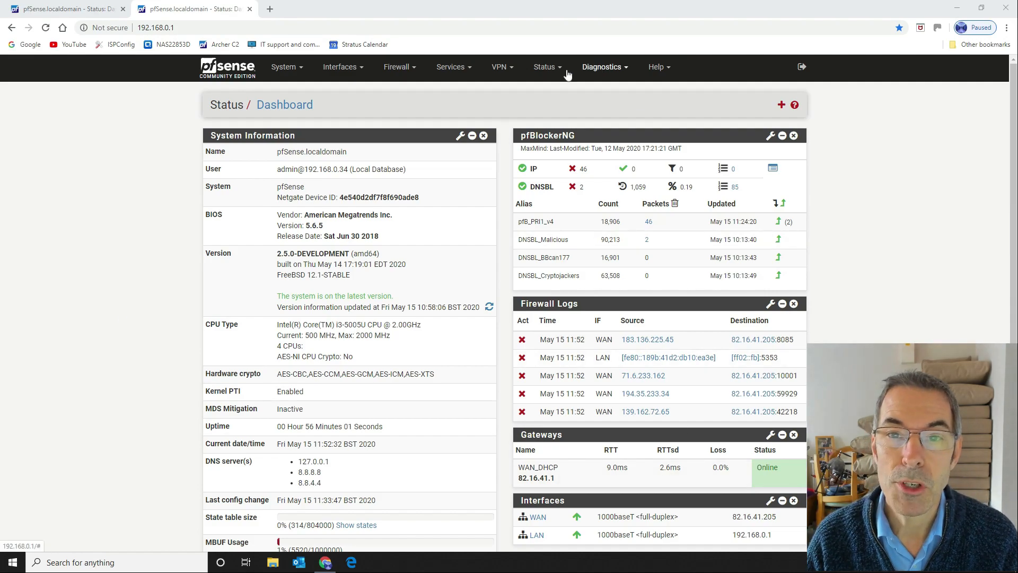
Go from the dashboard to Status > System Logs
{"action": "left_click", "coordinate": [544, 66]}
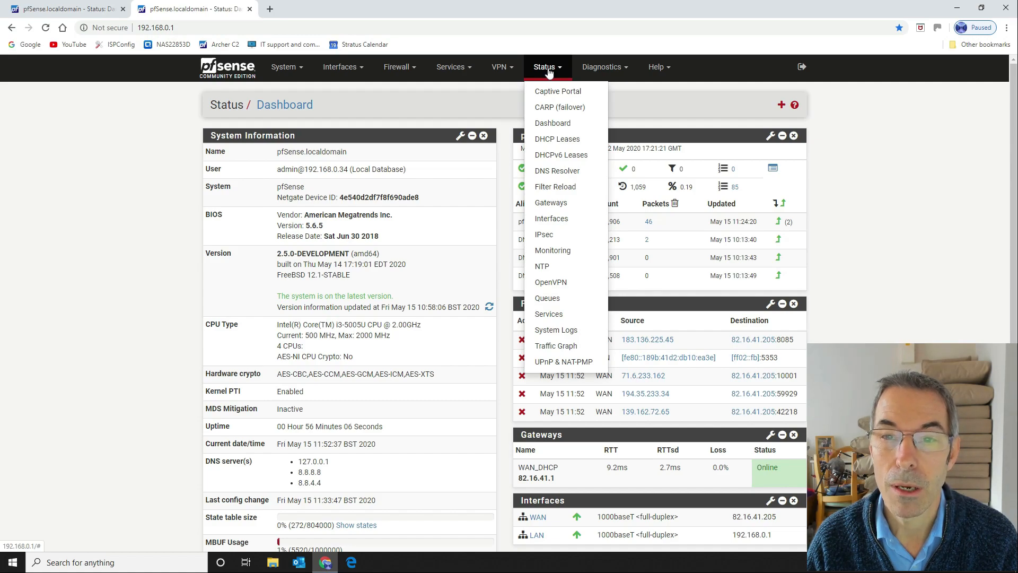
{"action": "left_click", "coordinate": [600, 66]}
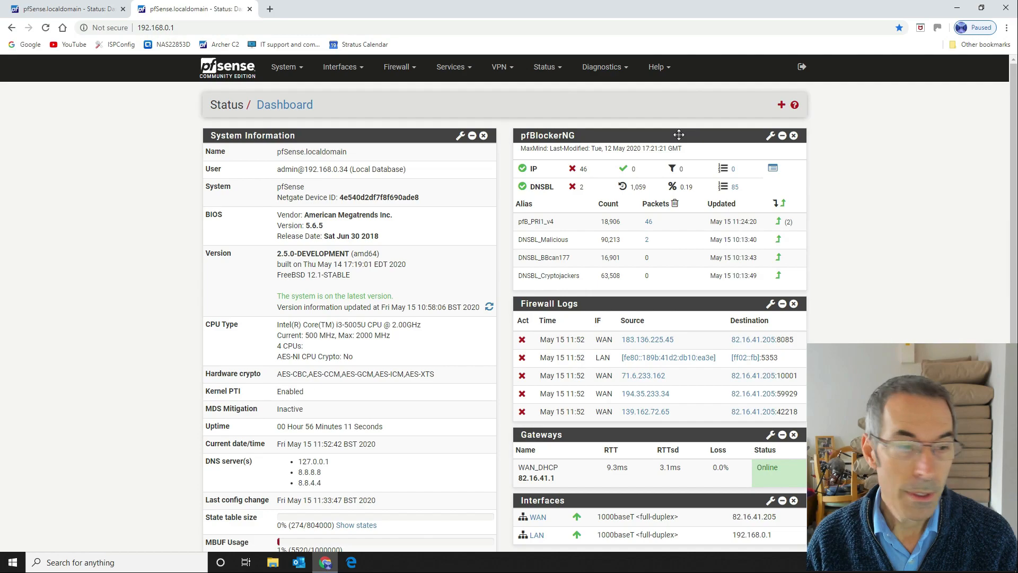
{"action": "mouse_move", "coordinate": [501, 204]}
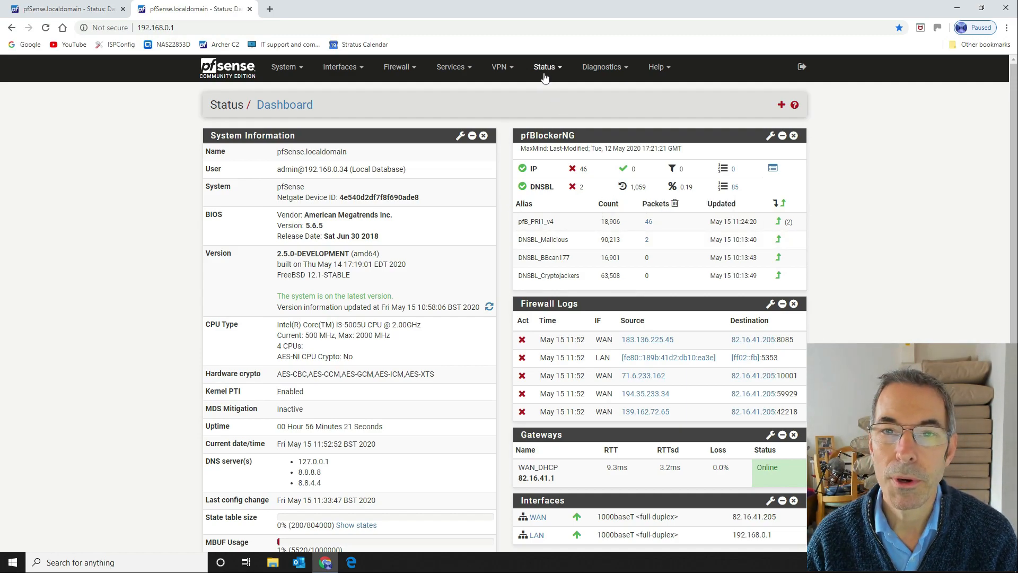
{"action": "left_click", "coordinate": [545, 65]}
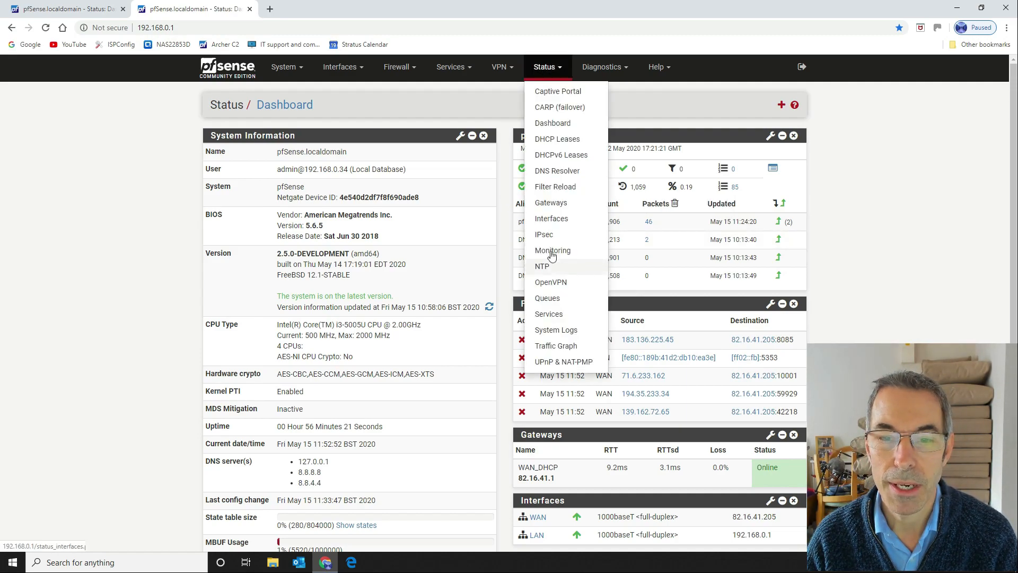
{"action": "left_click", "coordinate": [555, 328]}
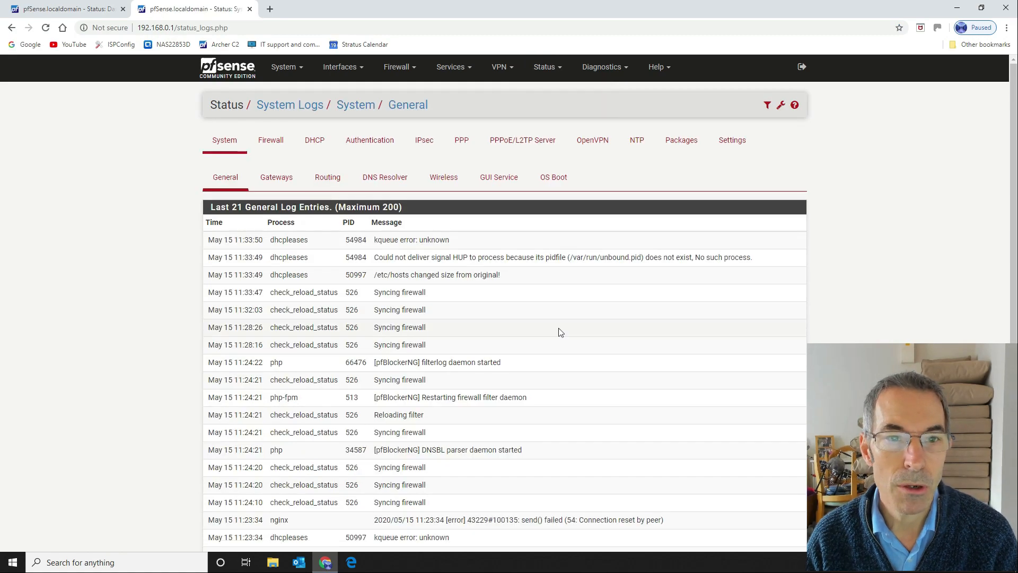
Check the Gateways, Routing and DNS Resolver system logs, noting the Gateways log is empty
{"action": "left_click", "coordinate": [276, 177]}
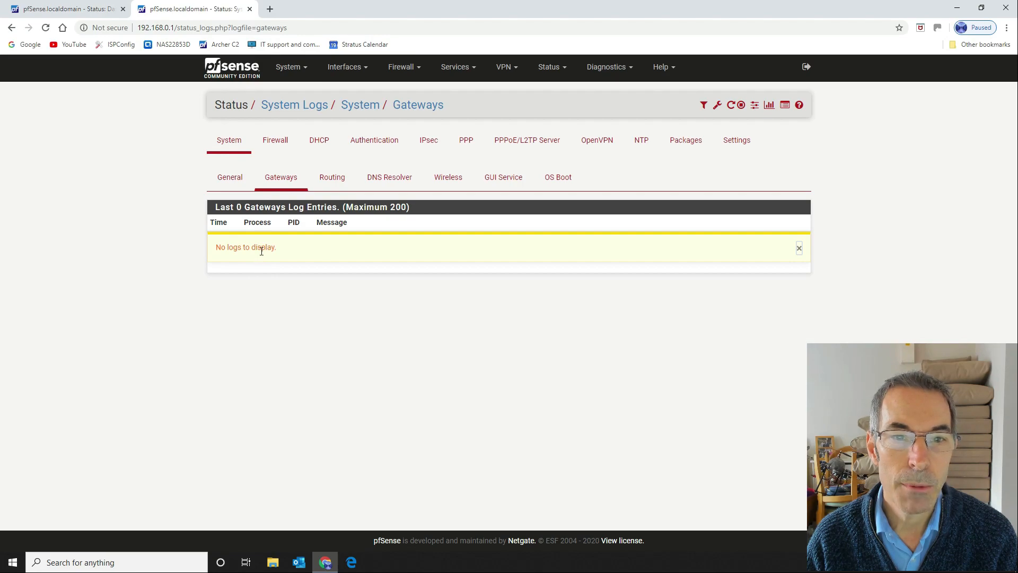
{"action": "mouse_move", "coordinate": [327, 232]}
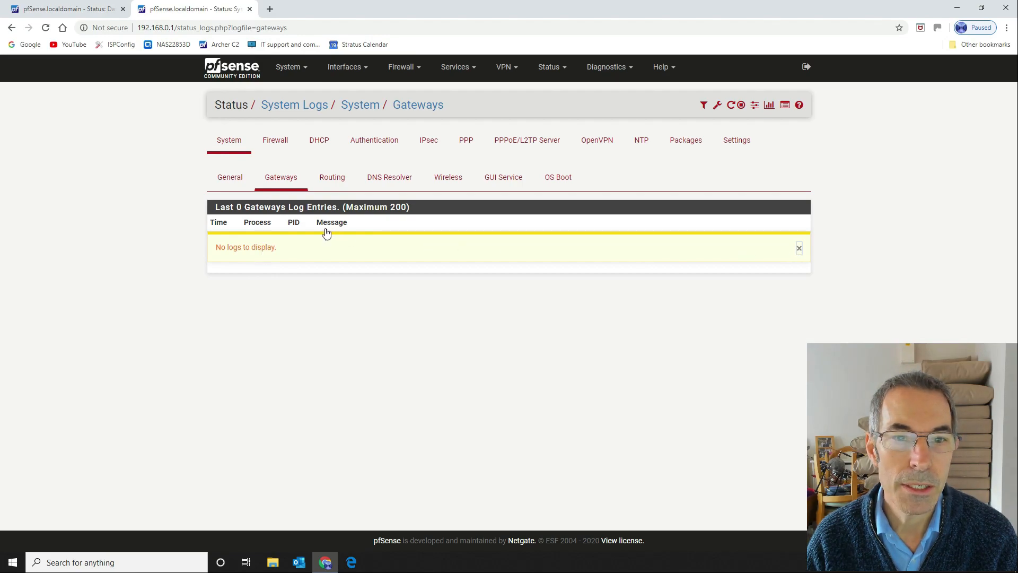
{"action": "left_click", "coordinate": [332, 177]}
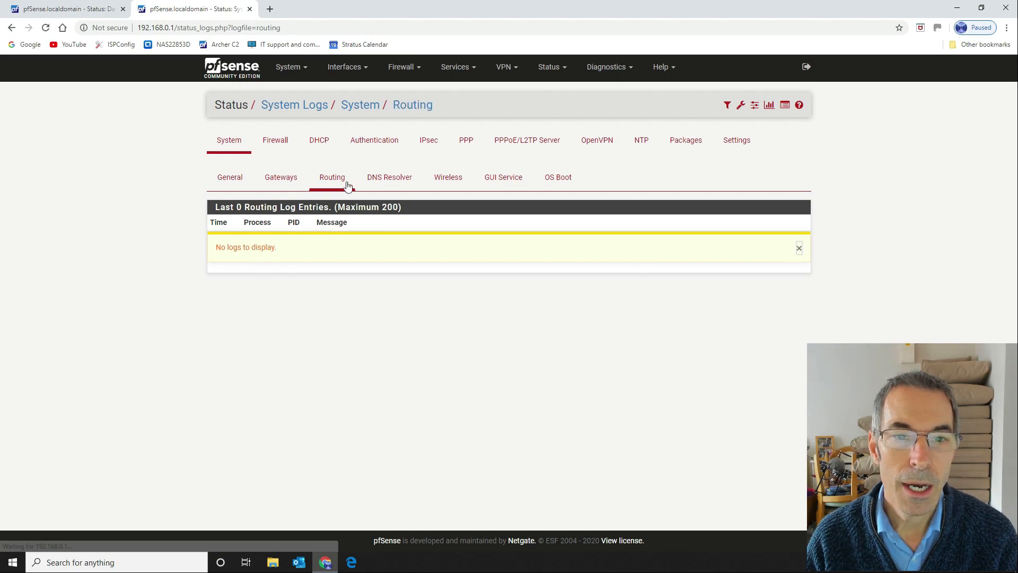
{"action": "left_click", "coordinate": [384, 177]}
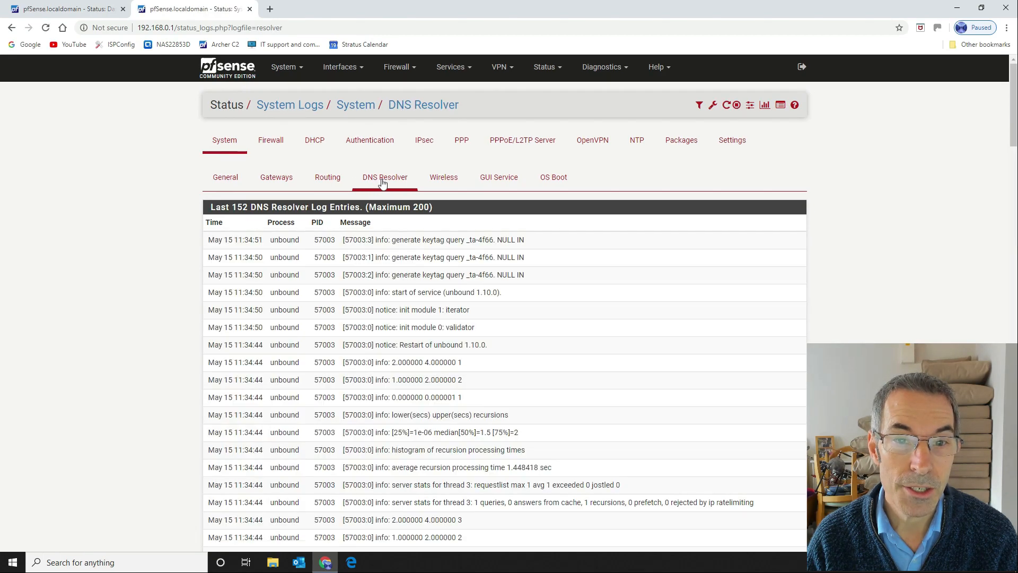
{"action": "left_click", "coordinate": [275, 177]}
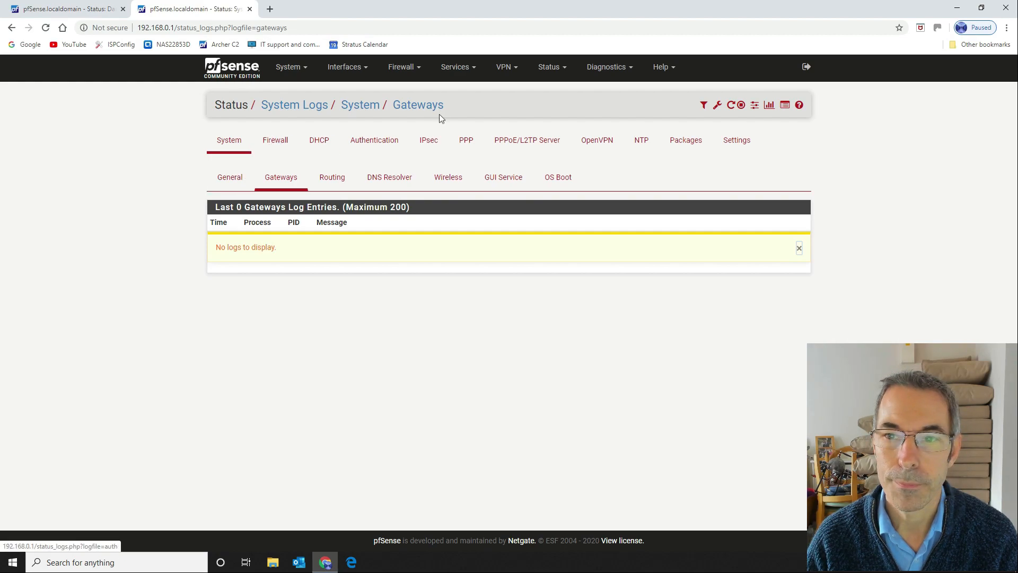
{"action": "left_click", "coordinate": [550, 65]}
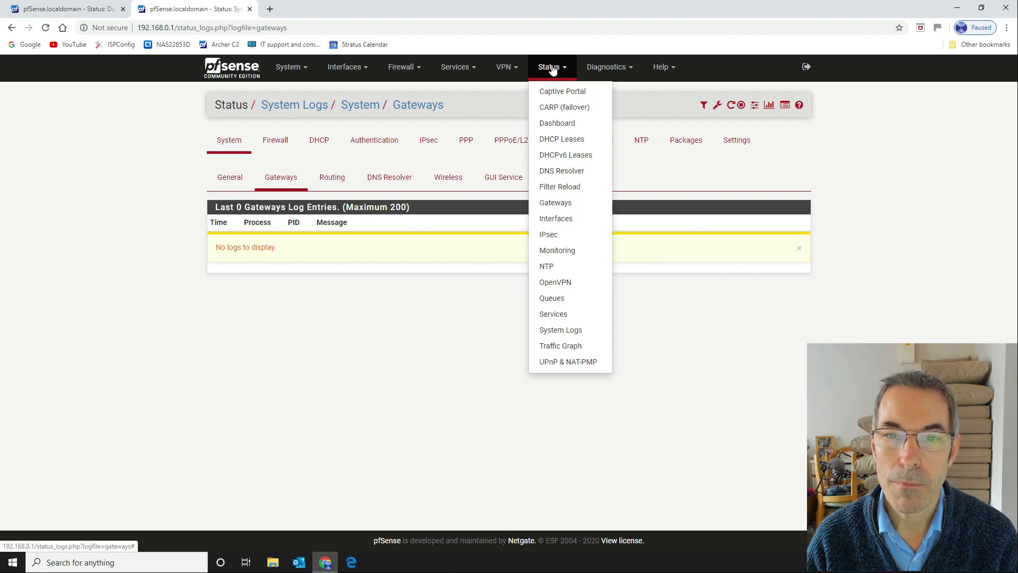
{"action": "mouse_move", "coordinate": [554, 201]}
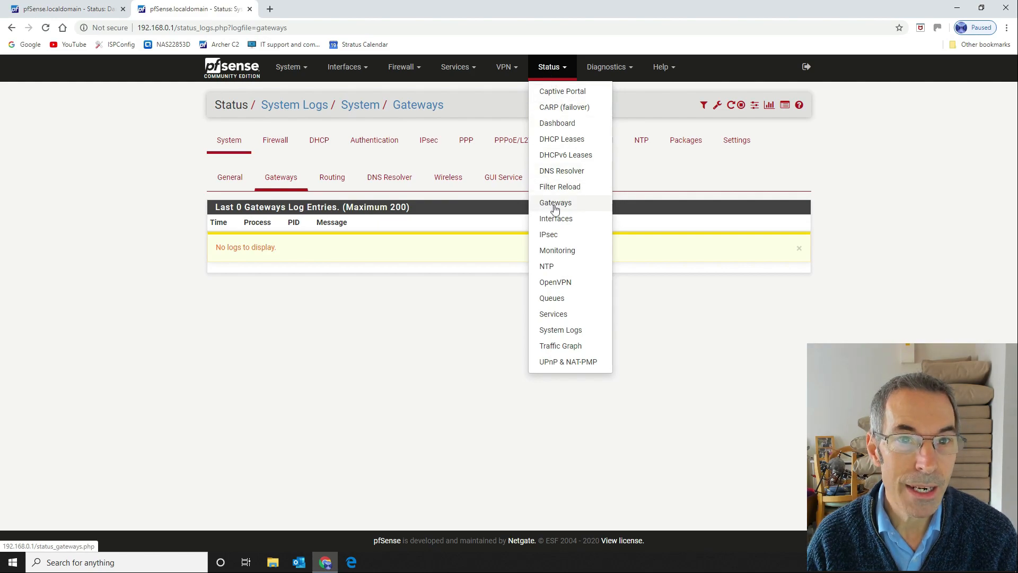
View Status > Gateways with WAN_DHCP online at 0.0% loss and select monitor IP 82.16.41.1
{"action": "left_click", "coordinate": [554, 202]}
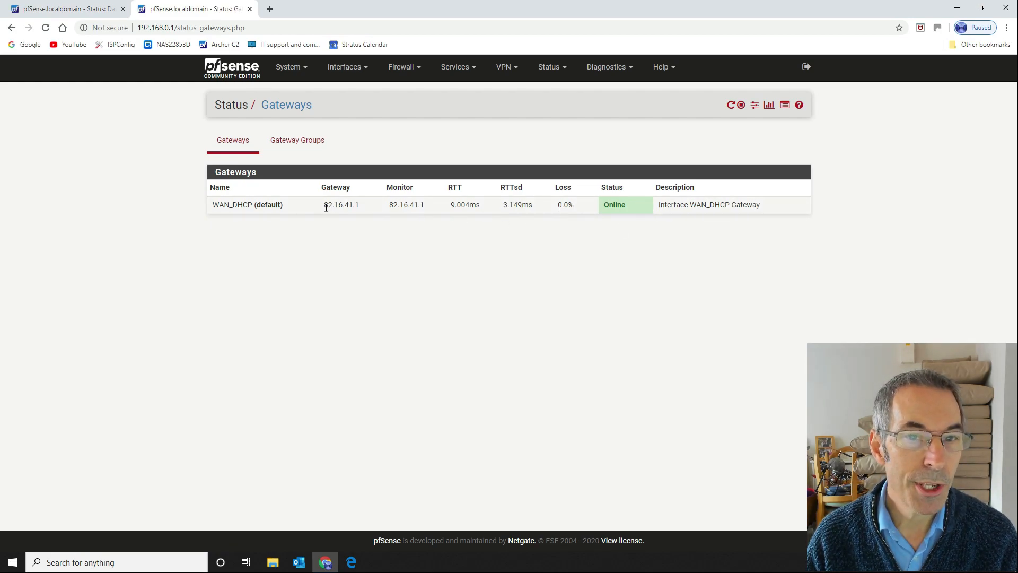
{"action": "mouse_move", "coordinate": [422, 205]}
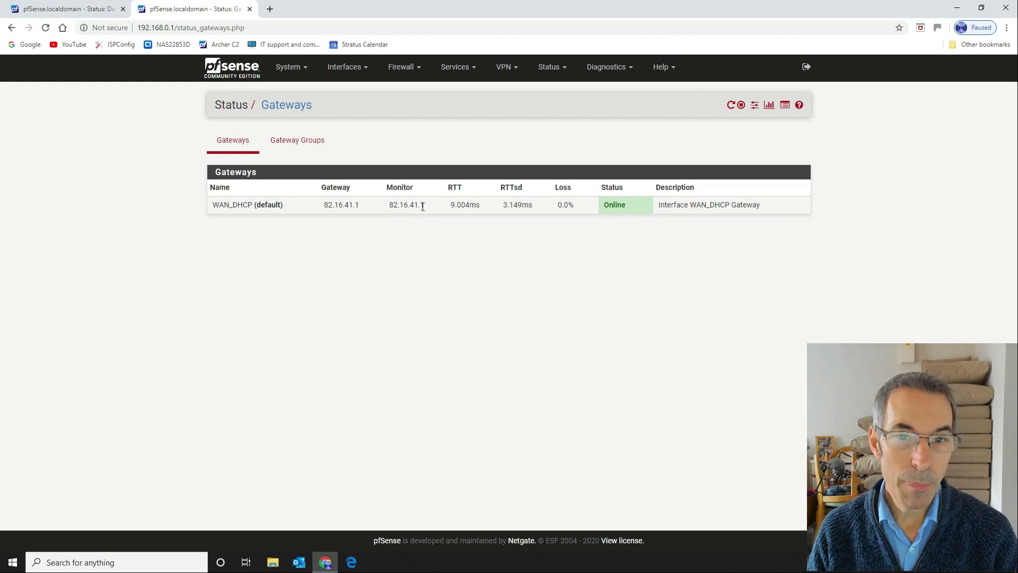
{"action": "double_click", "coordinate": [409, 204]}
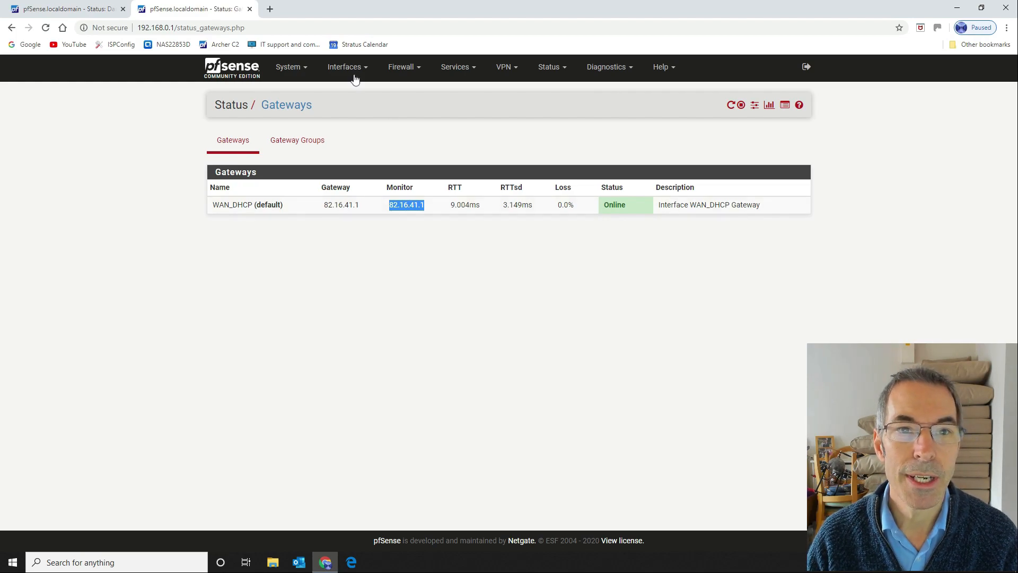
{"action": "left_click", "coordinate": [343, 66]}
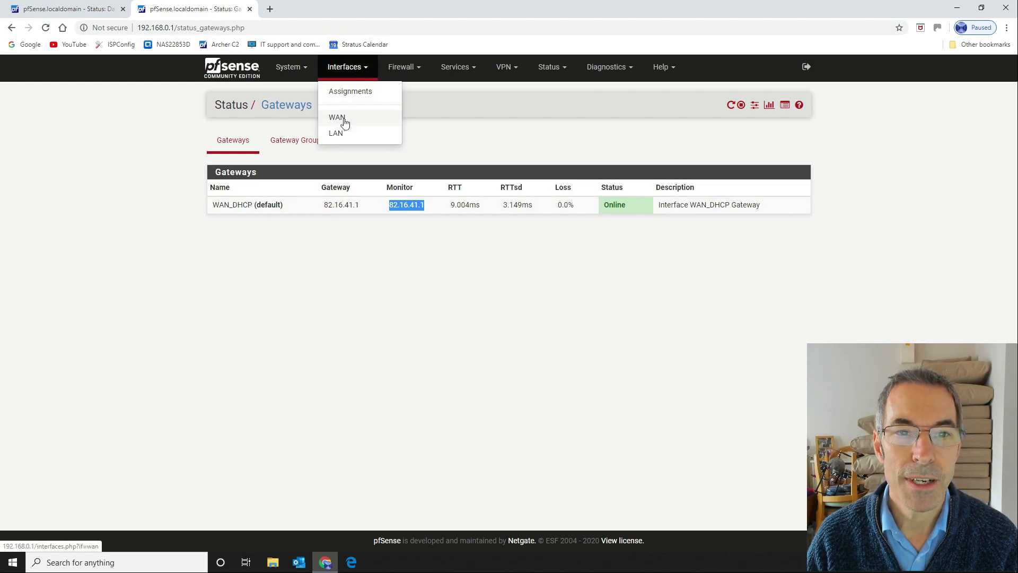
Review the WAN interface's DHCP settings, then return to the dashboard
{"action": "left_click", "coordinate": [336, 116]}
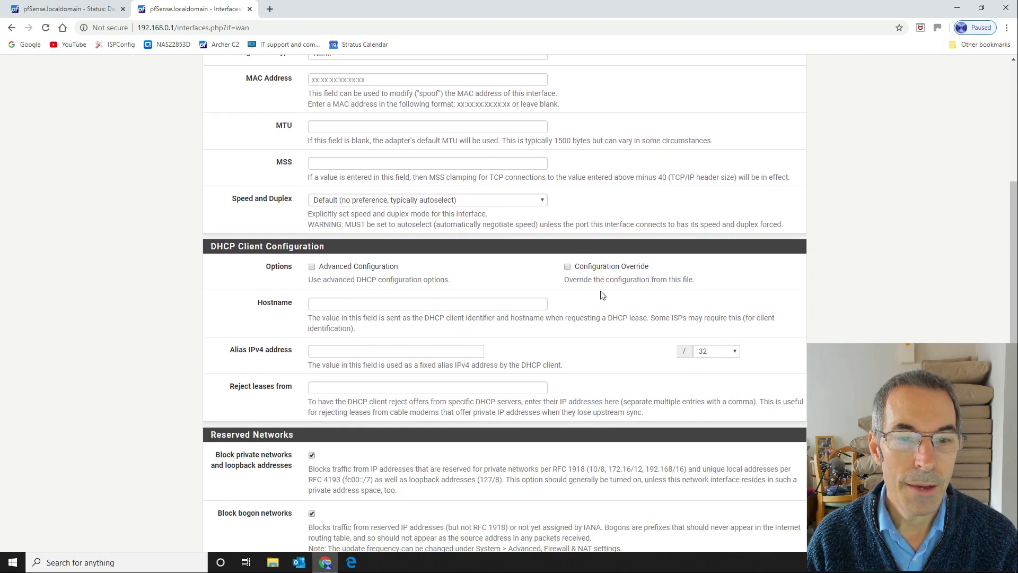
{"action": "scroll", "scroll_direction": "down", "scroll_amount": 3}
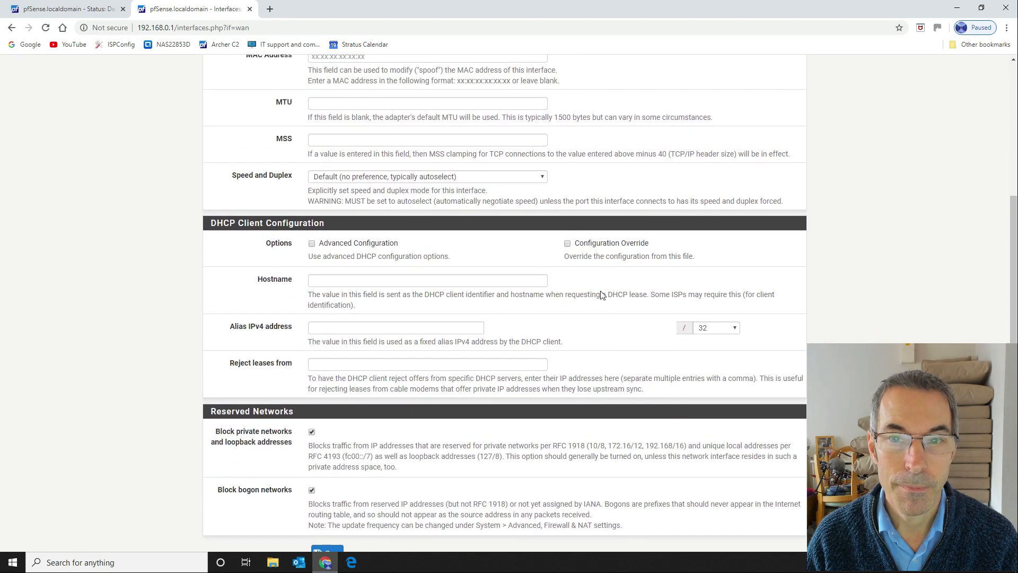
{"action": "scroll", "scroll_direction": "up", "scroll_amount": 3}
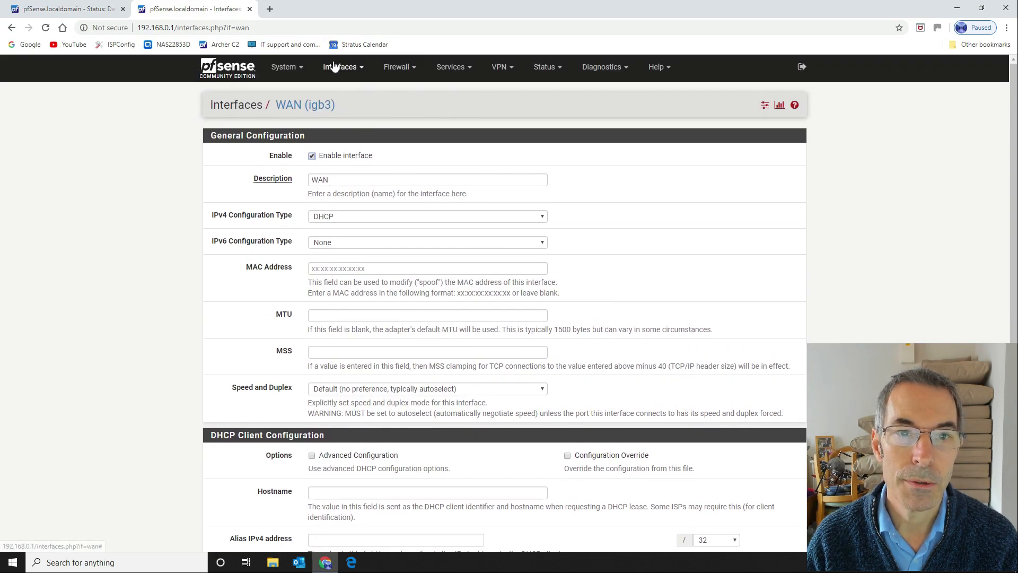
{"action": "left_click", "coordinate": [339, 67]}
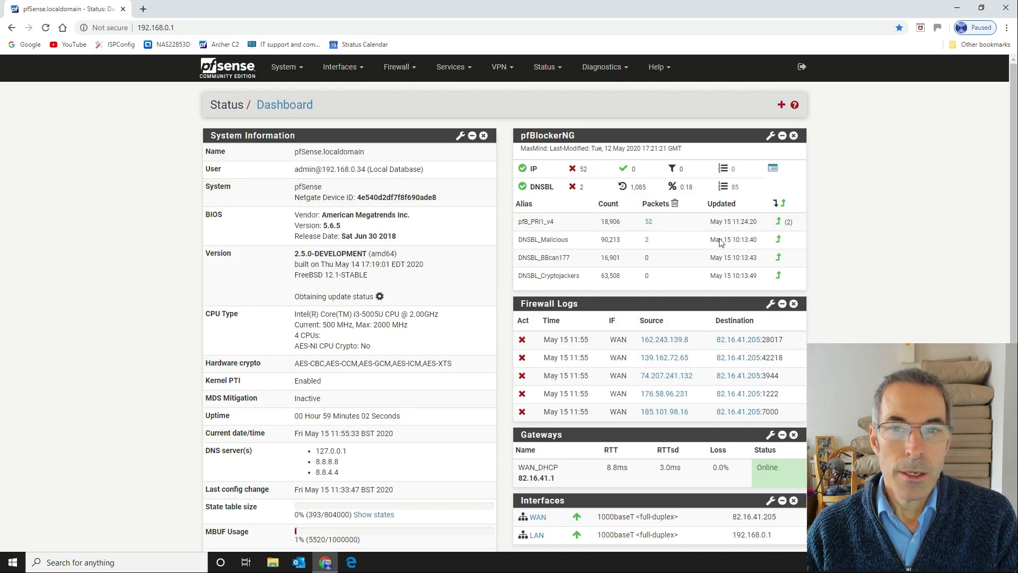
Scroll the dashboard widgets and go to Status > Gateways for WAN_DHCP
{"action": "scroll", "scroll_direction": "down", "scroll_amount": 3}
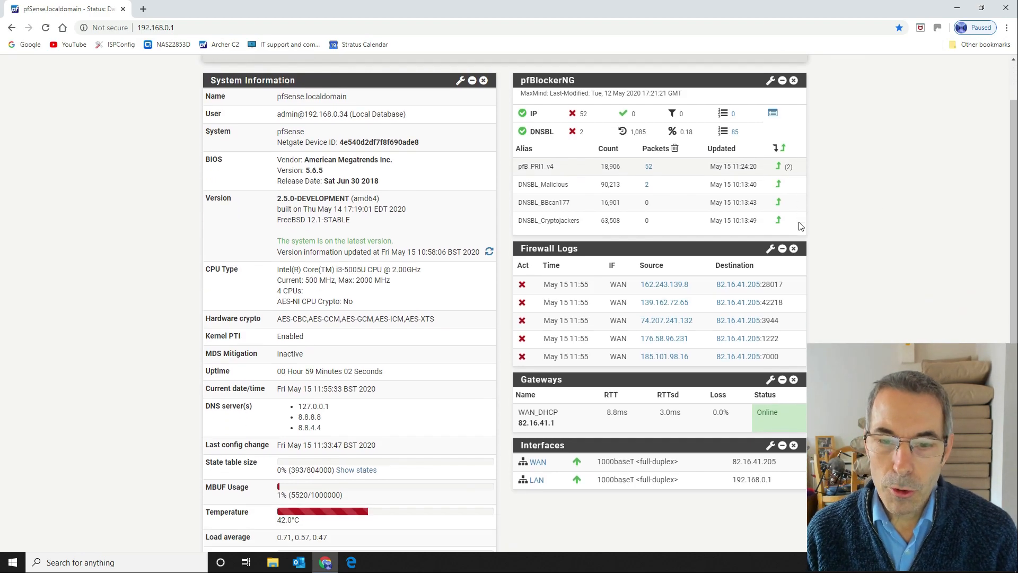
{"action": "scroll", "scroll_direction": "down", "scroll_amount": 3}
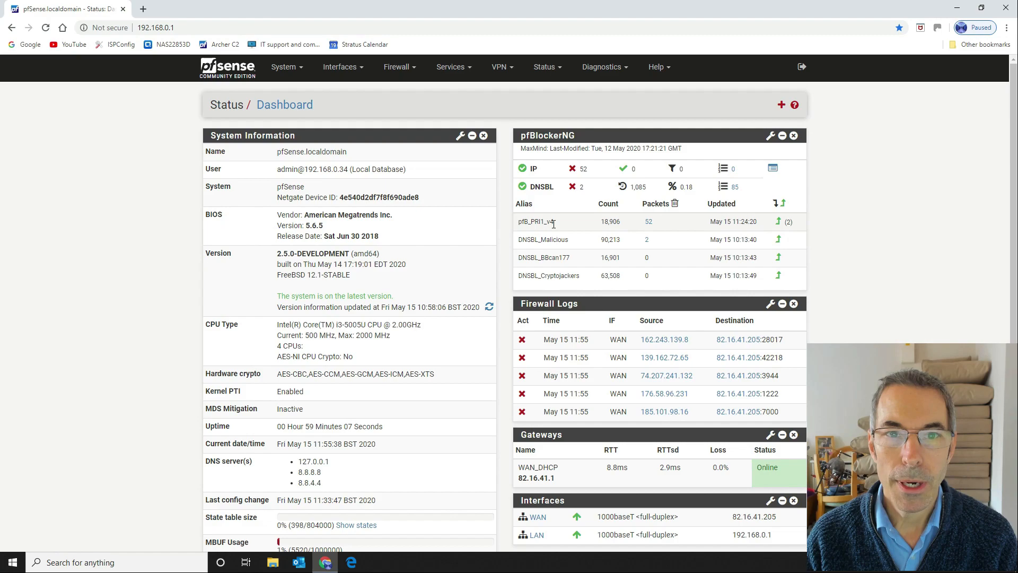
{"action": "left_click", "coordinate": [545, 67]}
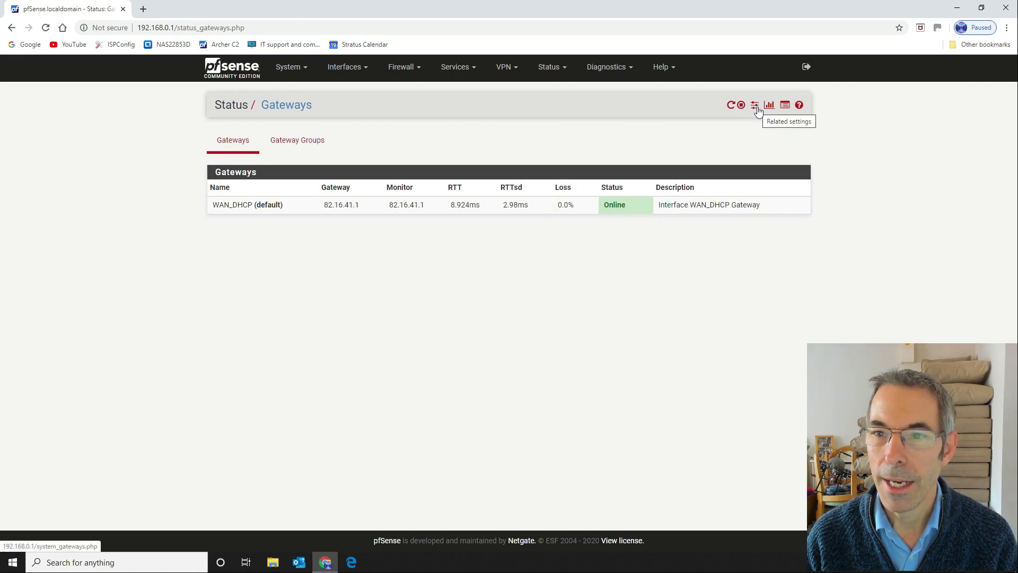
Edit the WAN_DHCP gateway via Related settings and inspect its empty Monitor IP field, dismissing suggestions
{"action": "left_click", "coordinate": [753, 105]}
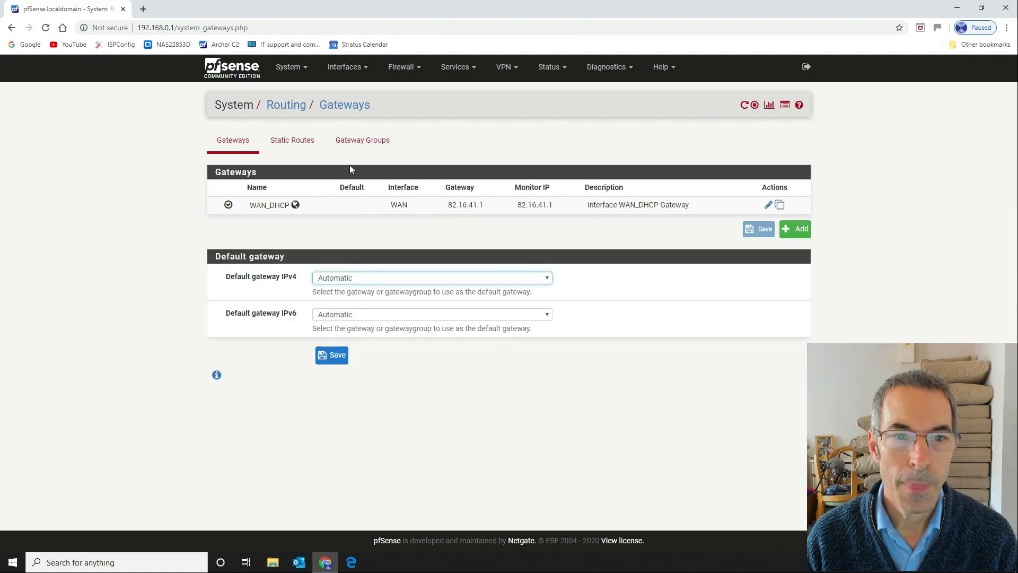
{"action": "mouse_move", "coordinate": [768, 205]}
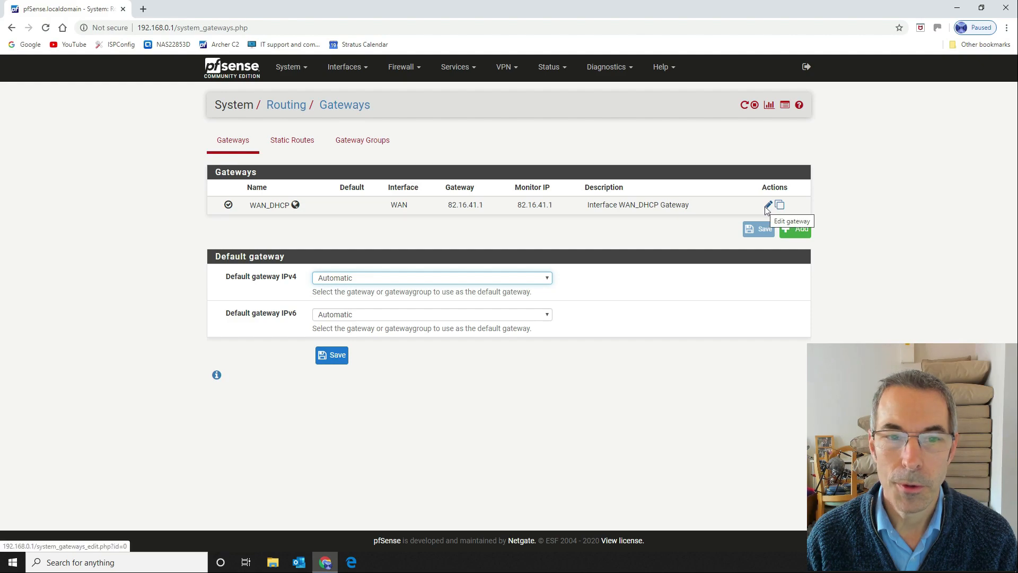
{"action": "left_click", "coordinate": [766, 205]}
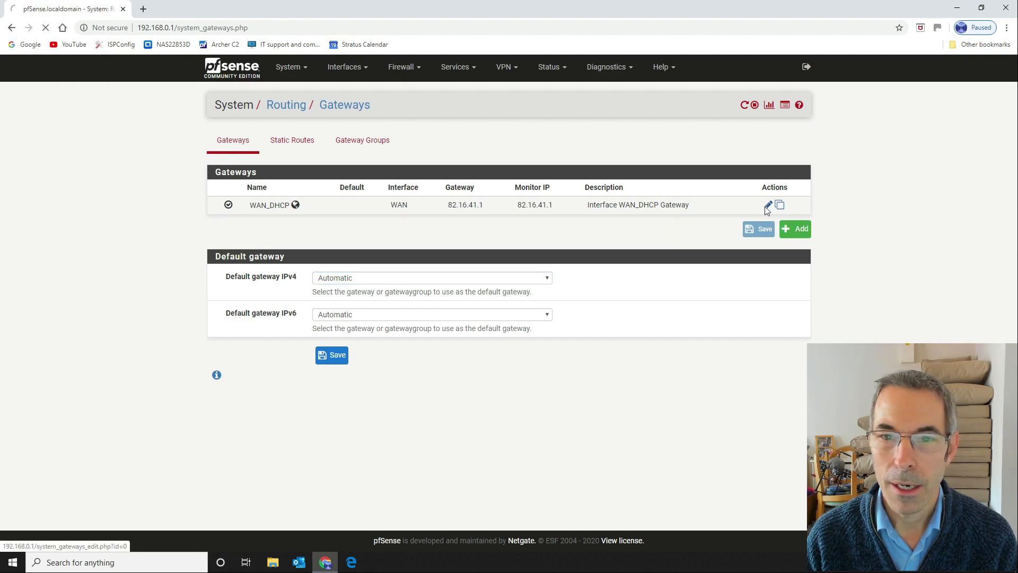
{"action": "left_click", "coordinate": [768, 205]}
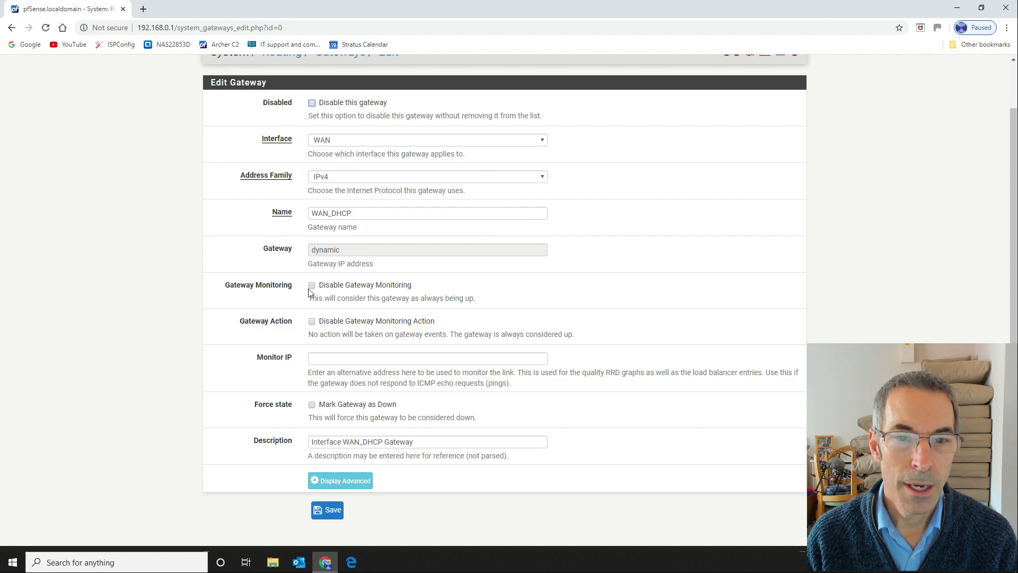
{"action": "left_click", "coordinate": [427, 357]}
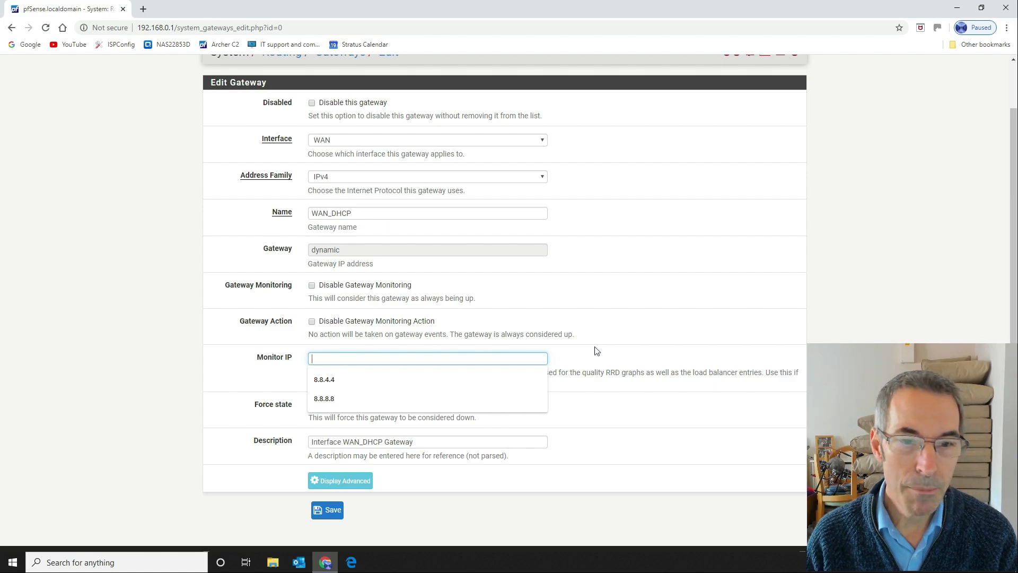
{"action": "left_click", "coordinate": [622, 306]}
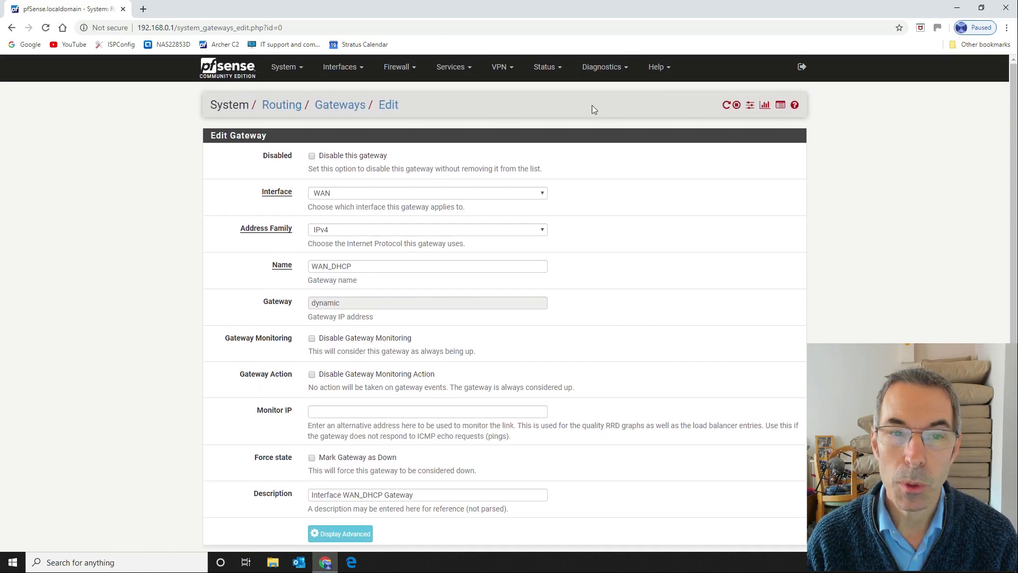
{"action": "mouse_move", "coordinate": [250, 67]}
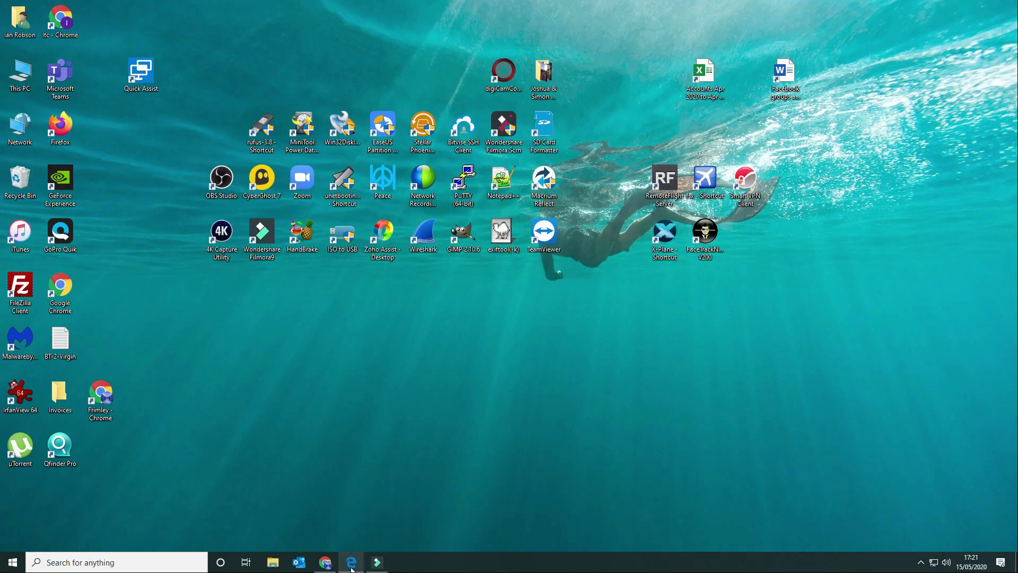
Switch to the Edge browser showing the Virgin Home Connection quality graph
{"action": "left_click", "coordinate": [350, 562]}
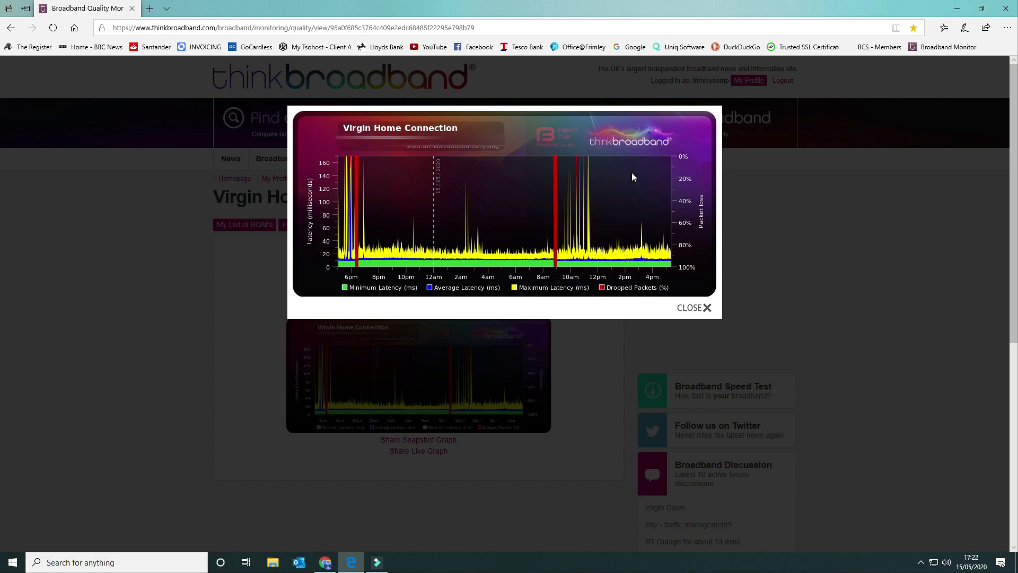
{"action": "mouse_move", "coordinate": [587, 197]}
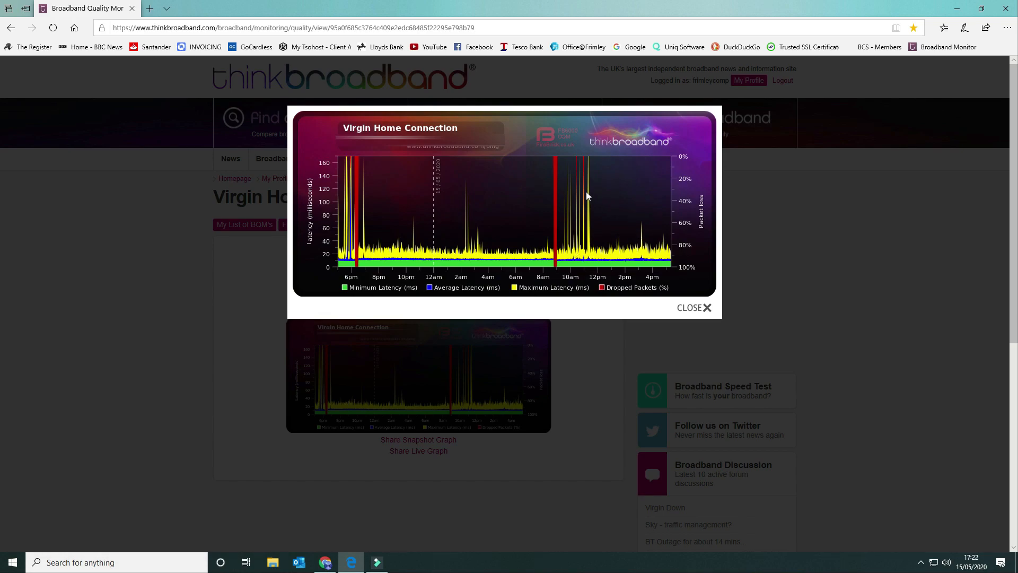
{"action": "mouse_move", "coordinate": [601, 181]}
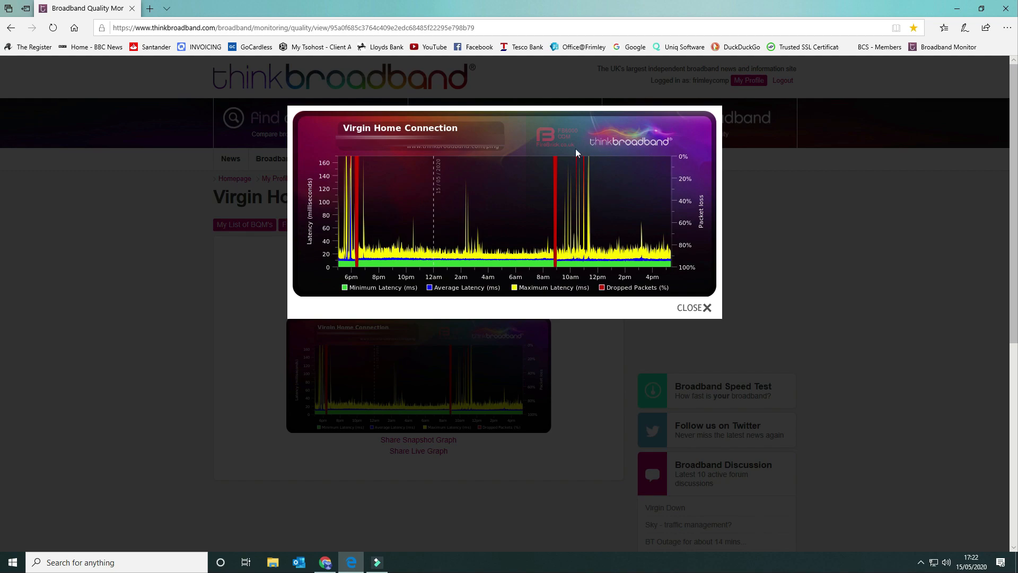
{"action": "mouse_move", "coordinate": [570, 256]}
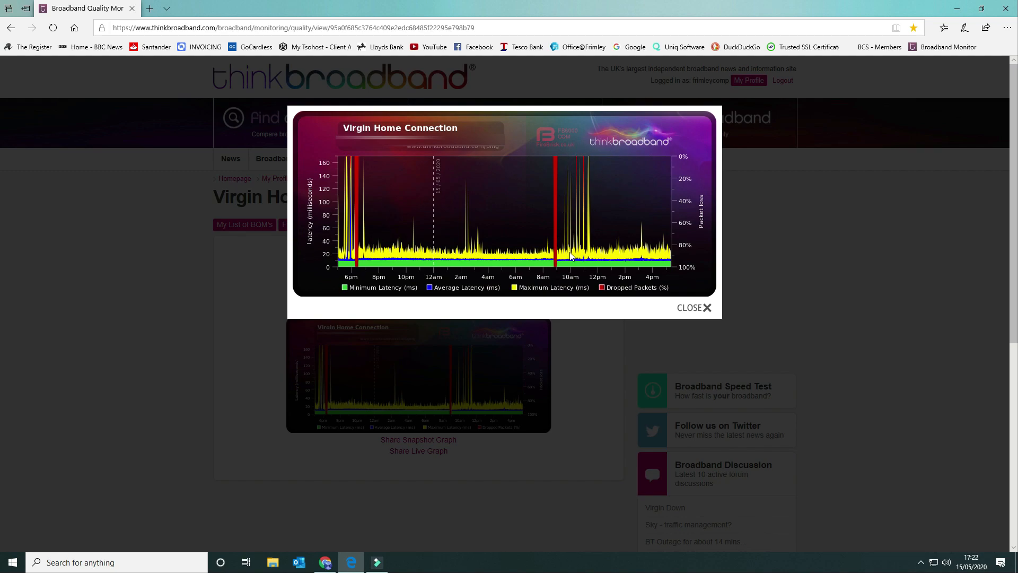
{"action": "mouse_move", "coordinate": [597, 193]}
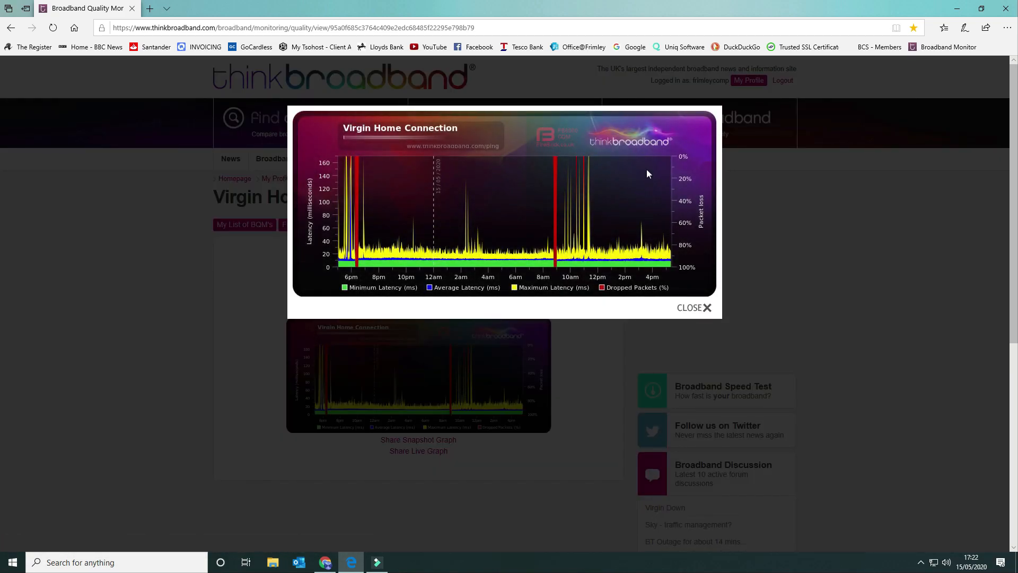
{"action": "mouse_move", "coordinate": [605, 223]}
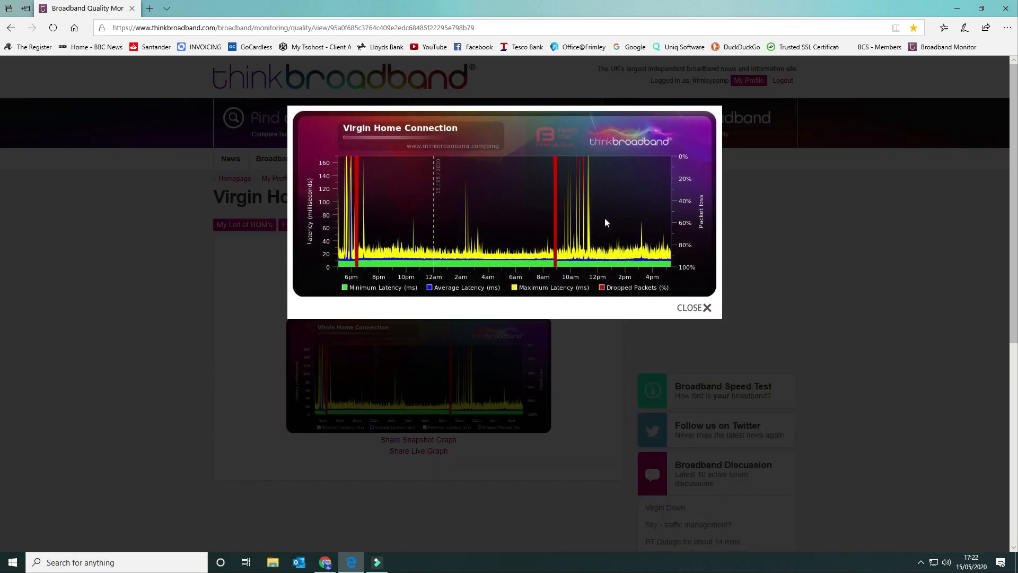